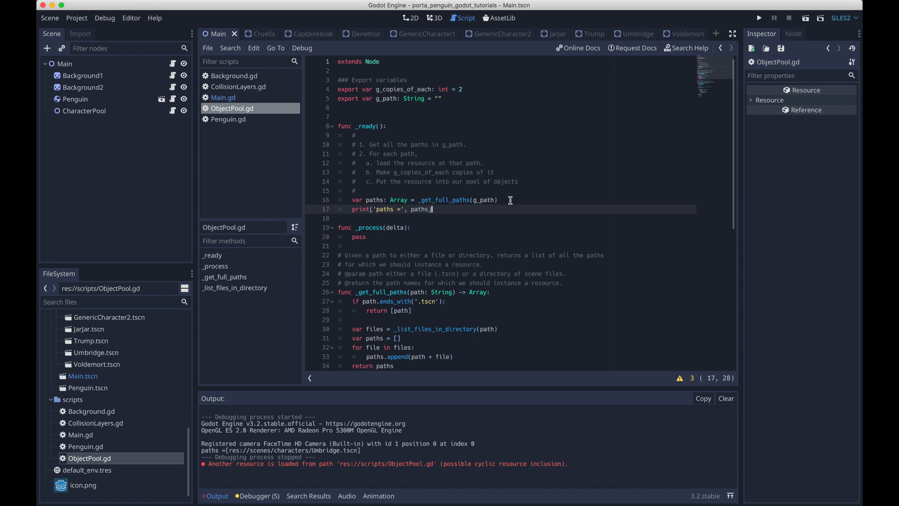
In _ready, loop over paths, print them, load each scene, and instance g_copies_of_each Node2D copies.
key(Return)
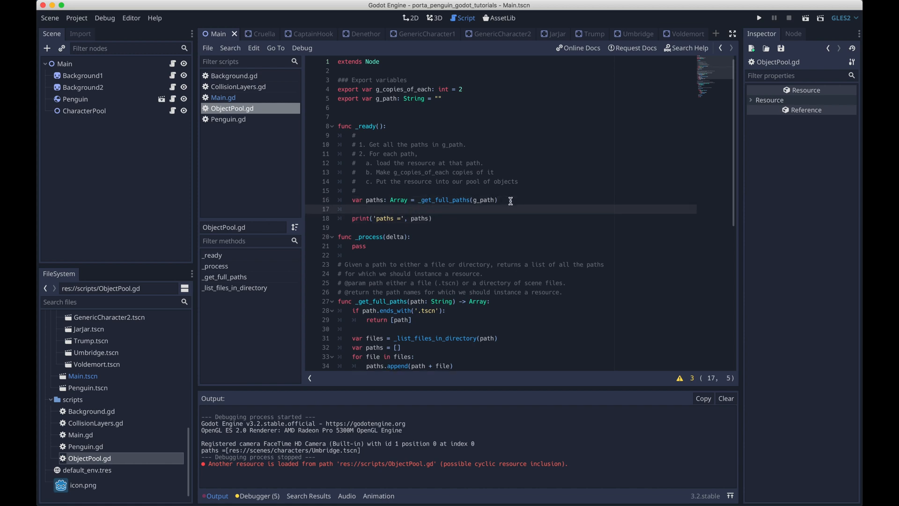
text(for path in paths:)
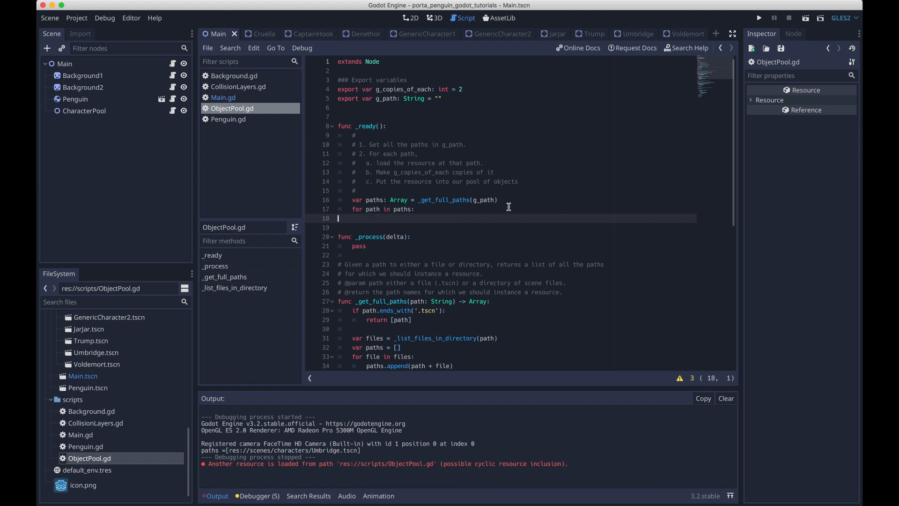
text(print('paths =', paths))
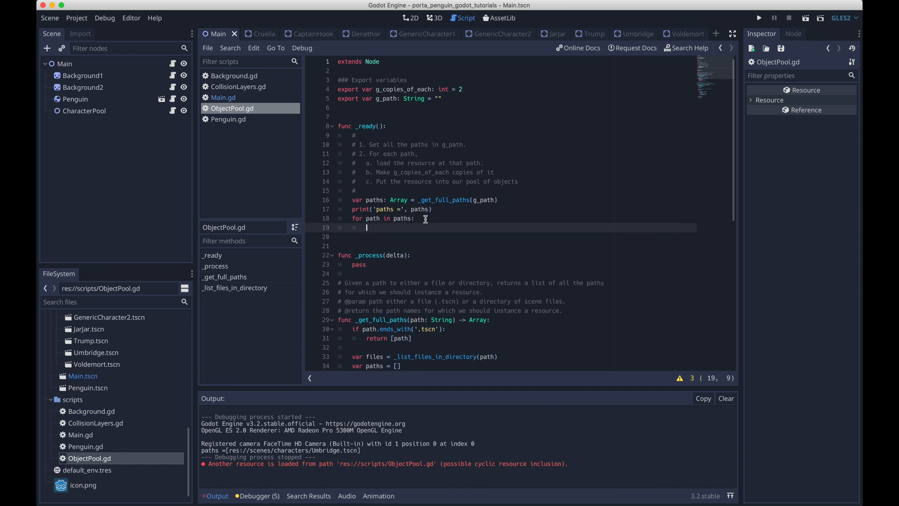
text(var resource =)
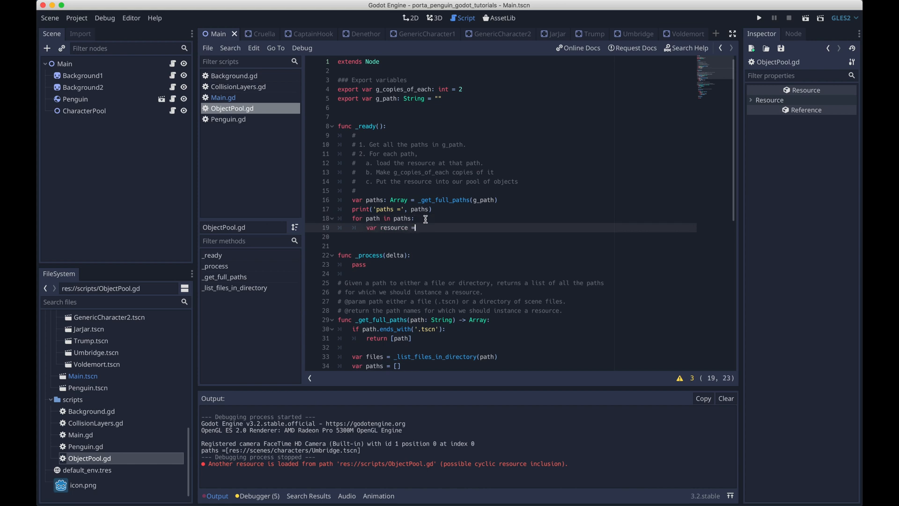
text(load(path))
click(516, 236)
text(for _i )
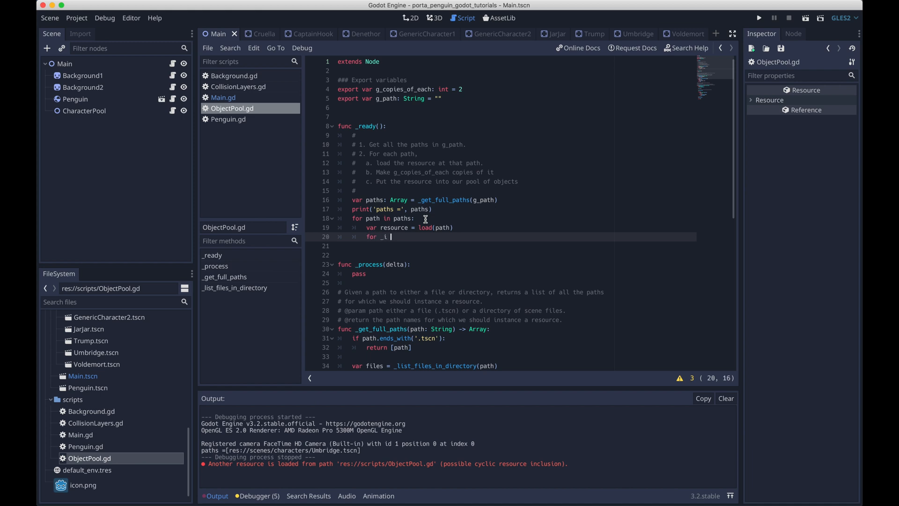
text(in g_copies_of_each:)
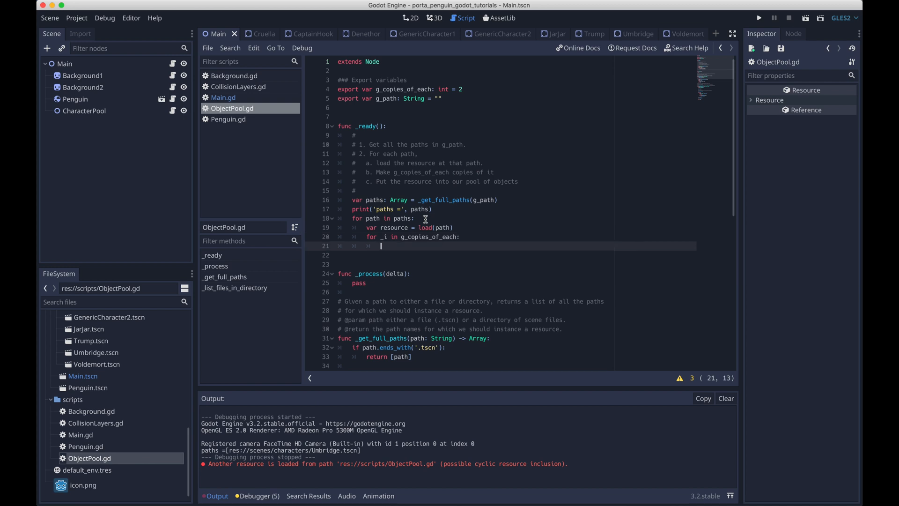
text(var object:)
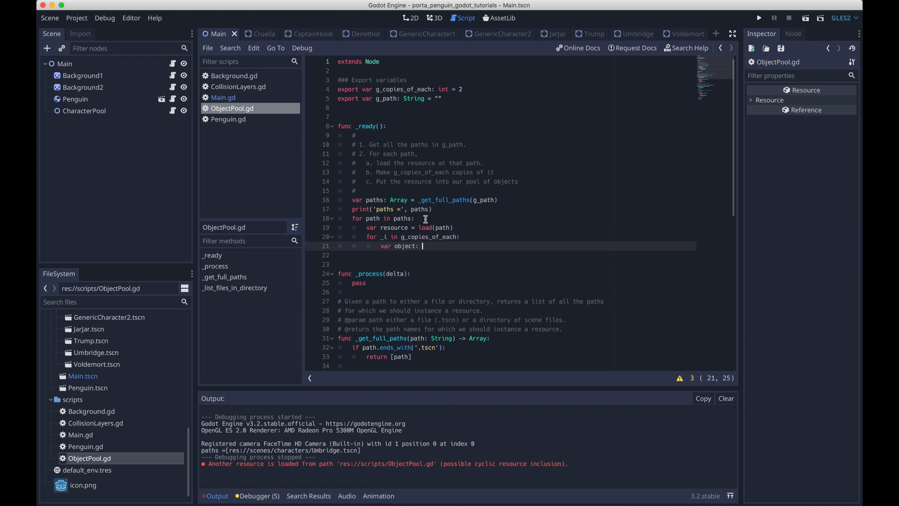
text(Node2D)
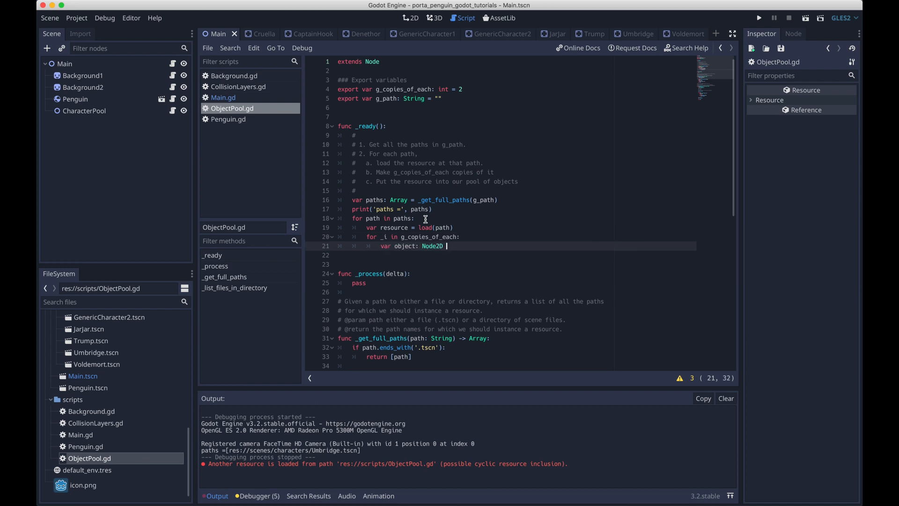
text(= resource.instance()
text(objec)
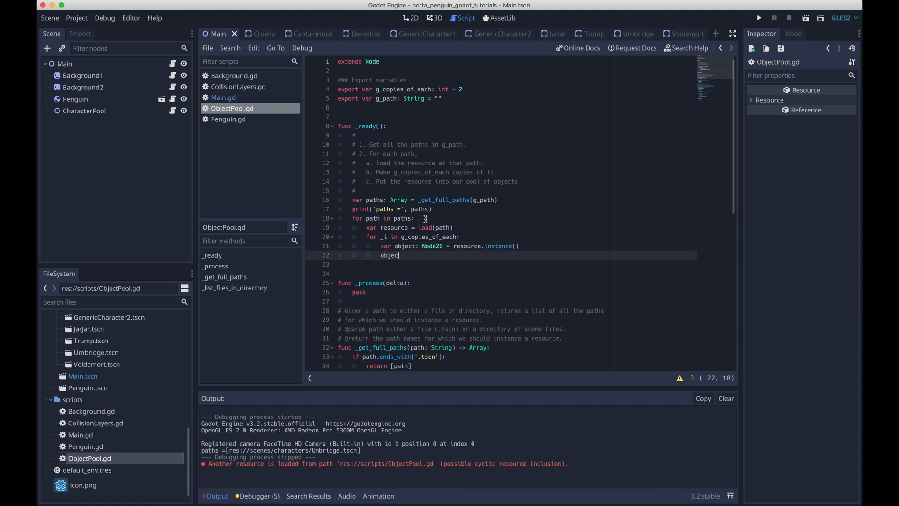
Set each object's global_position to Vector2(500, 0) with a TODO to use a random position.
text(.global_position =)
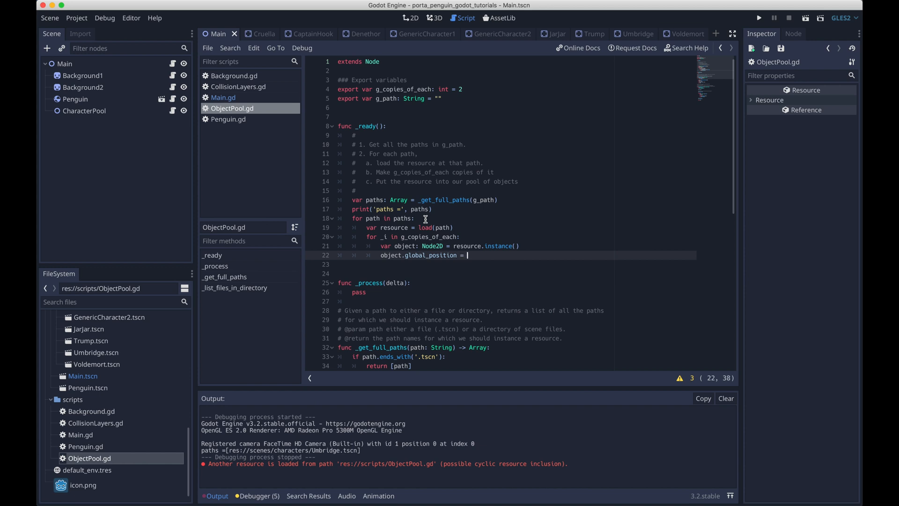
text(Vector2()
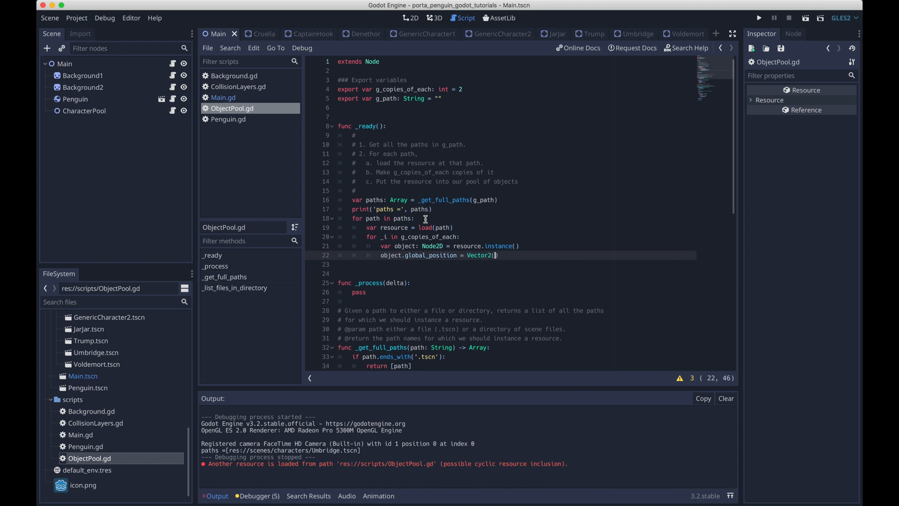
text(0, 0)
text(#)
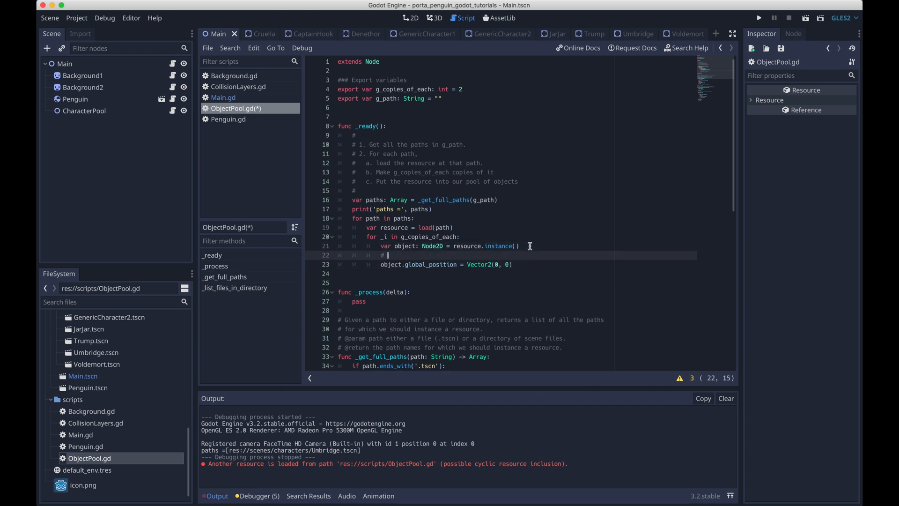
text(TODO: reposition)
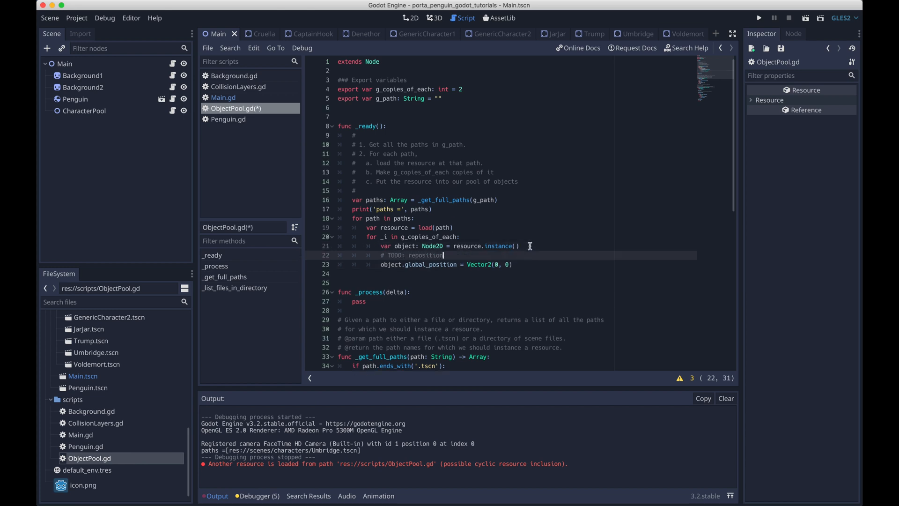
text(this to some r)
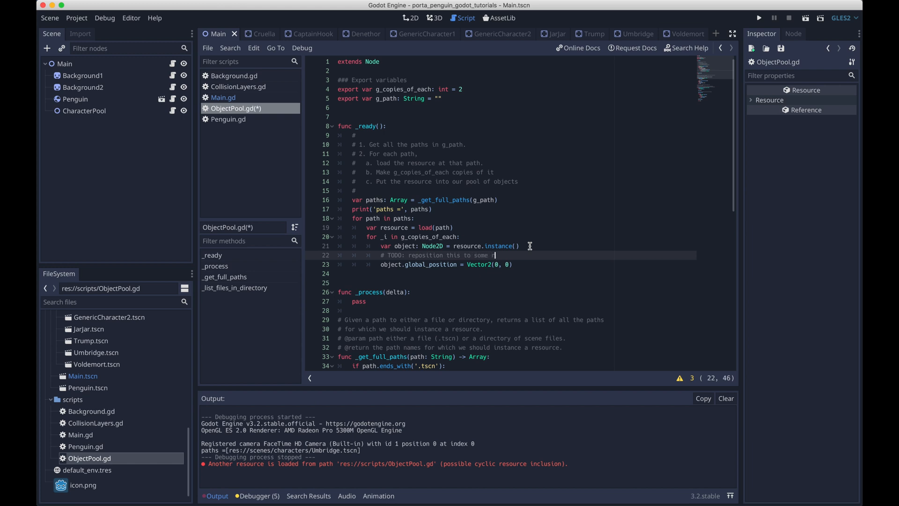
text(random position)
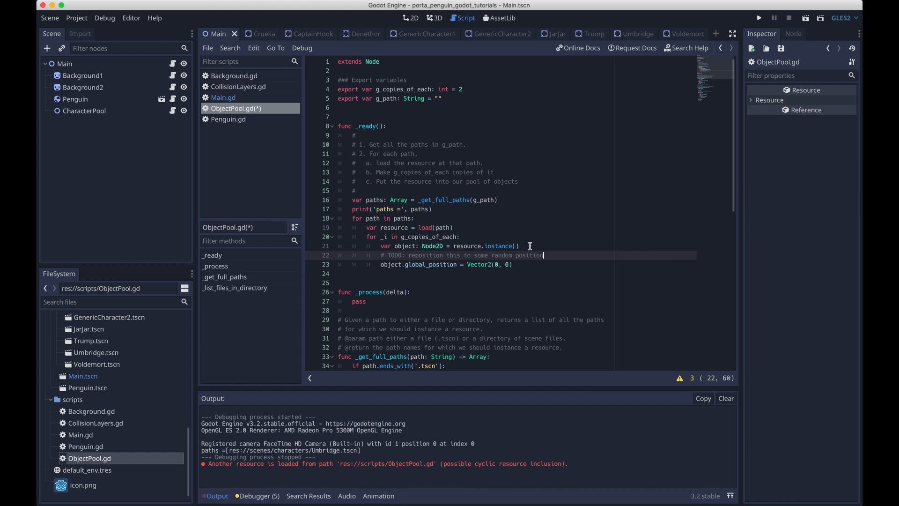
click(525, 264)
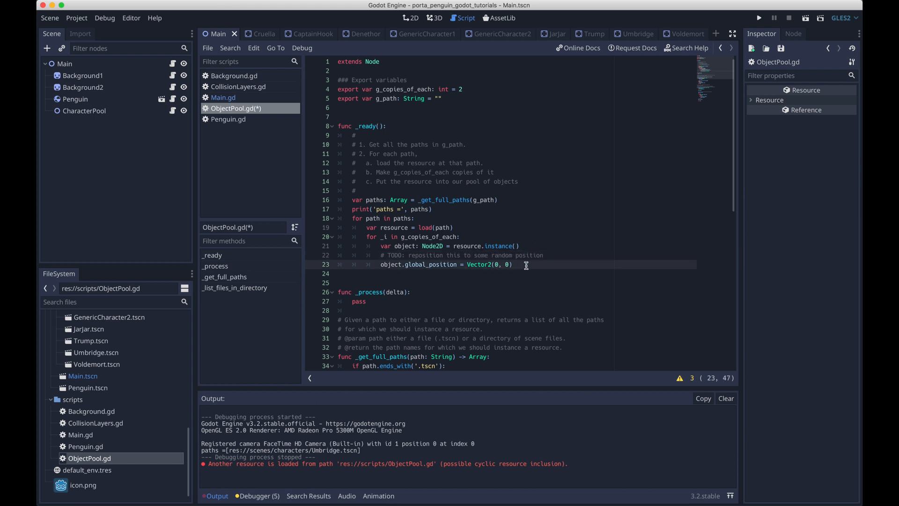
text(500)
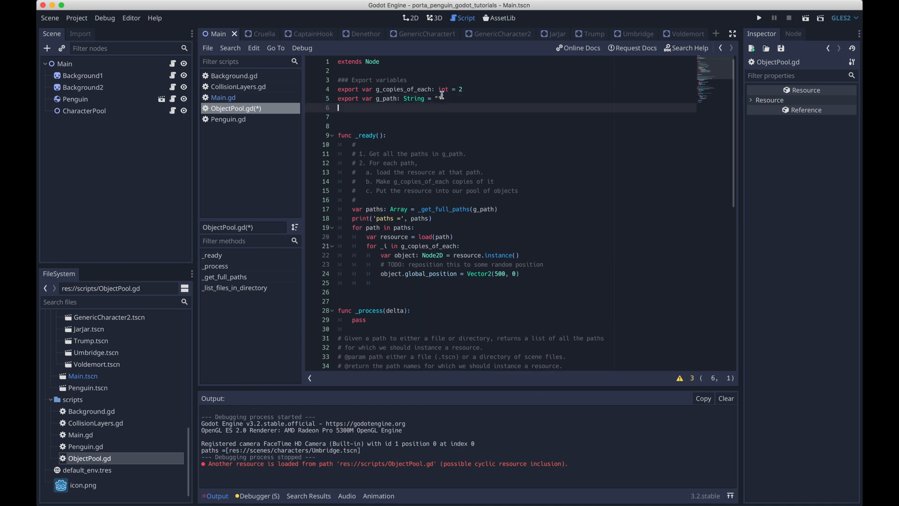
Declare var g_object_pool: Array = [] and var g_object_pool_available: Array = [] below the exports.
text(var)
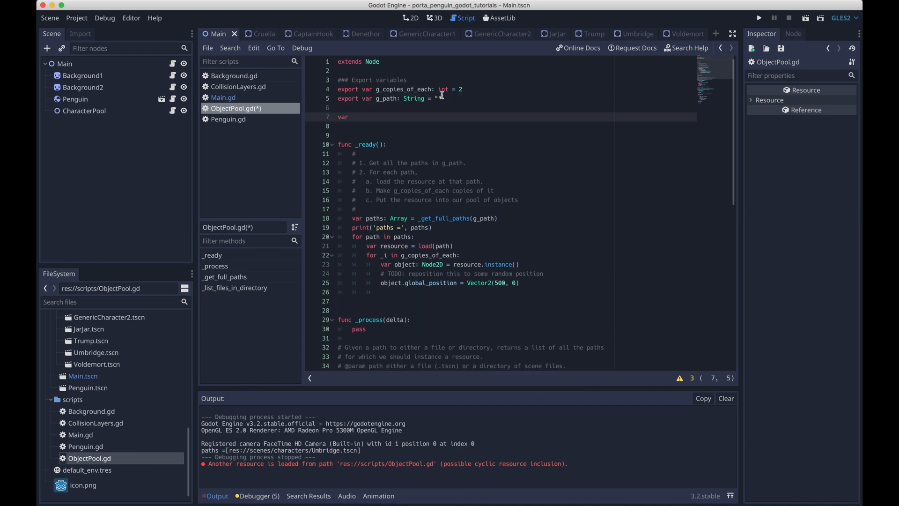
text(g_object_pool)
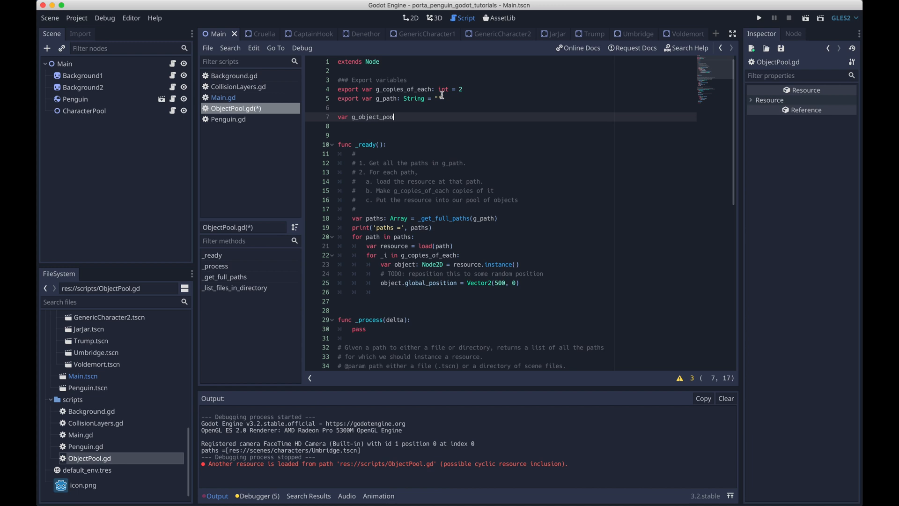
text(: Array =)
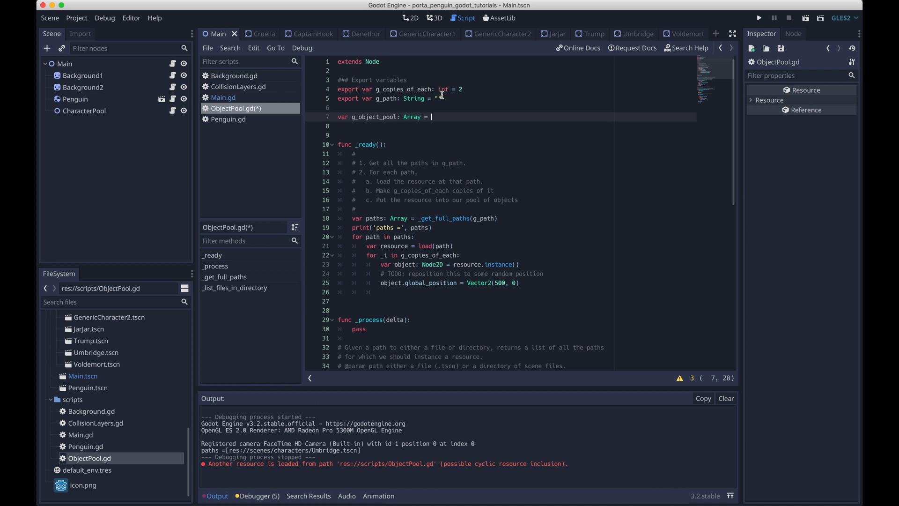
text([])
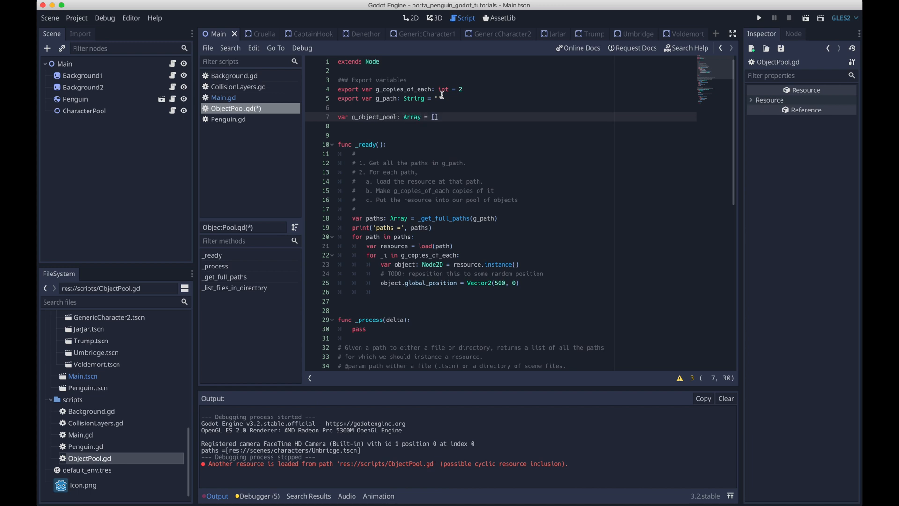
text(var g_)
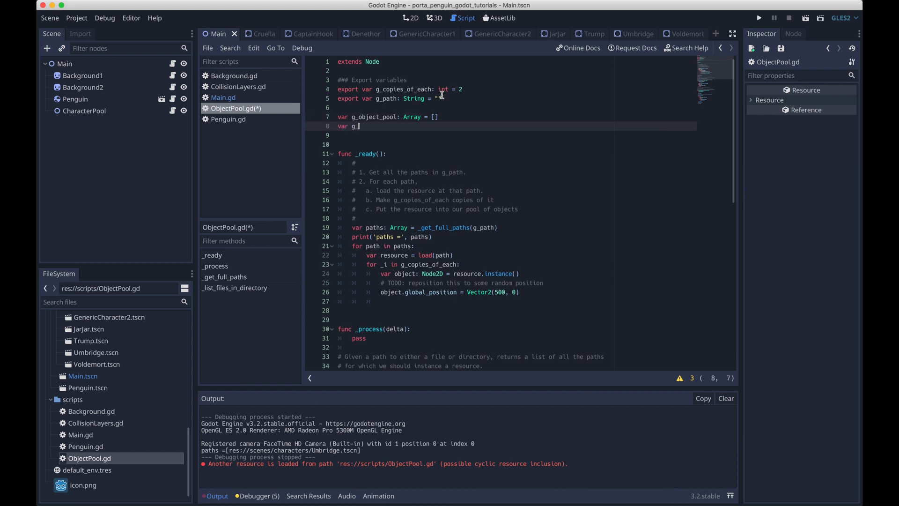
text(object_pool_)
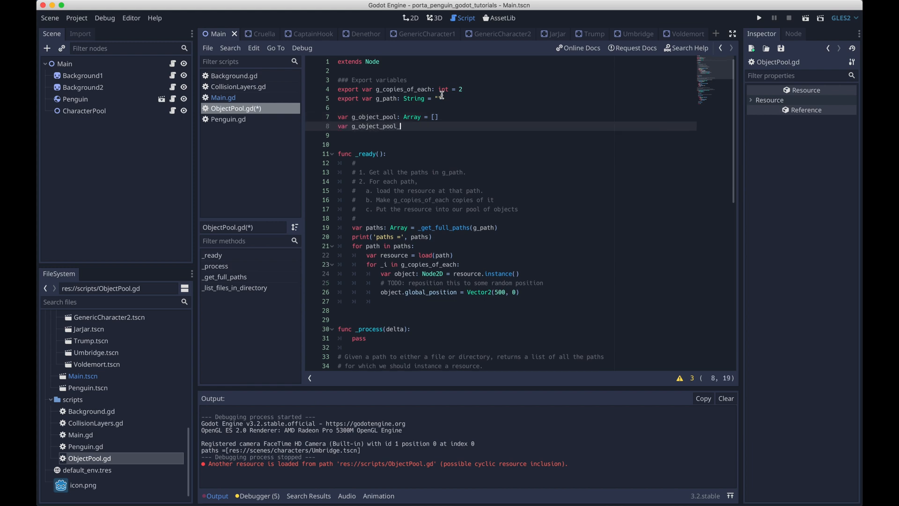
text(available:)
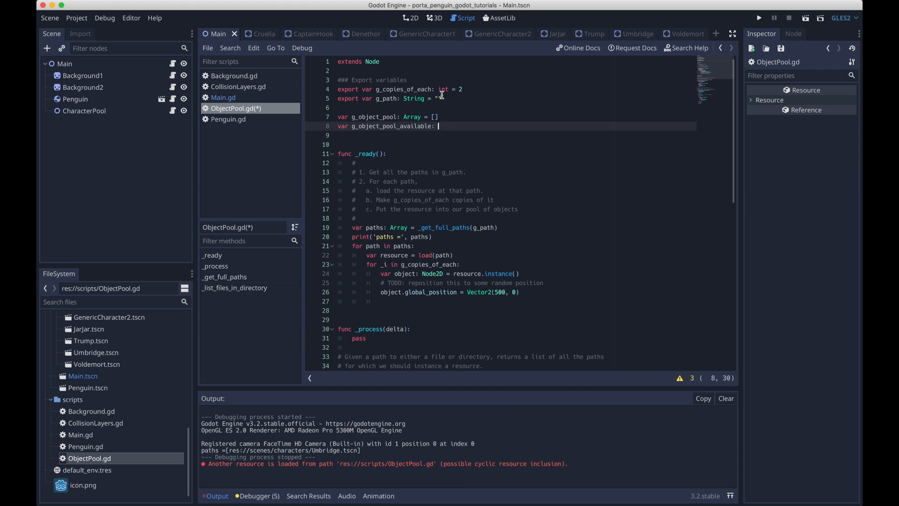
text(Array = [])
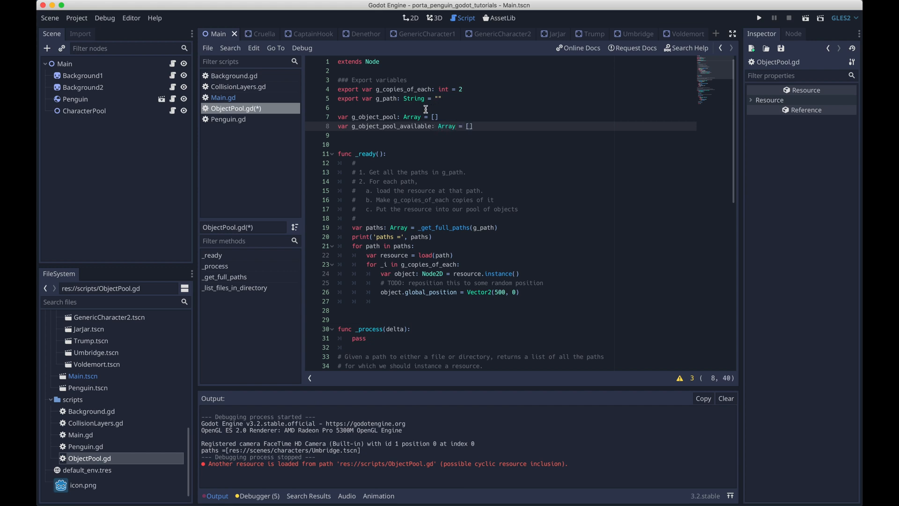
double_click(383, 117)
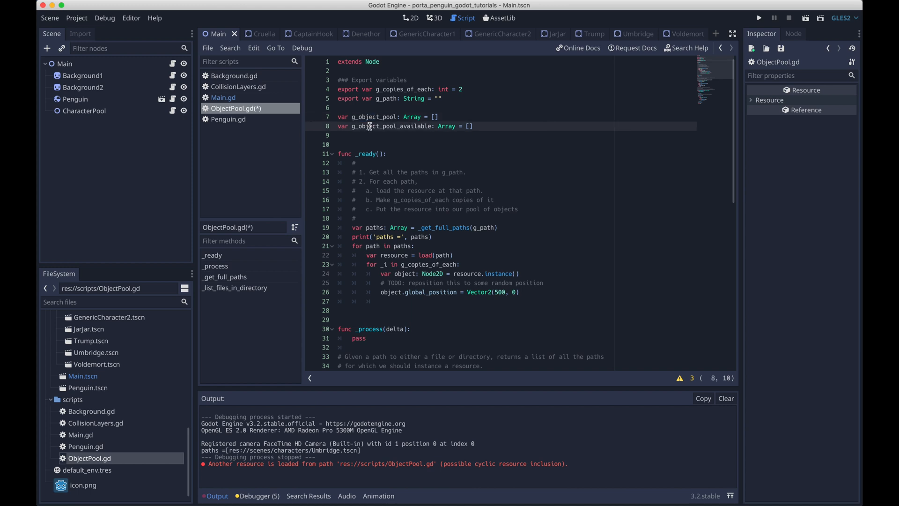
double_click(389, 126)
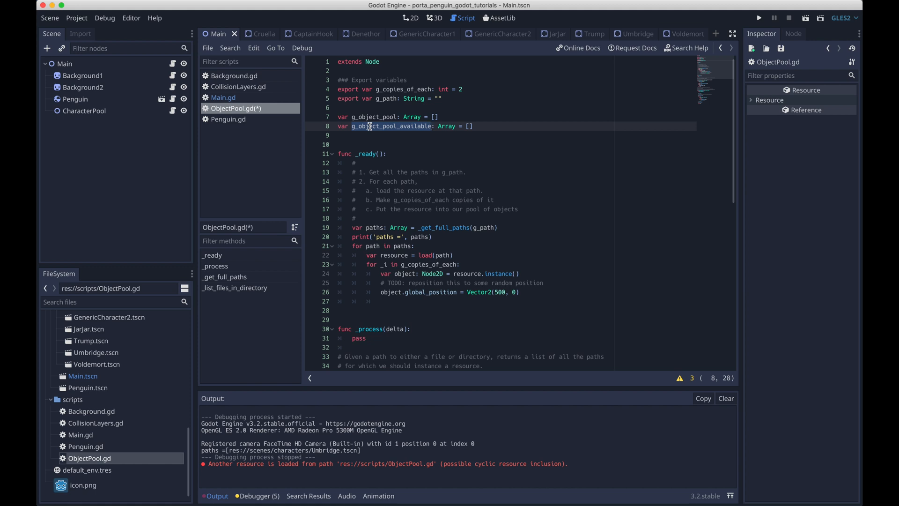
mouse_move(525, 291)
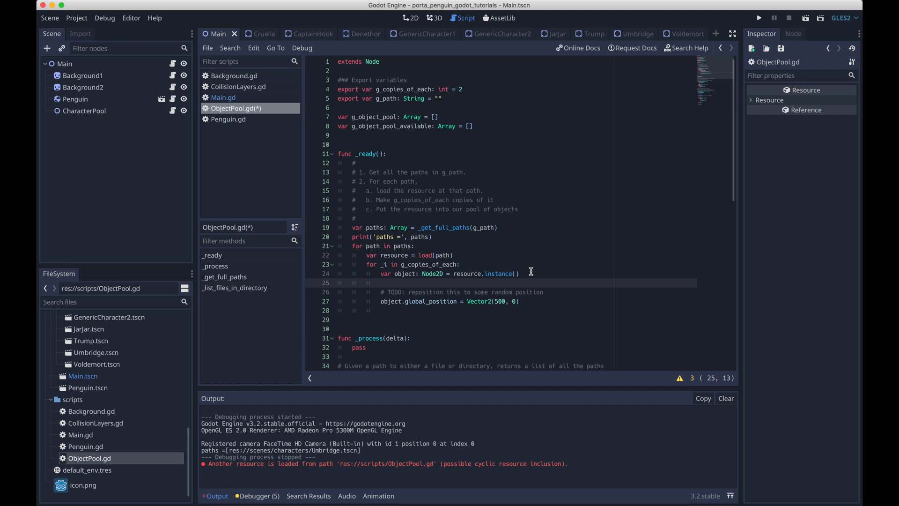
Append each object to both pool arrays and defer add_child_below_node via get_parent().call_deferred.
text(g_object_pool.append(o)
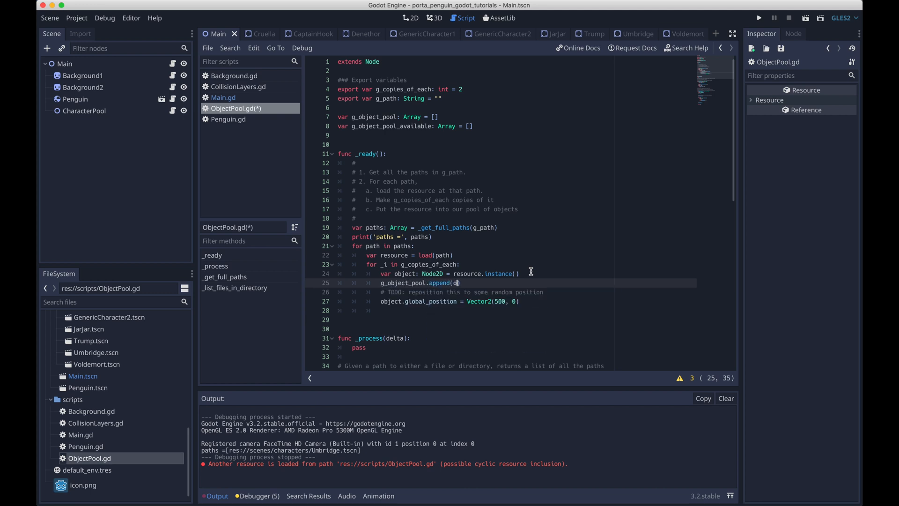
text(g_)
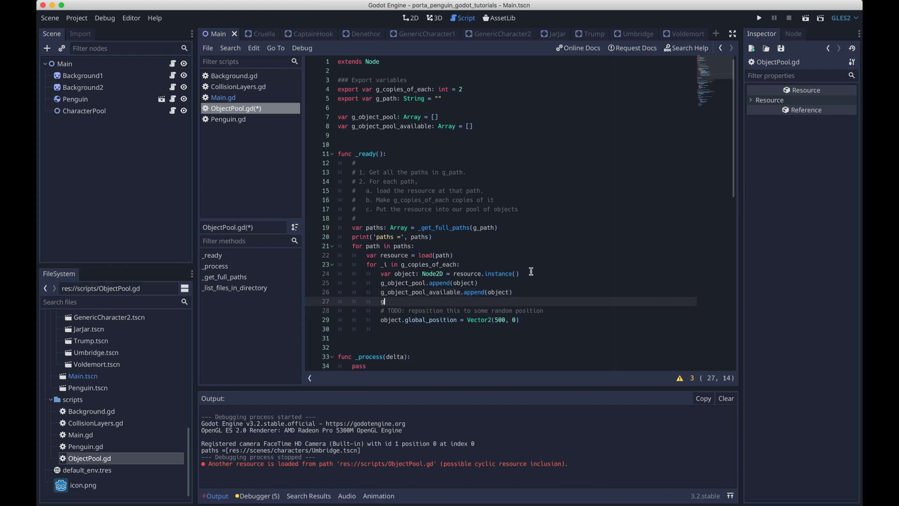
text(et_parent()
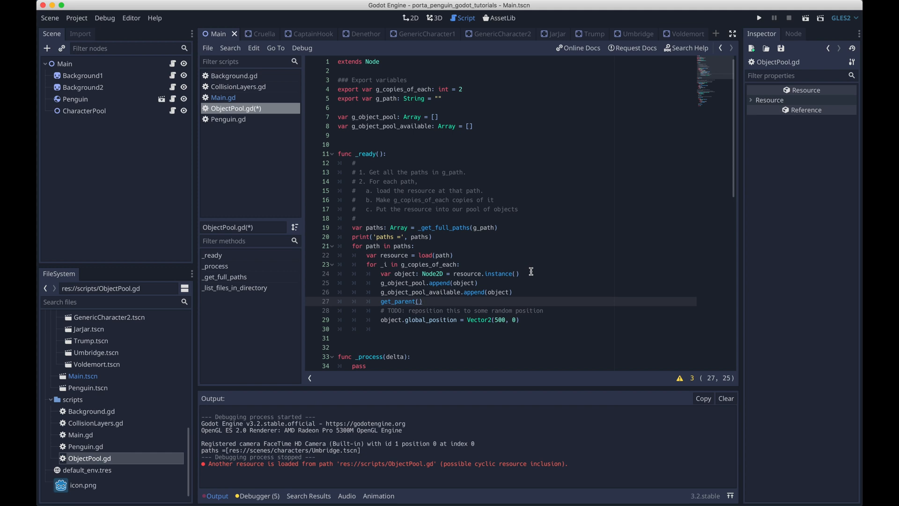
text(.call_deferred())
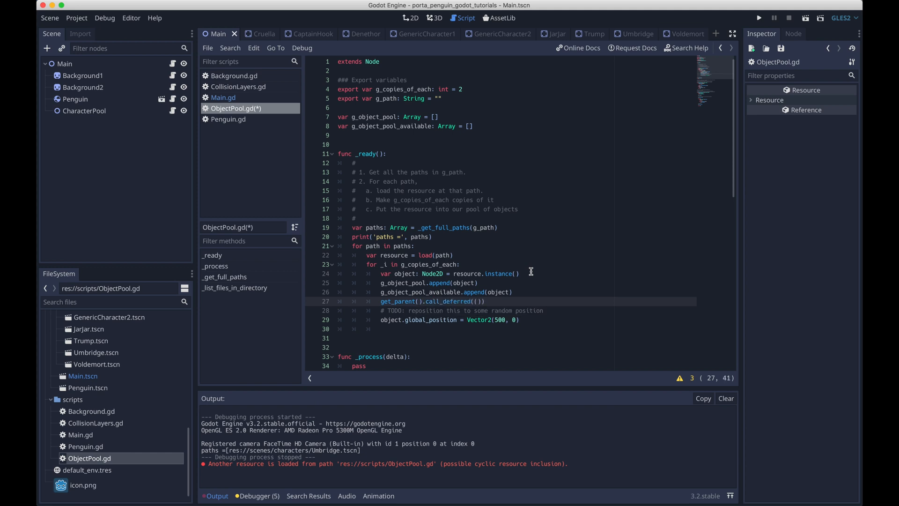
text('add')
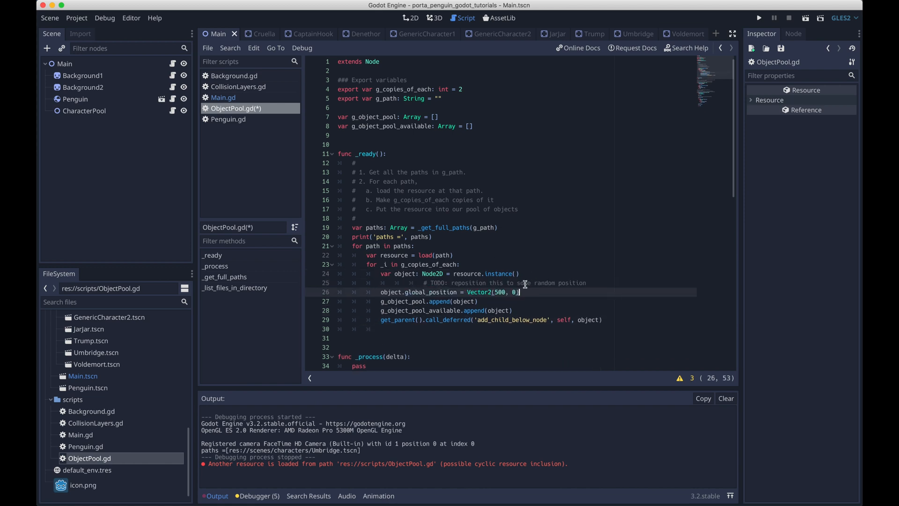
click(401, 283)
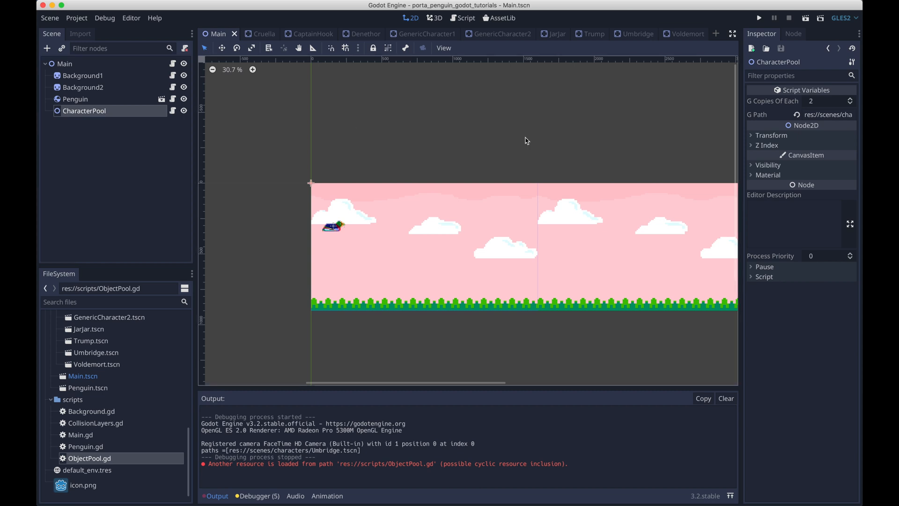
Set CharacterPool's G Path to res://scenes/characters/, then run and stop the game to test spawning.
click(828, 115)
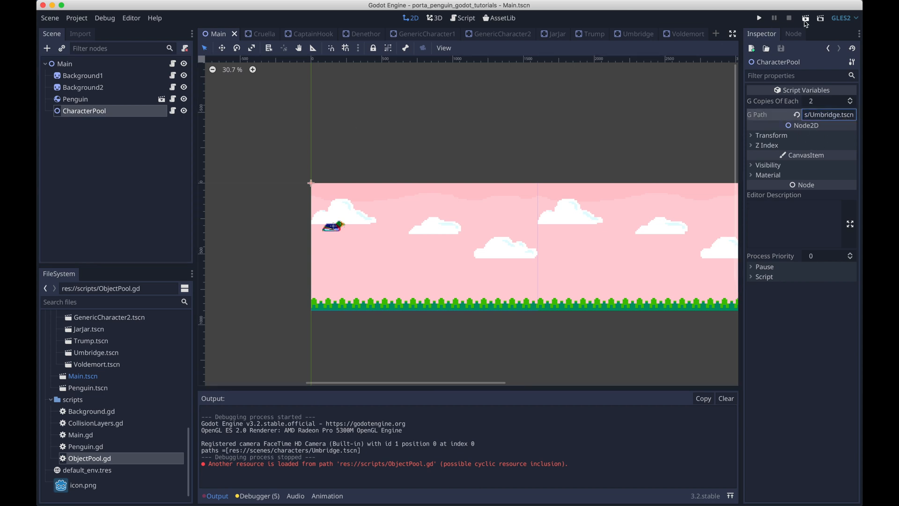
click(758, 18)
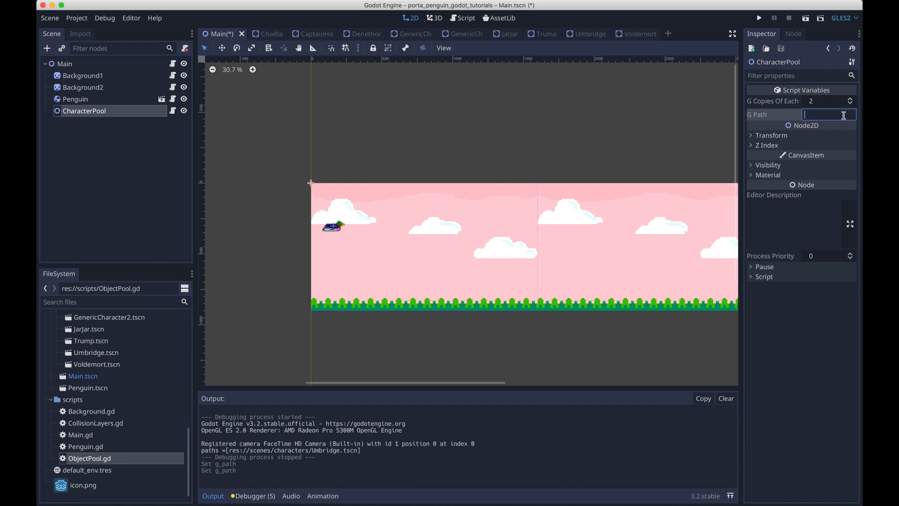
text(res://)
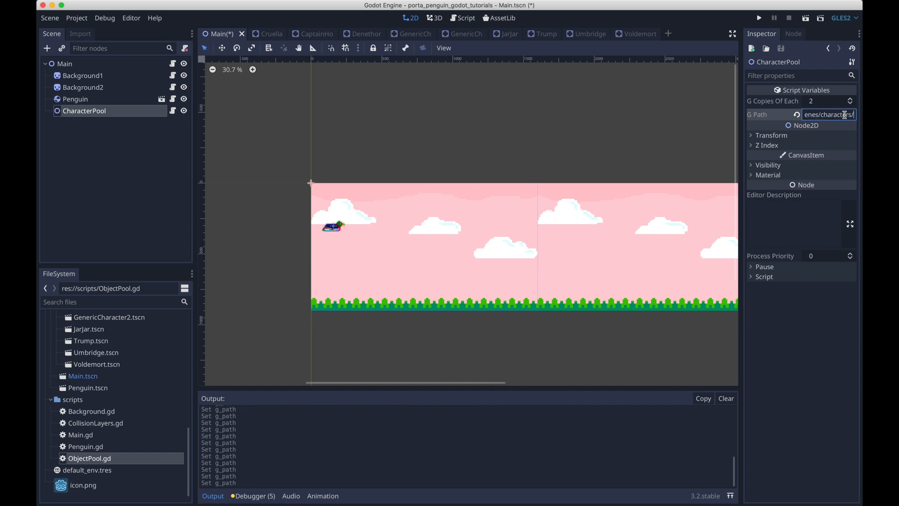
click(758, 17)
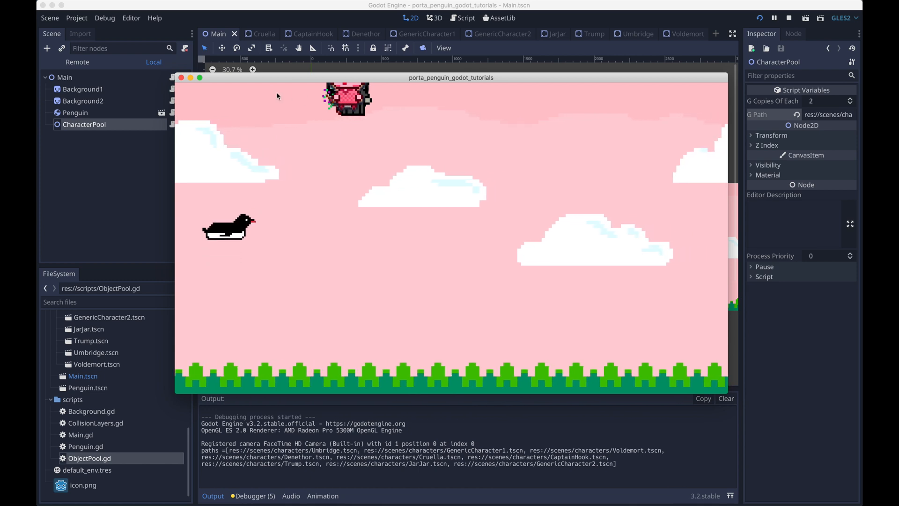
click(789, 18)
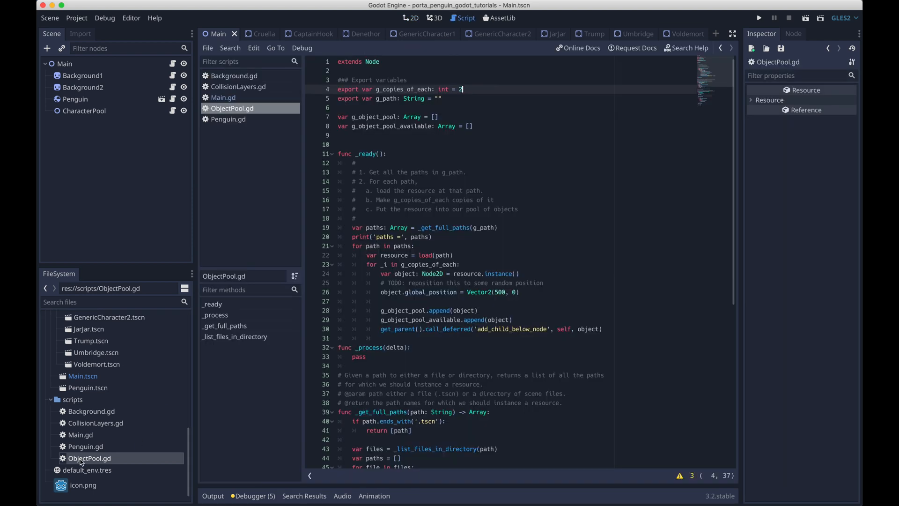
mouse_move(489, 293)
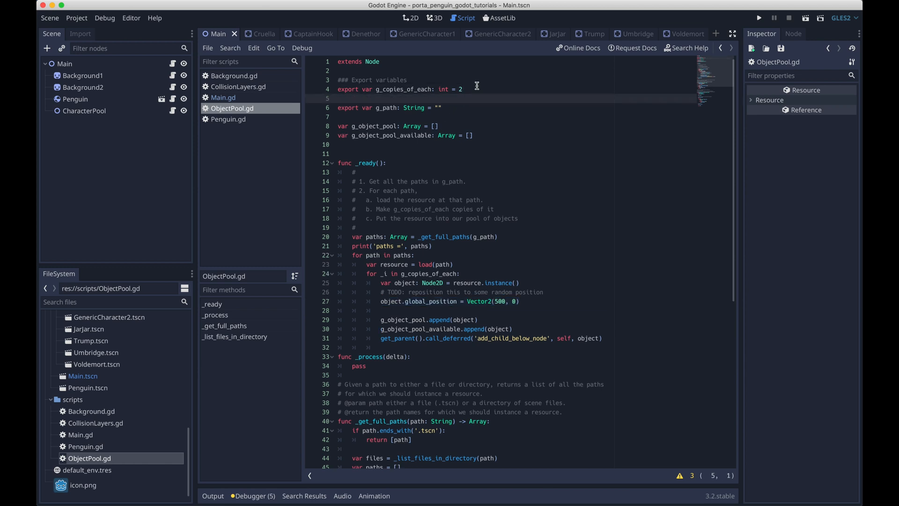
Export int settings g_min_y and g_max_y at 860 and g_starting_x at 1700.
text(export var g)
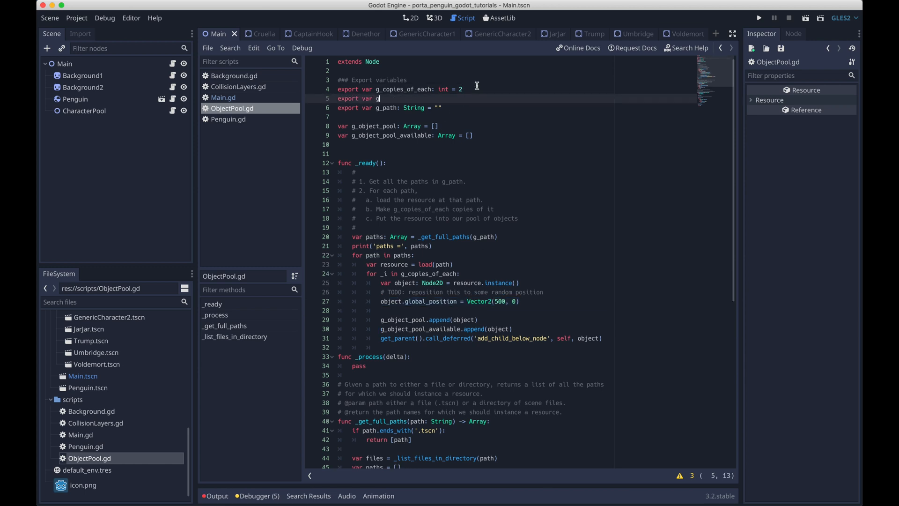
text(_min_y: int = 860)
text(export)
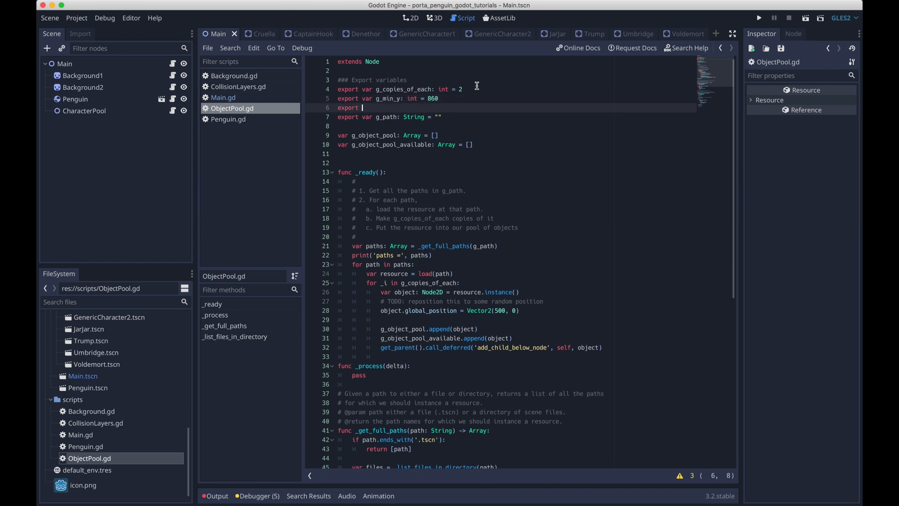
text(var g_max_)
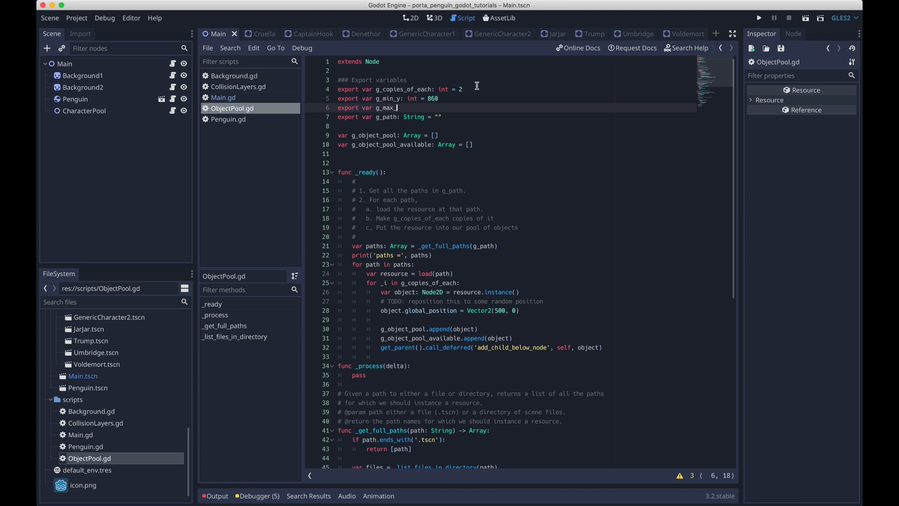
text(y: int = 860)
text(export var g_starting_)
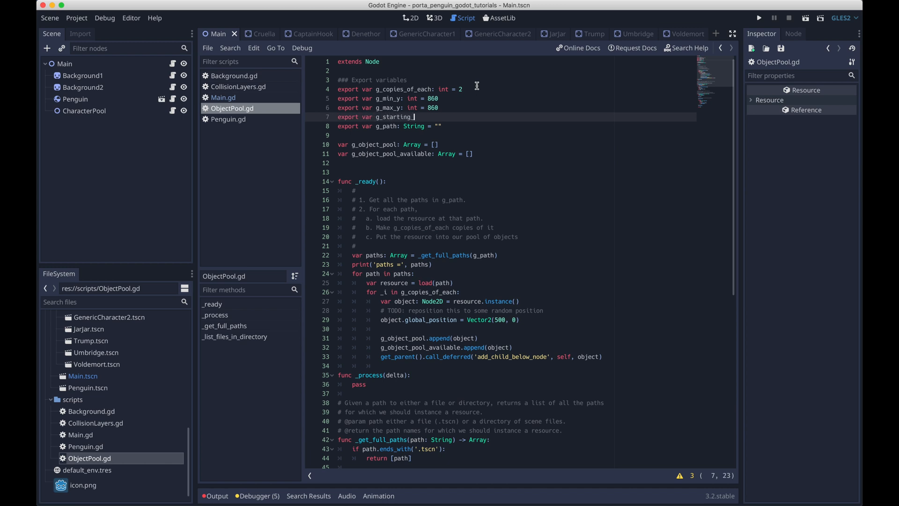
text(x: int = 1)
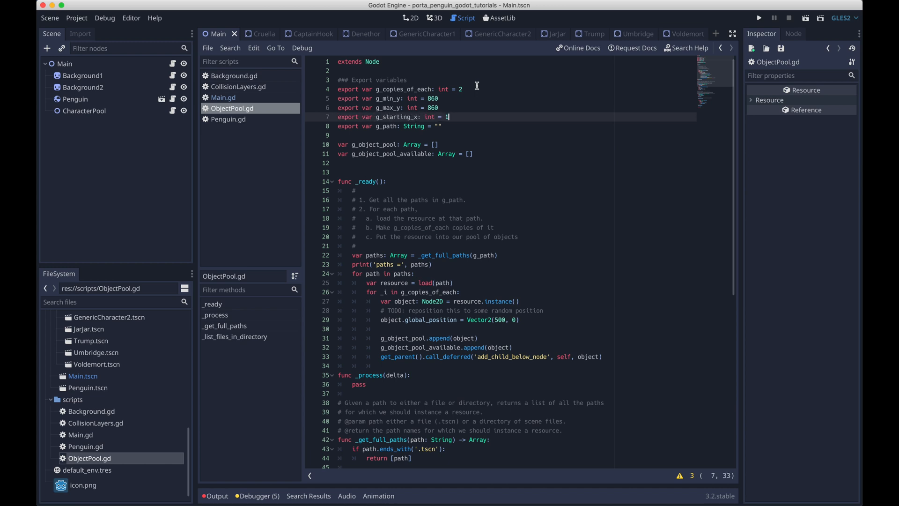
text(700)
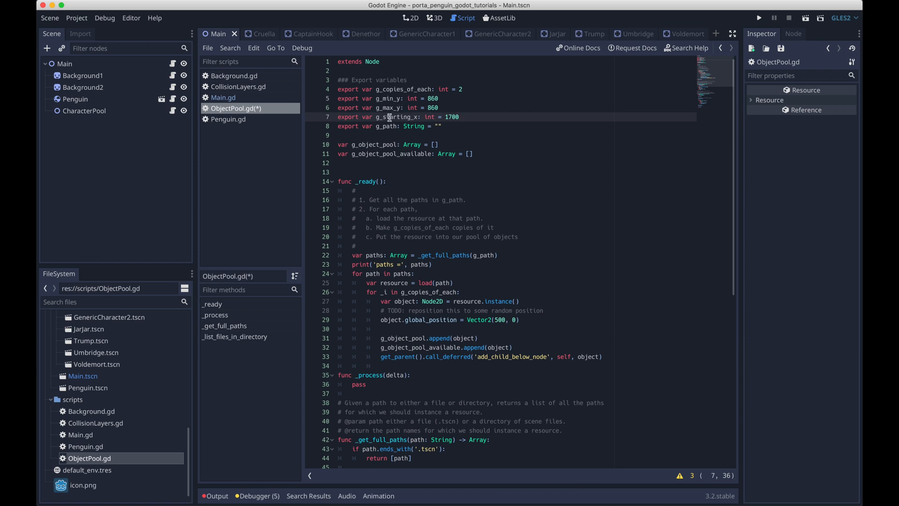
Add func _get_random_global_position(object: Node2D) -> Vector2 with a comment about returning a random global position.
scroll(down, 3)
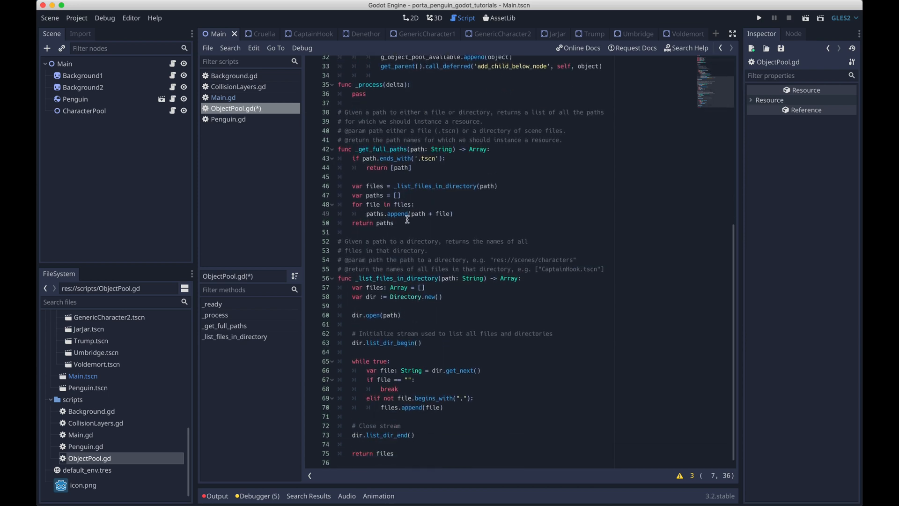
text(func _get_random_gl)
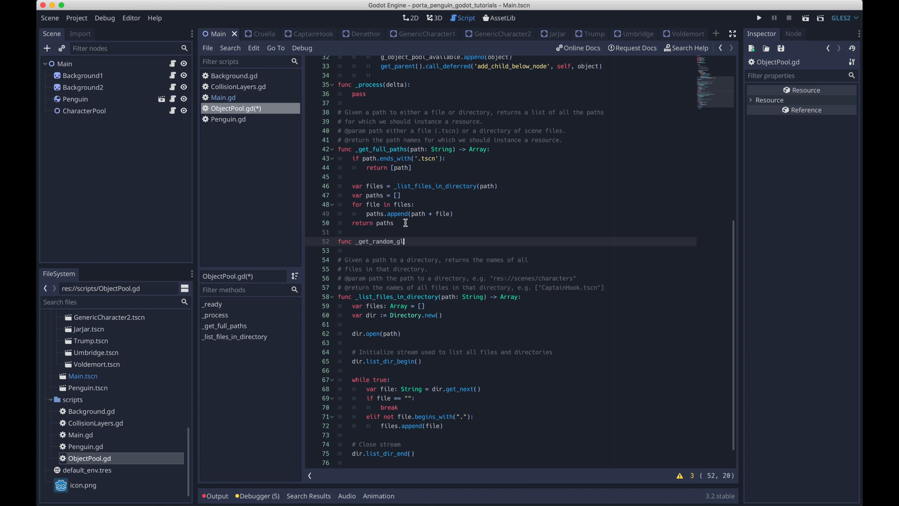
text(obal_position)
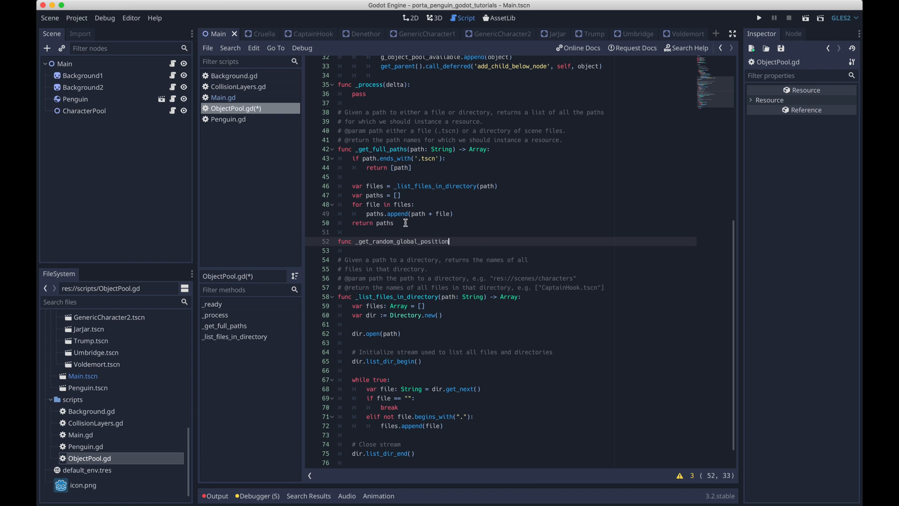
text((object: Node2D) ->)
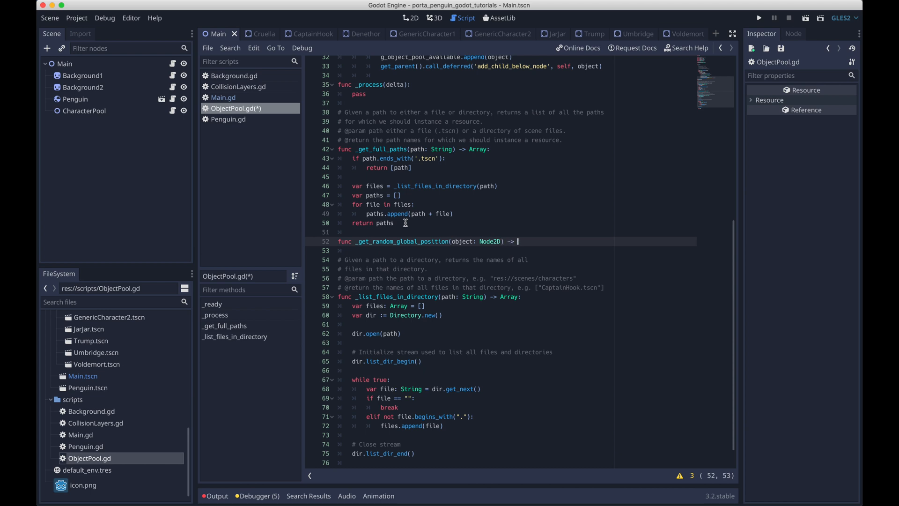
text(Vector2:)
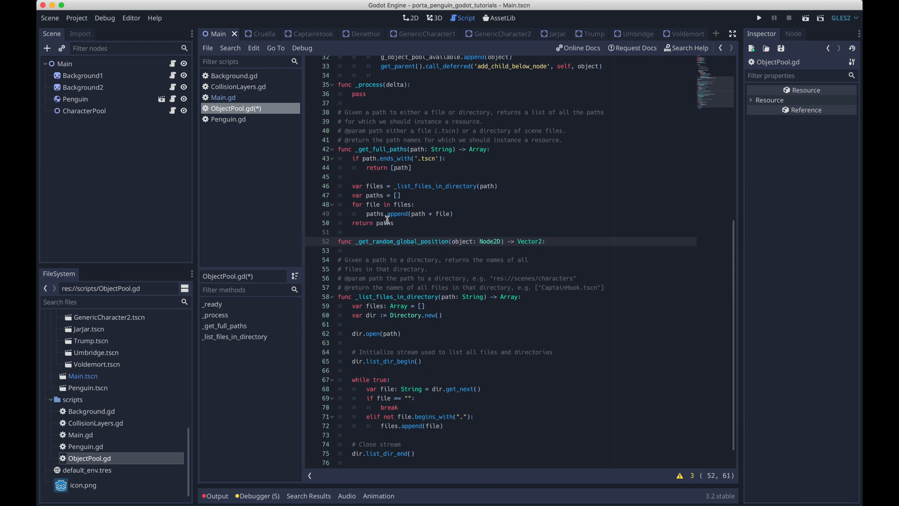
text(# Ge)
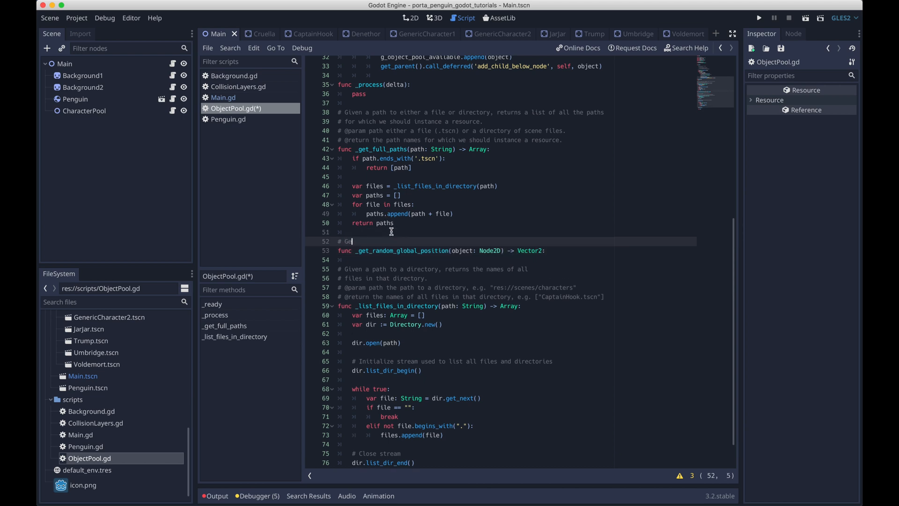
text(Ret)
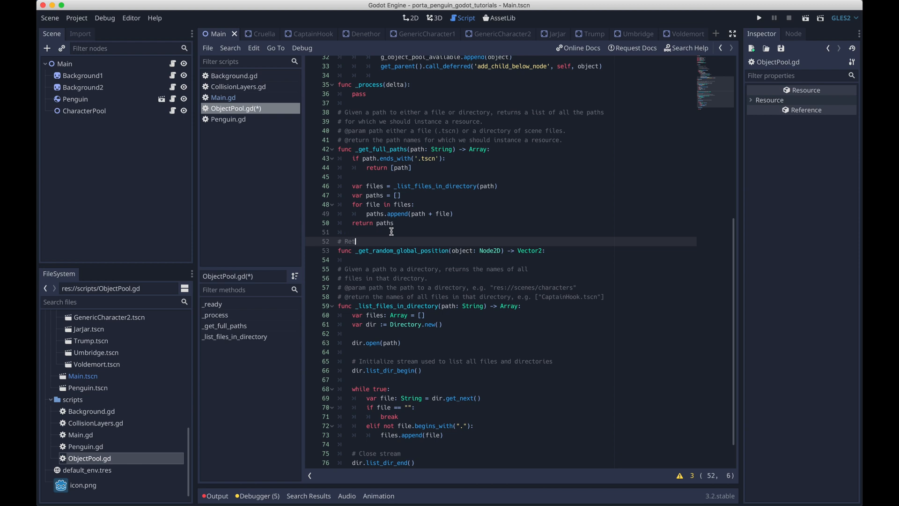
text(Returns a random (within certain bounda)
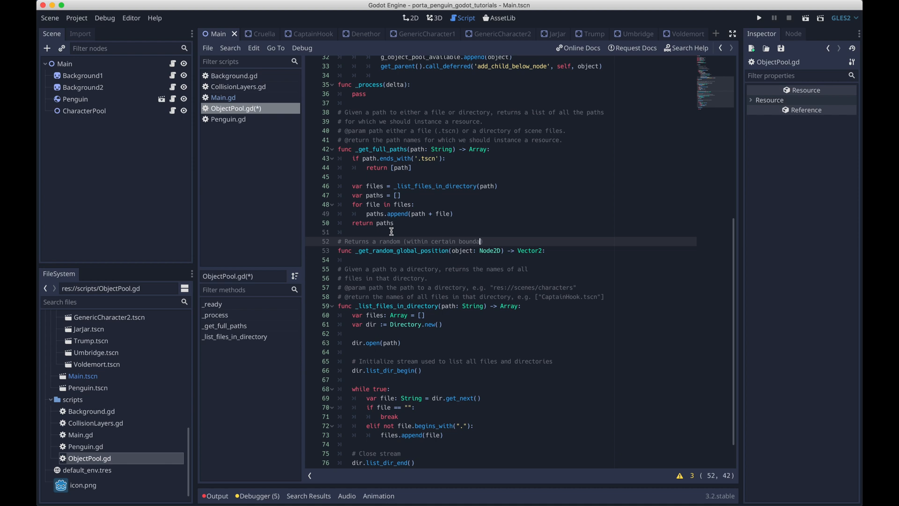
text(global position to spawn the)
text(# passed-in object at.)
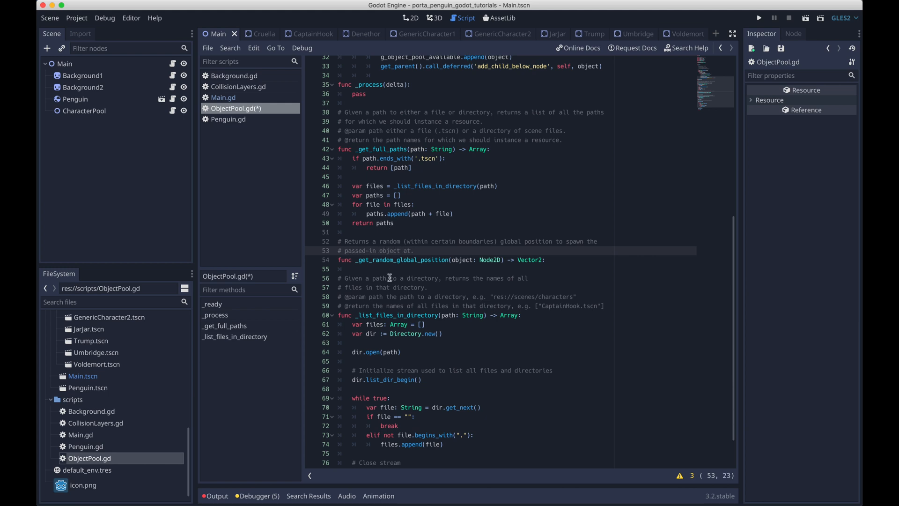
Compute texture_height and a random starting_y from g_min_y, returning Vector2(g_starting_x, starting_y).
text(va)
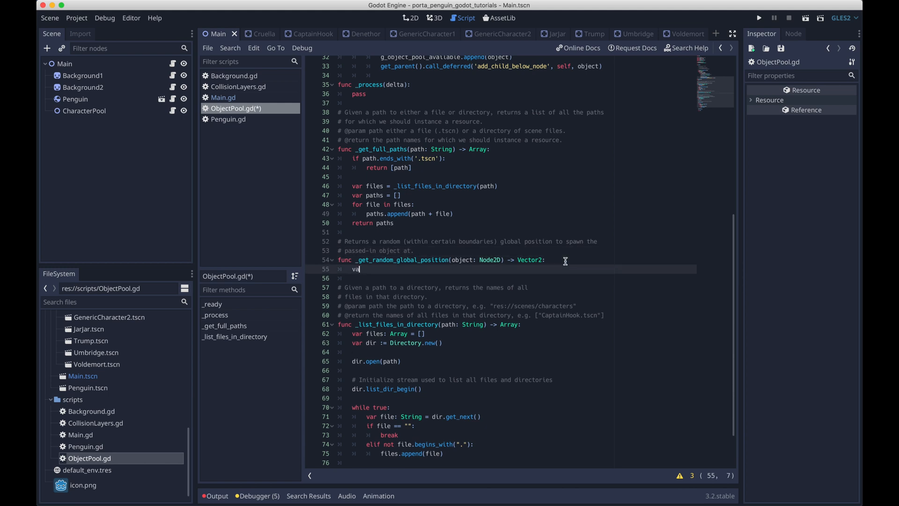
text(texture)
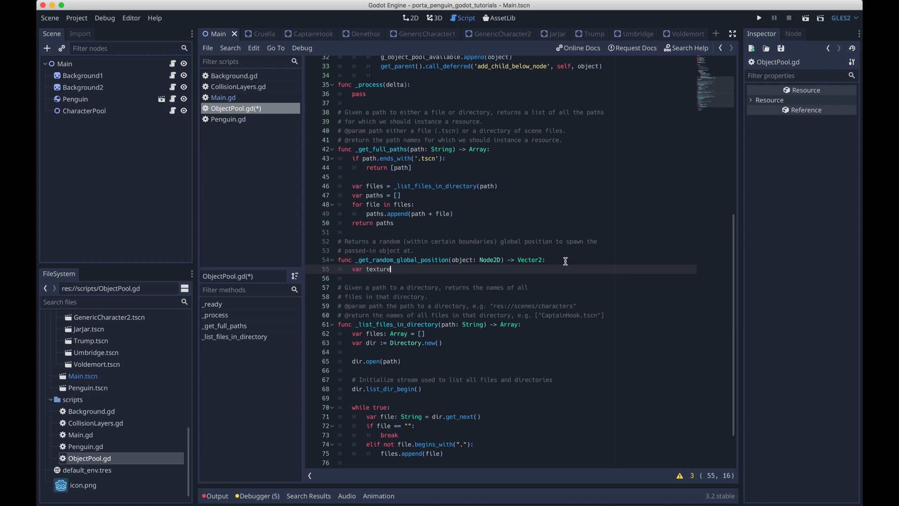
text(_height)
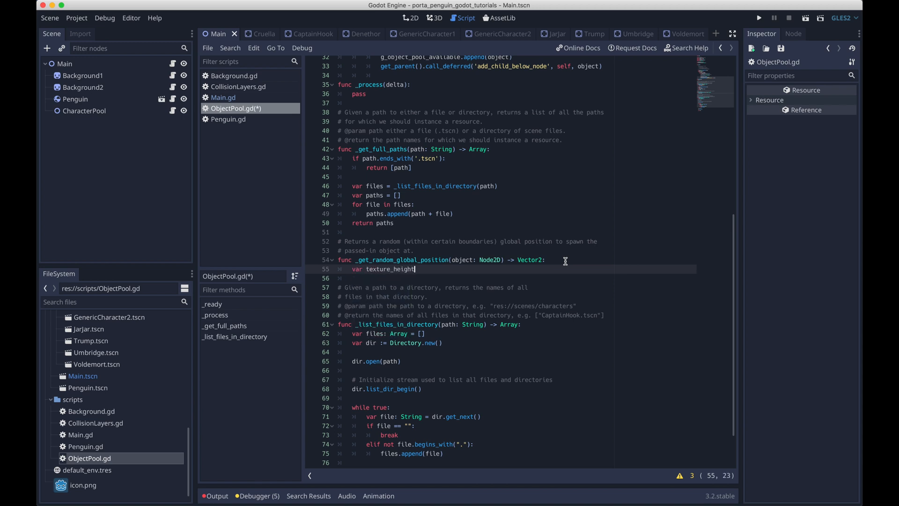
text(: float = object.)
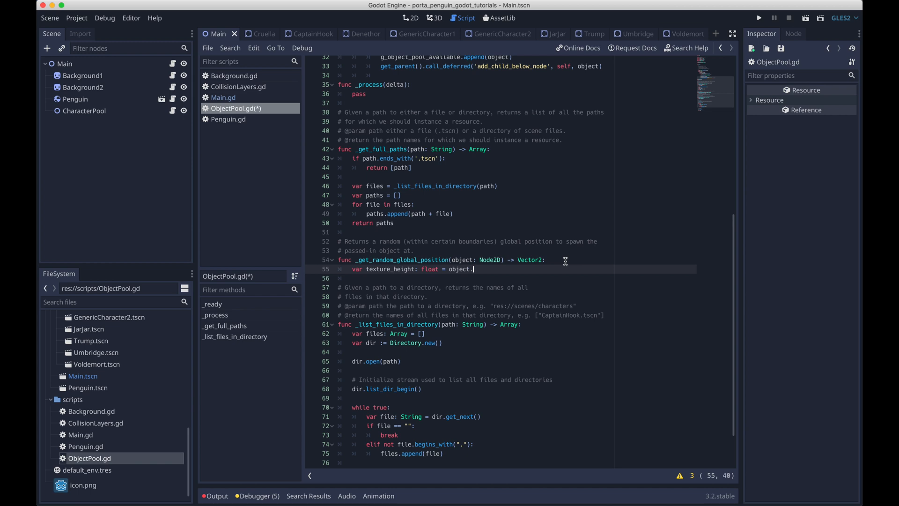
text(get_height()
text(var starting_y: float = rand_rang)
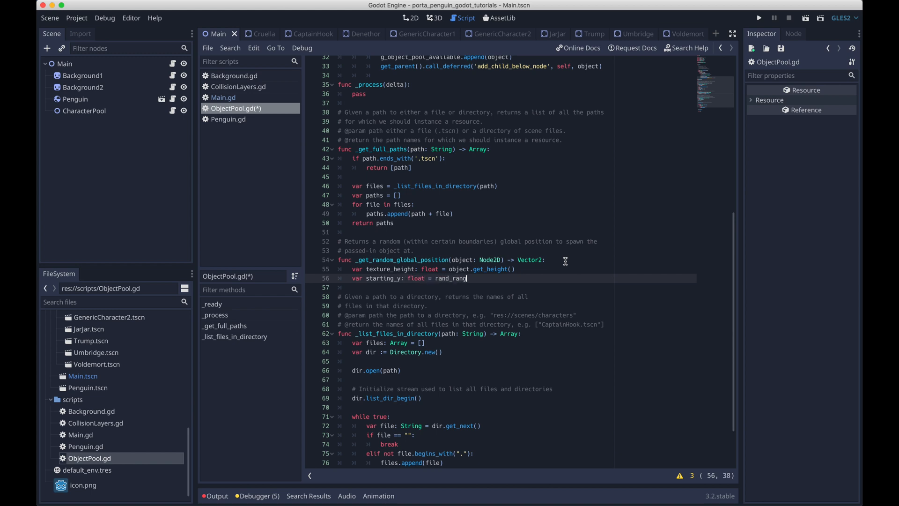
text(e(g_min_y, g_max_y) - (t)
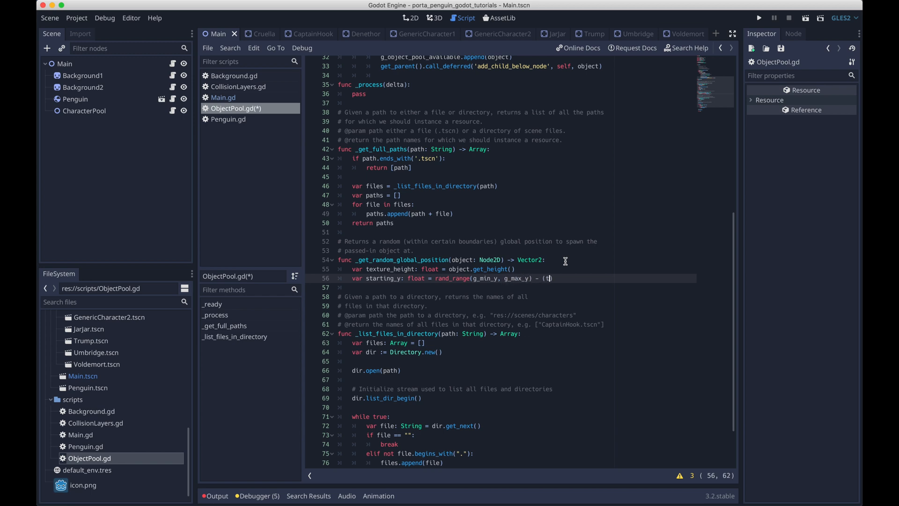
text(exture_height / 2)
click(516, 287)
text(return)
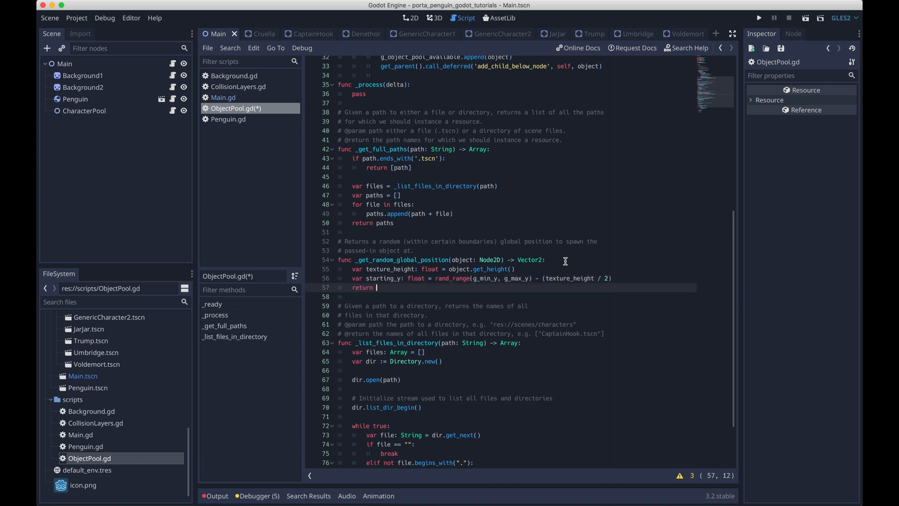
text(Ve)
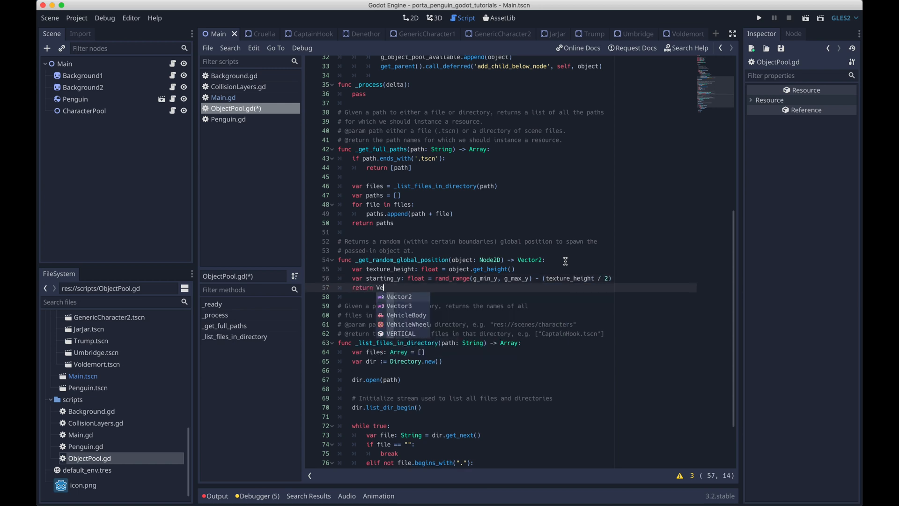
text(ctor2(g_starting)
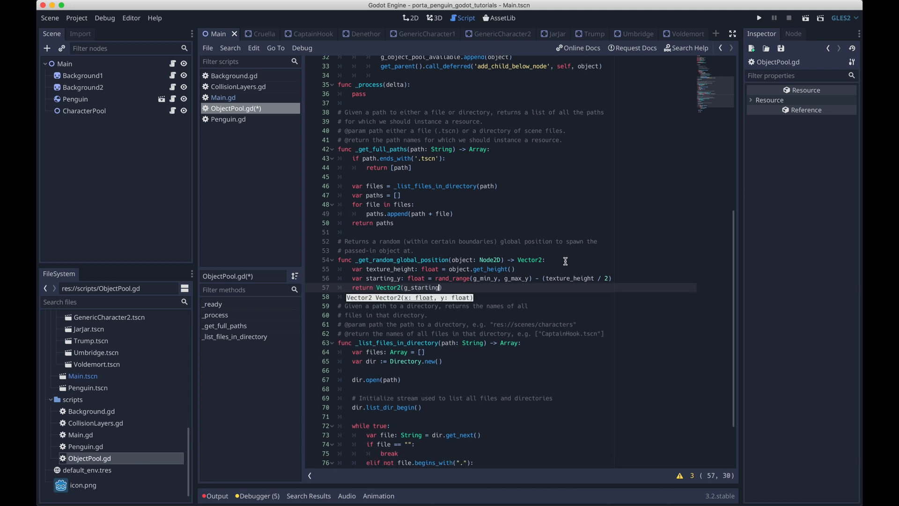
text(_x, starting_y)
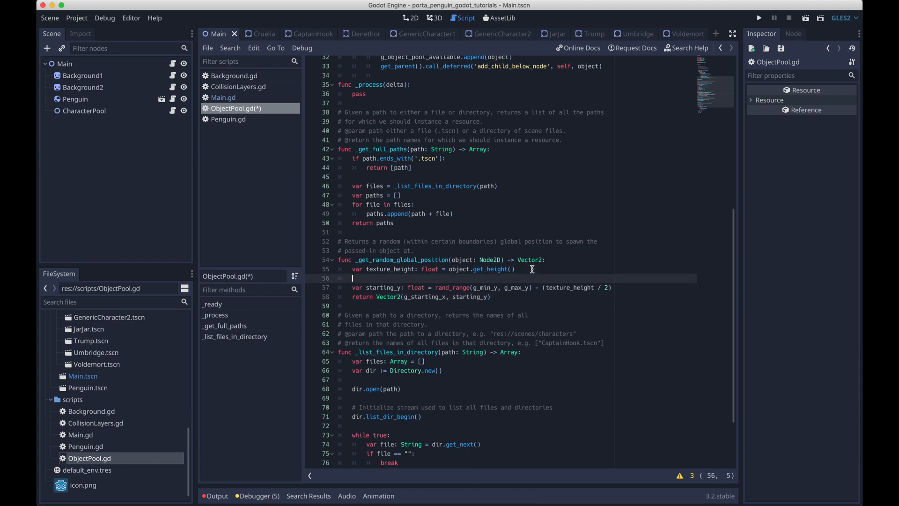
Add example comments: texture_height 20 with rand 200 gives 190, height 10 gives 195.
text(# texture_height)
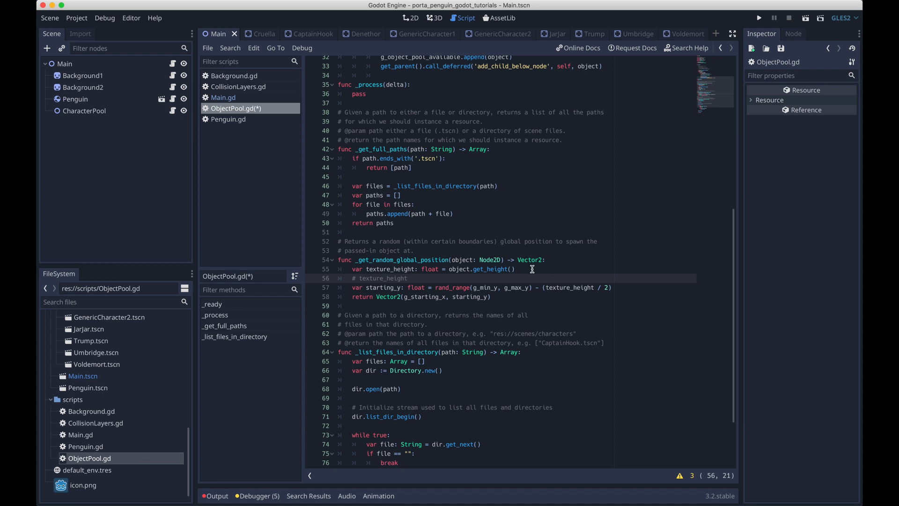
text(= 20,)
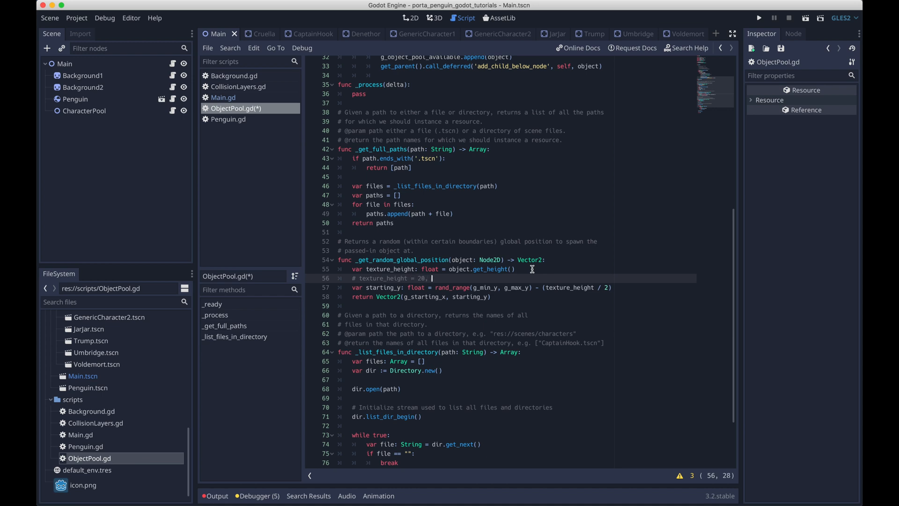
text(rand =)
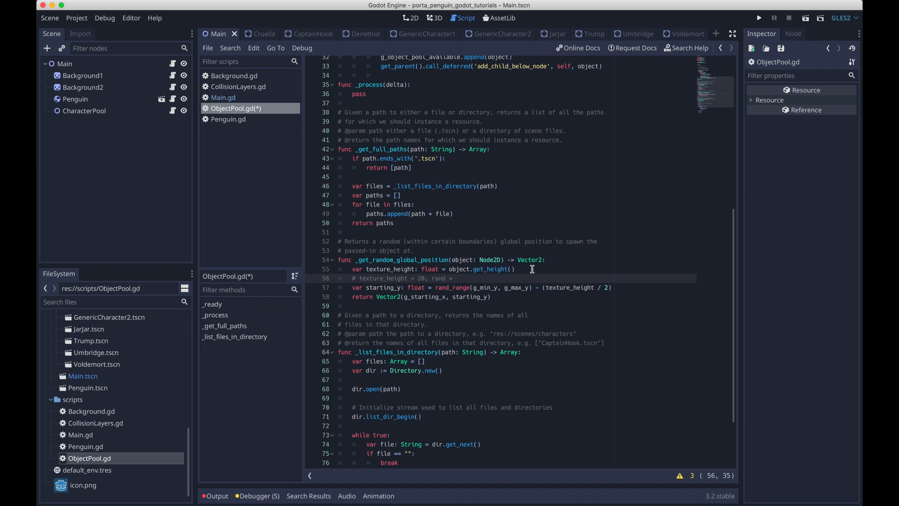
text(200 =>)
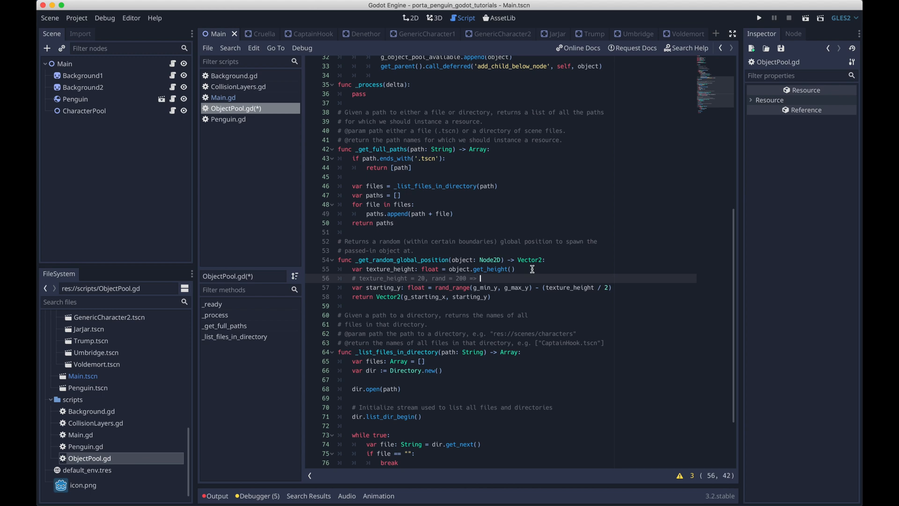
text(starting_y = 200 - 10 = 190)
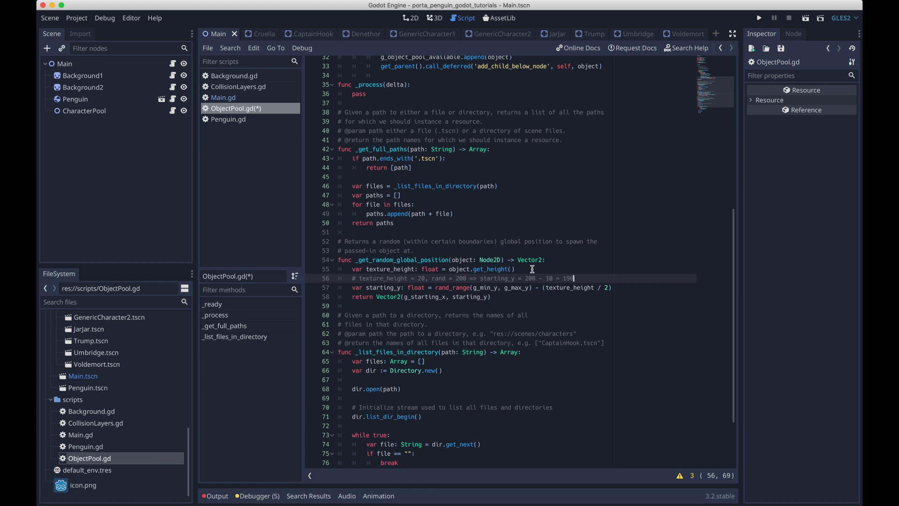
key(enter)
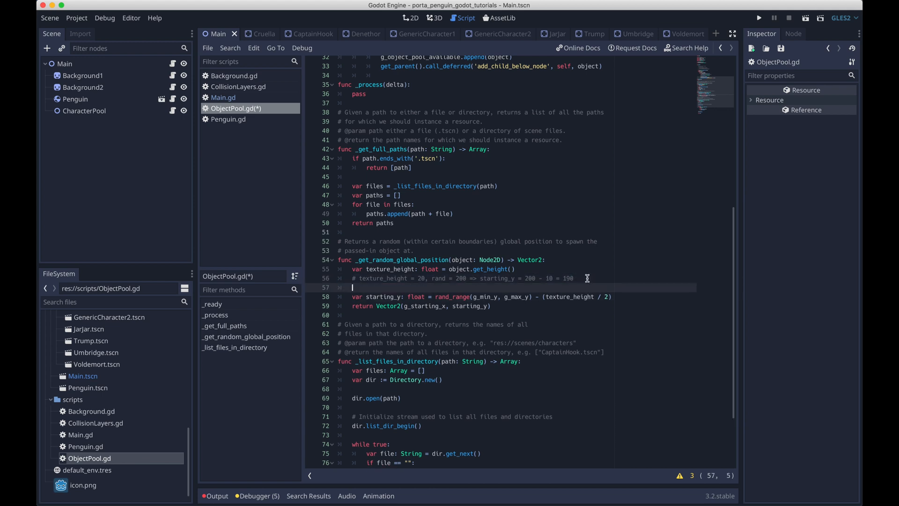
text(# texture_height = 10, rand = 200 => starting_y = 200 - 10 = 190)
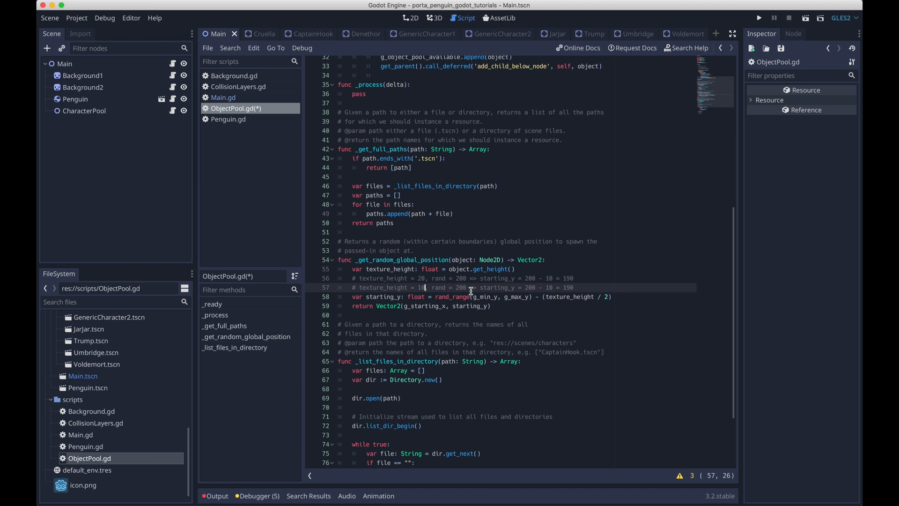
text(5)
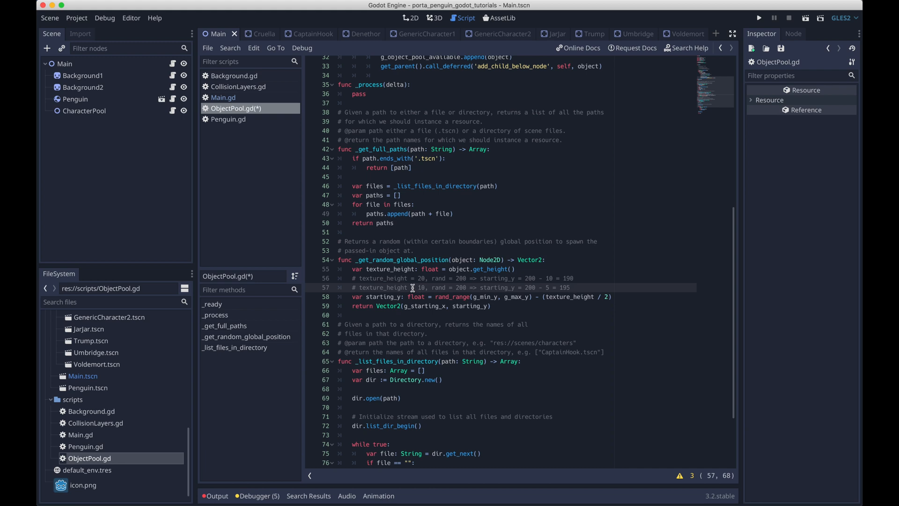
text(# both)
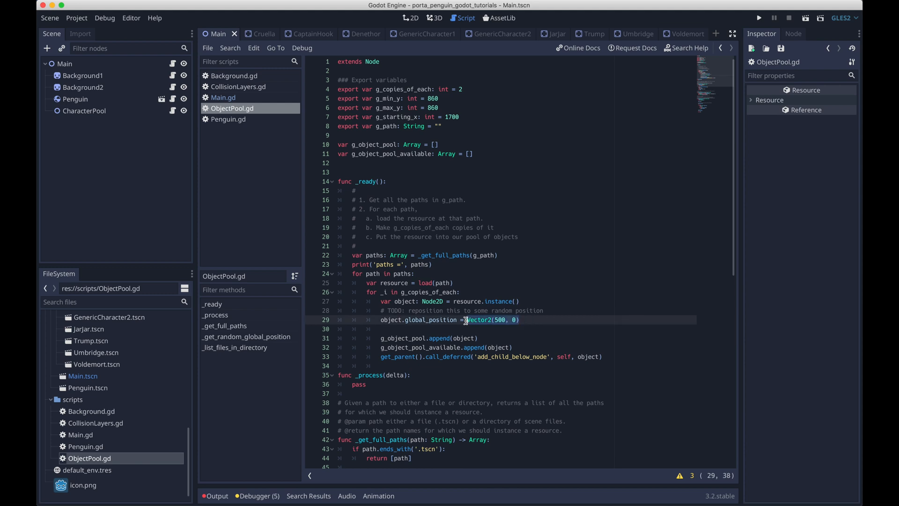
Replace Vector2(500, 0) with _get_random_global_position(object) in the _ready loop.
text(_get_random)
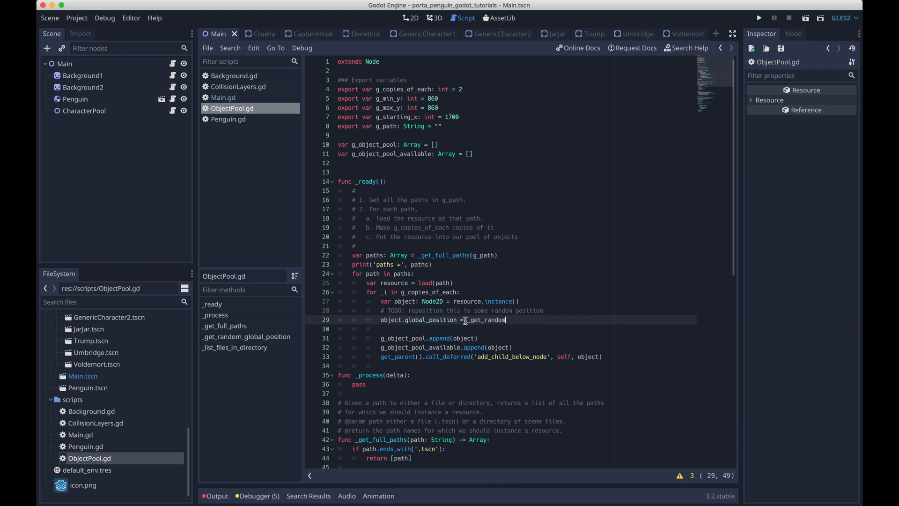
text(_global_position)
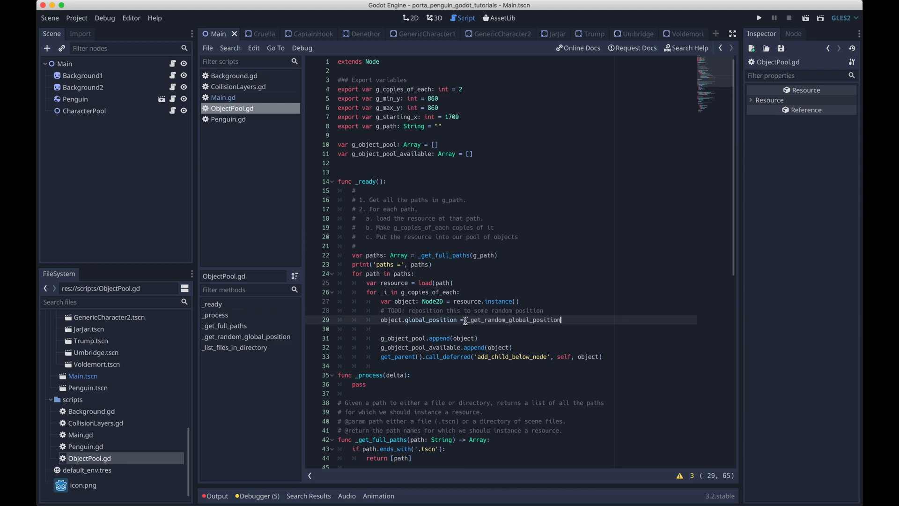
text((object)
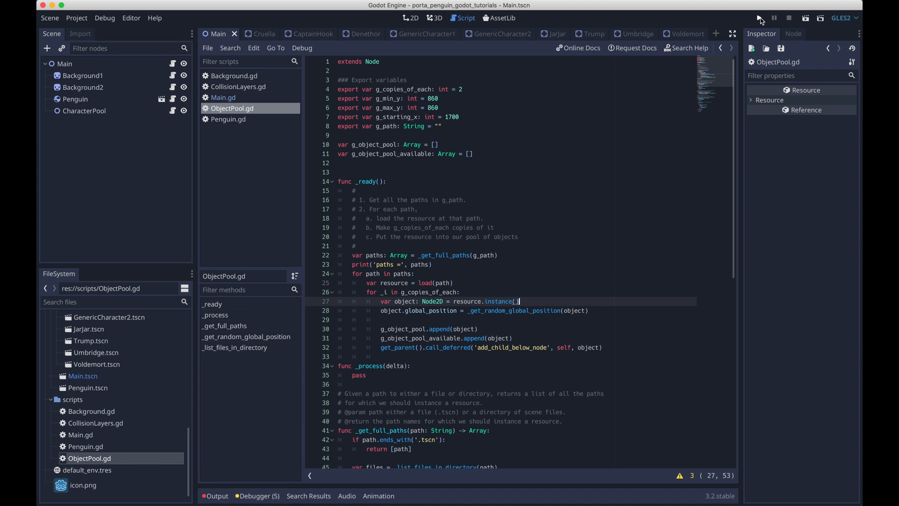
Run the game to test random spawning, which halts on the get_height error.
click(760, 18)
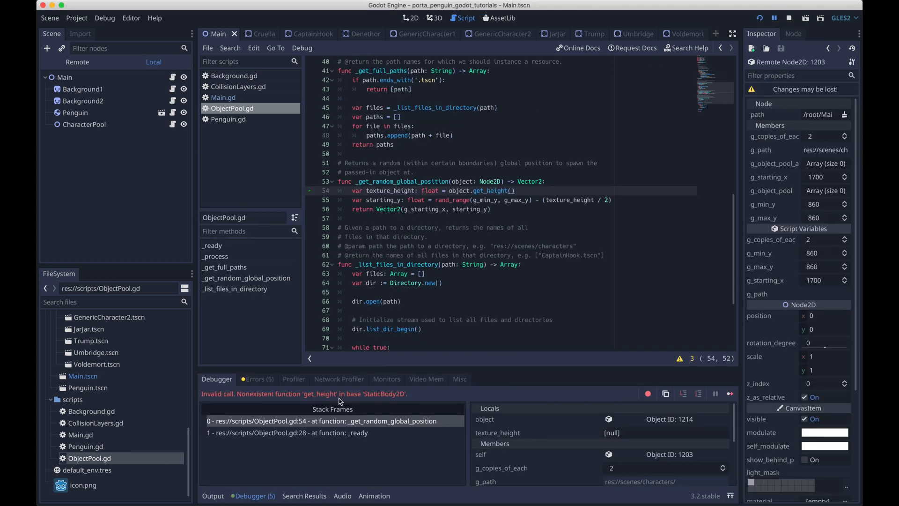
mouse_move(284, 364)
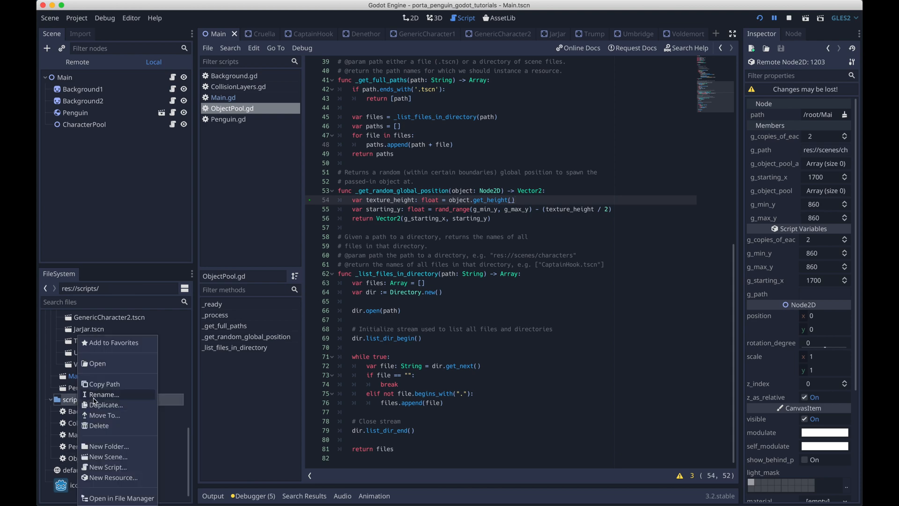
Create res://scripts/Character.gd and delete its template code.
click(102, 467)
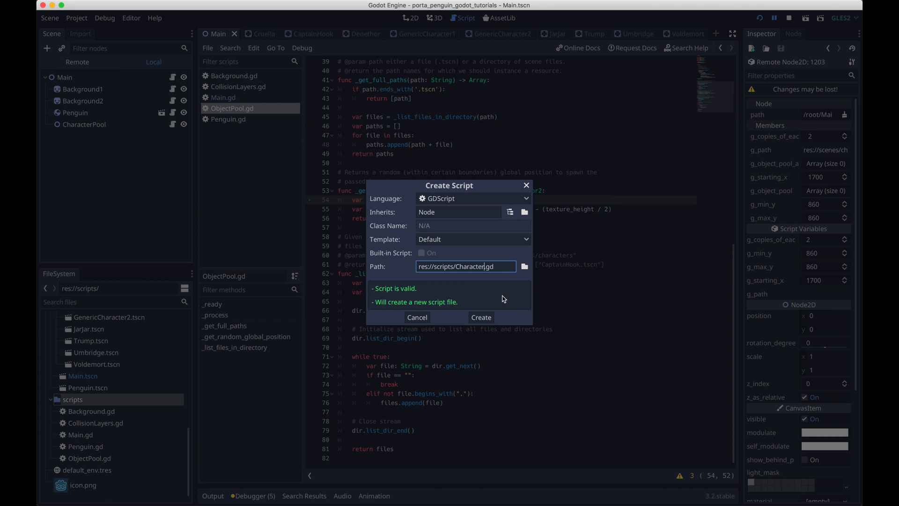
click(480, 317)
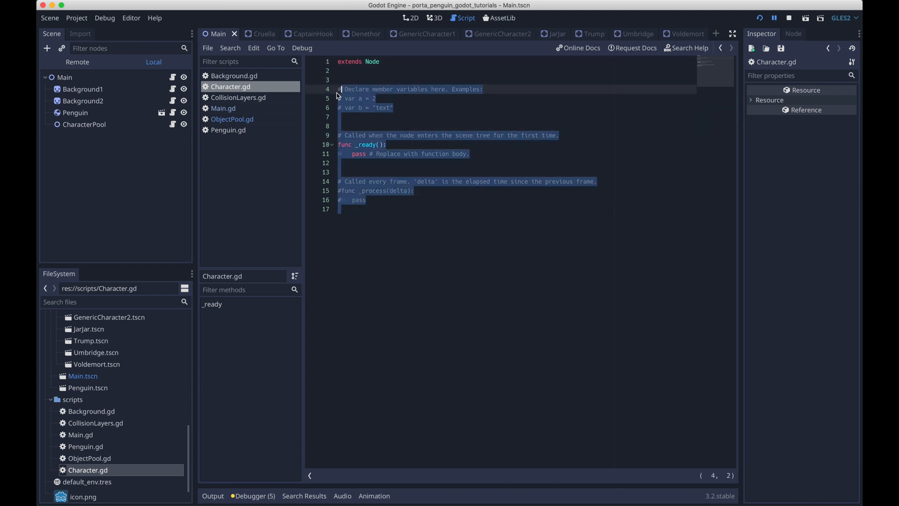
key(Delete)
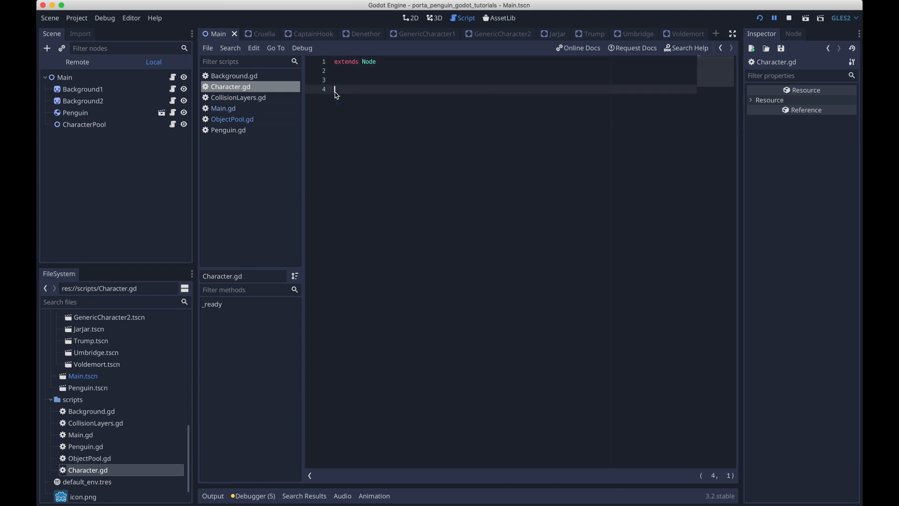
double_click(369, 62)
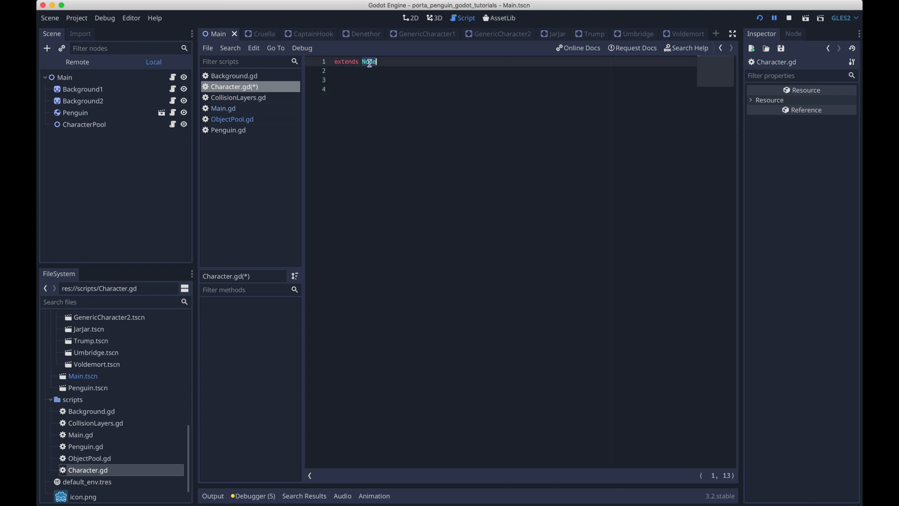
text(StaticBody2D)
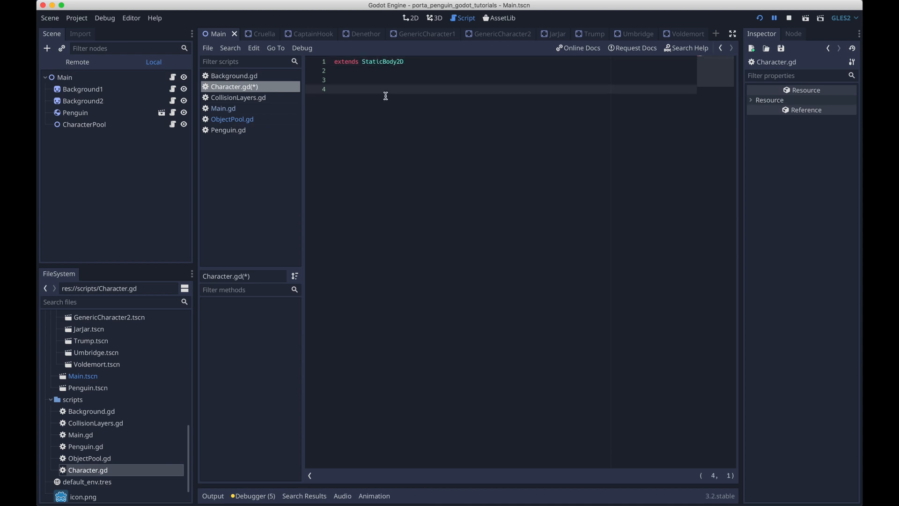
text(func get_height()
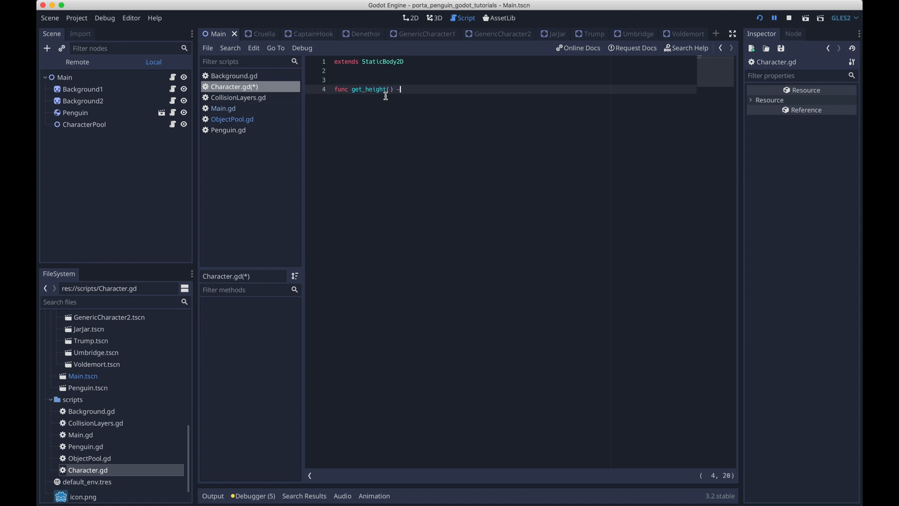
text(-> float:)
click(514, 80)
text(#)
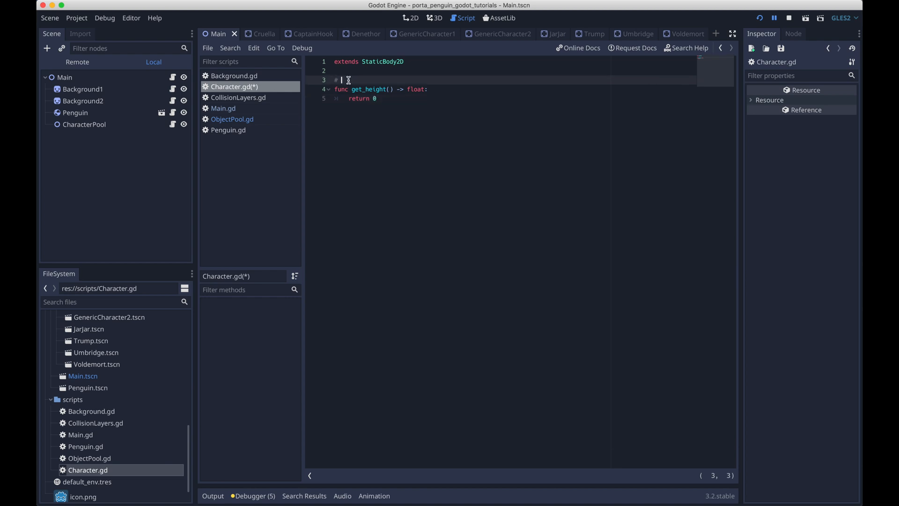
text(@note)
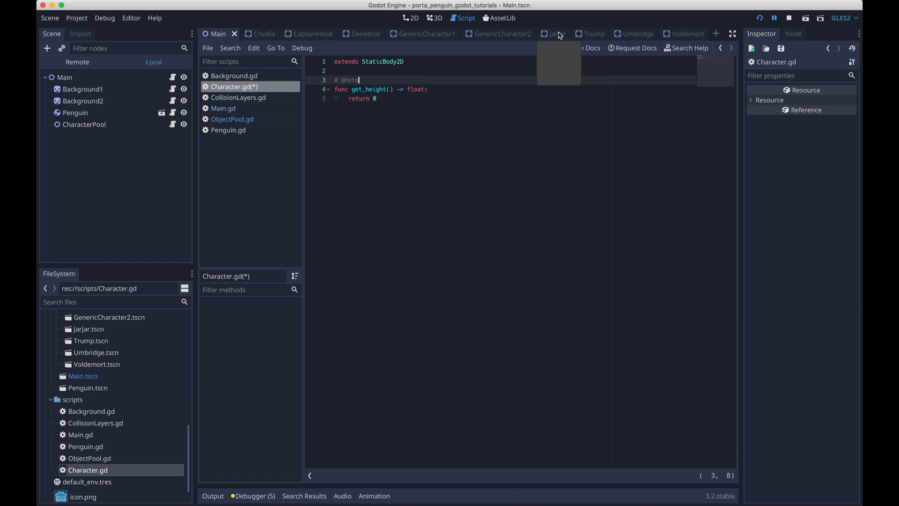
text(: for ObjectPool)
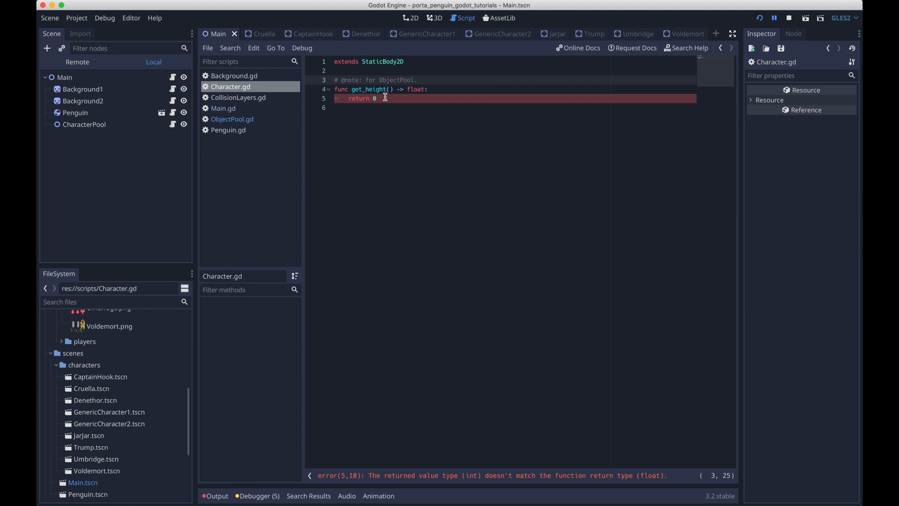
text(.0)
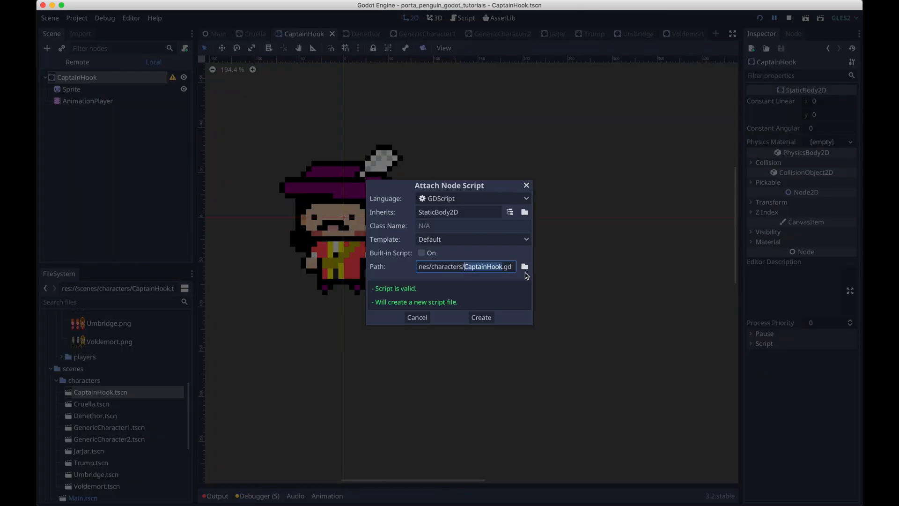
Attach the existing Character.gd to CaptainHook, Denethor, GenericCharacter1 and Voldemort.
click(523, 266)
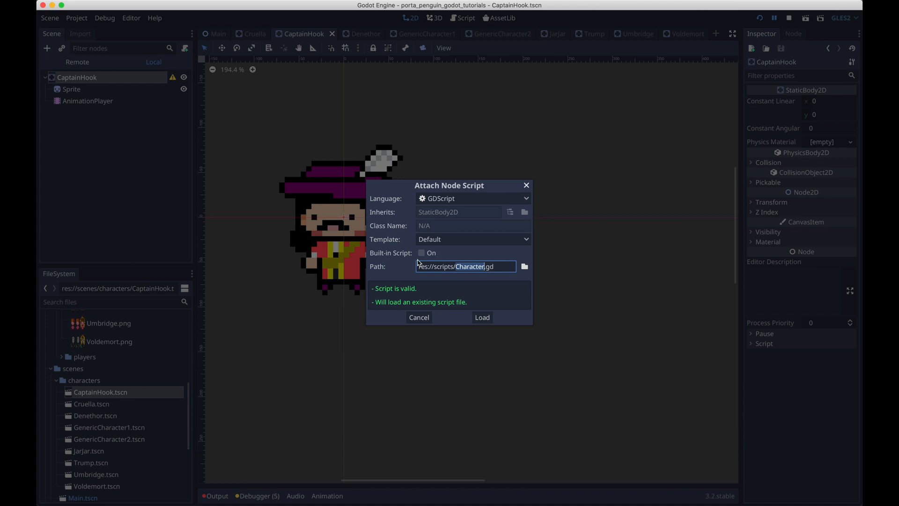
click(482, 317)
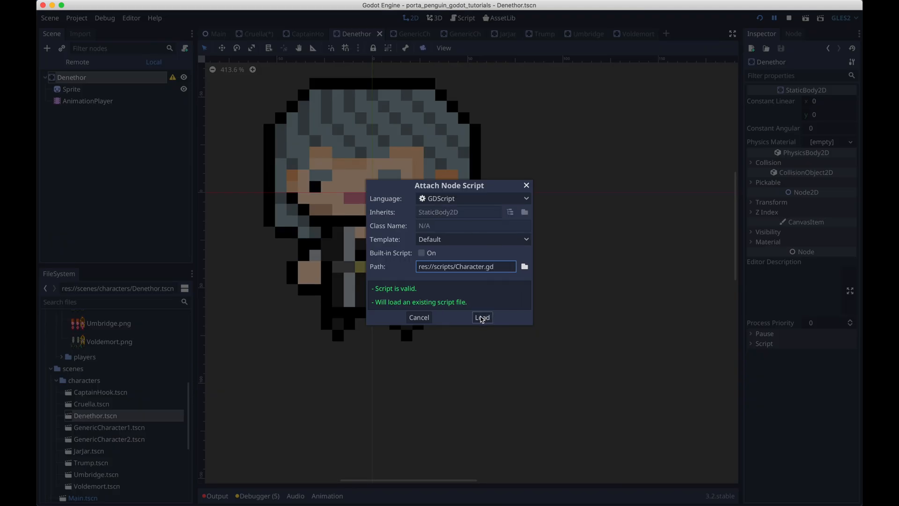
click(482, 317)
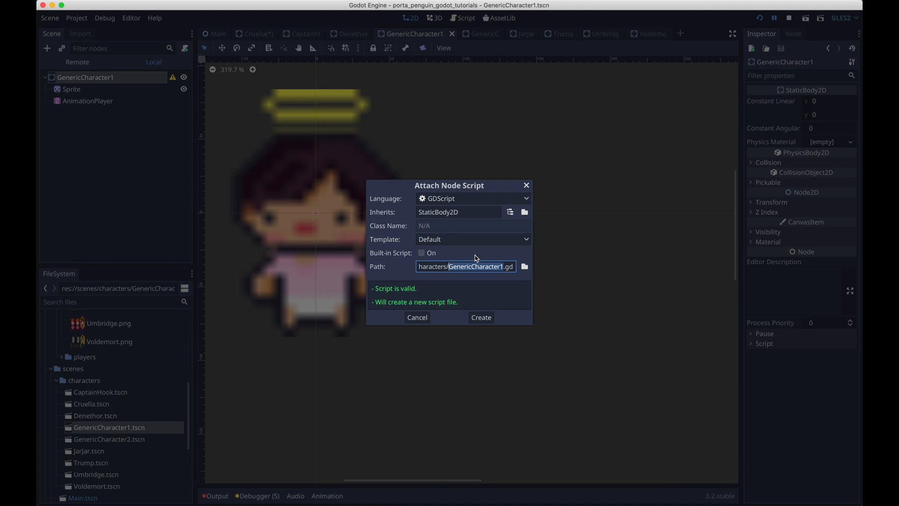
click(480, 316)
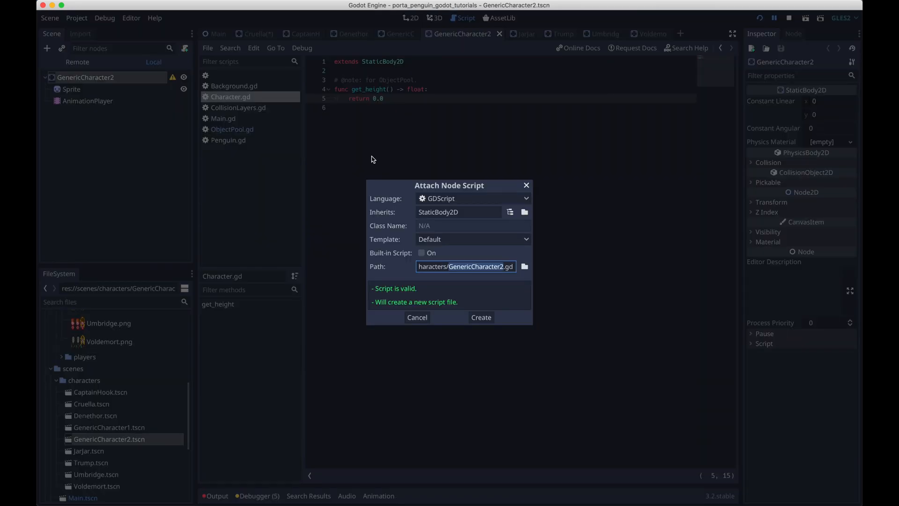
click(480, 317)
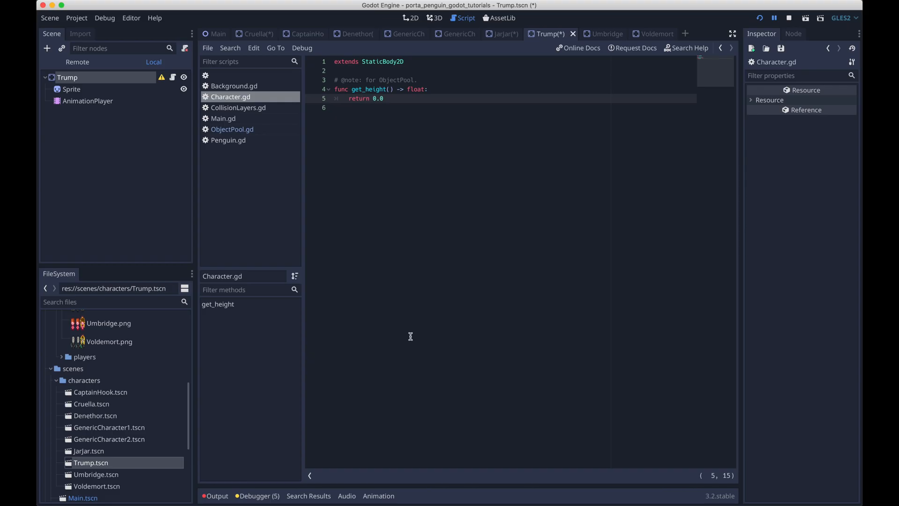
click(595, 33)
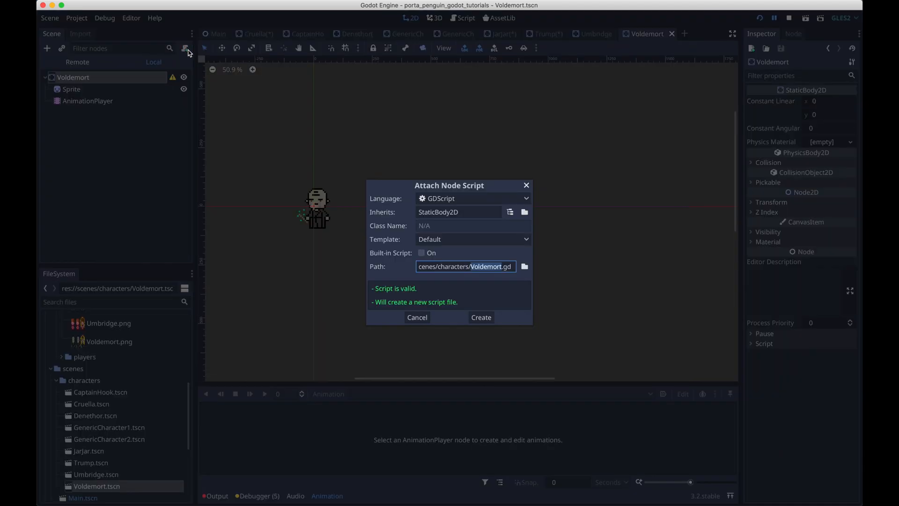
click(481, 316)
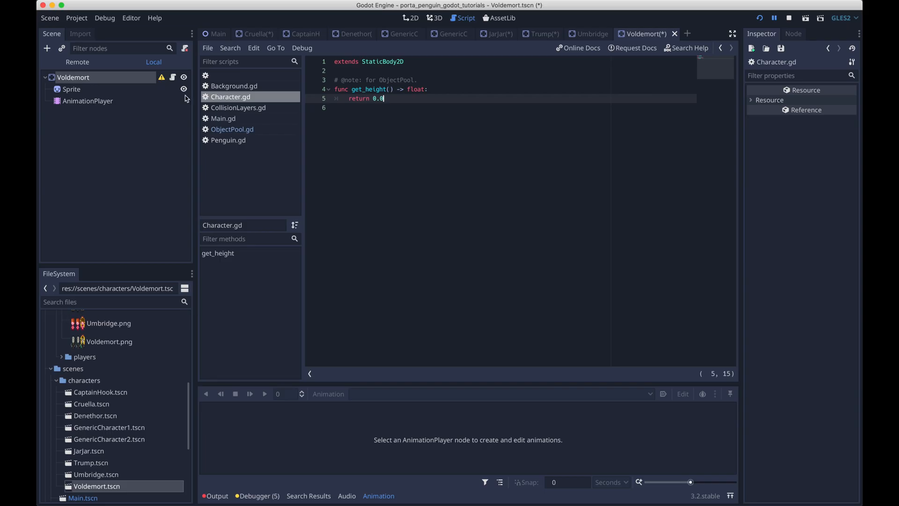
mouse_move(177, 84)
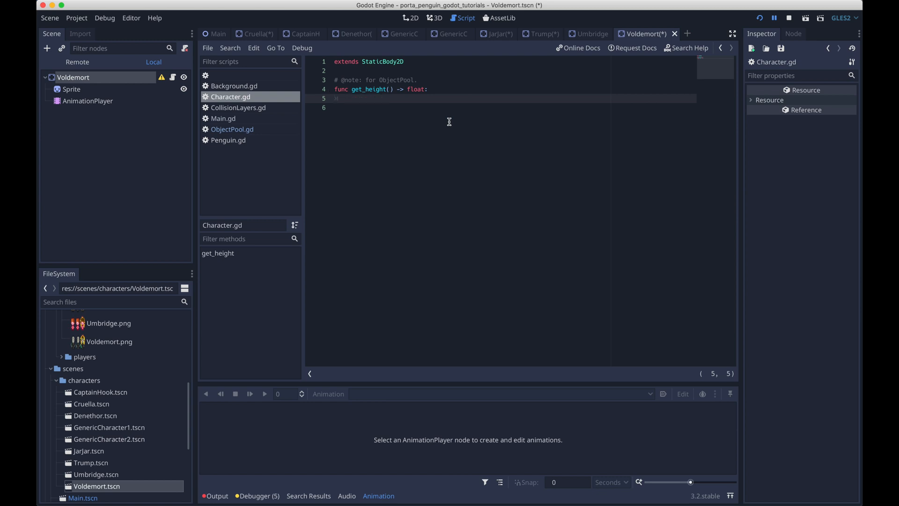
Make get_height return $Sprite.texture.get_size().y * scale.y * $Sprite.scale.y.
text(return $Sprite.texture.get_size().y * scale.y *)
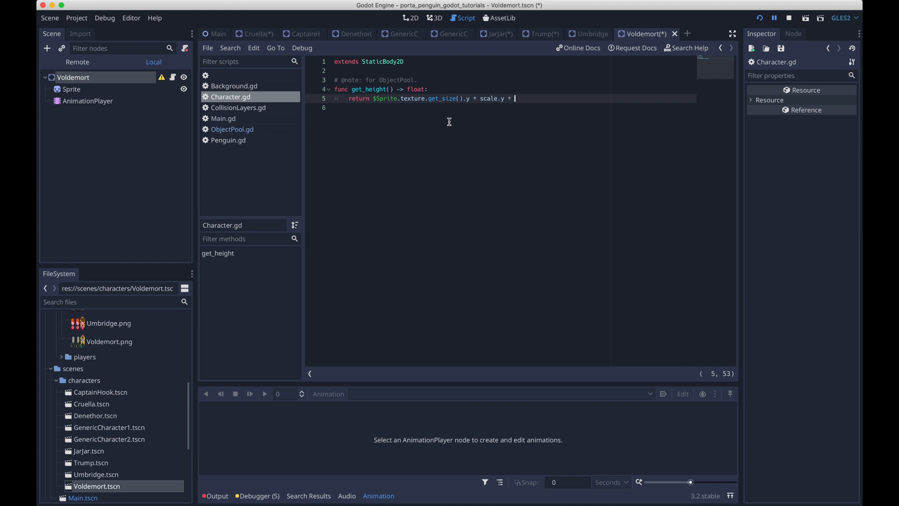
text($Sprite.scal)
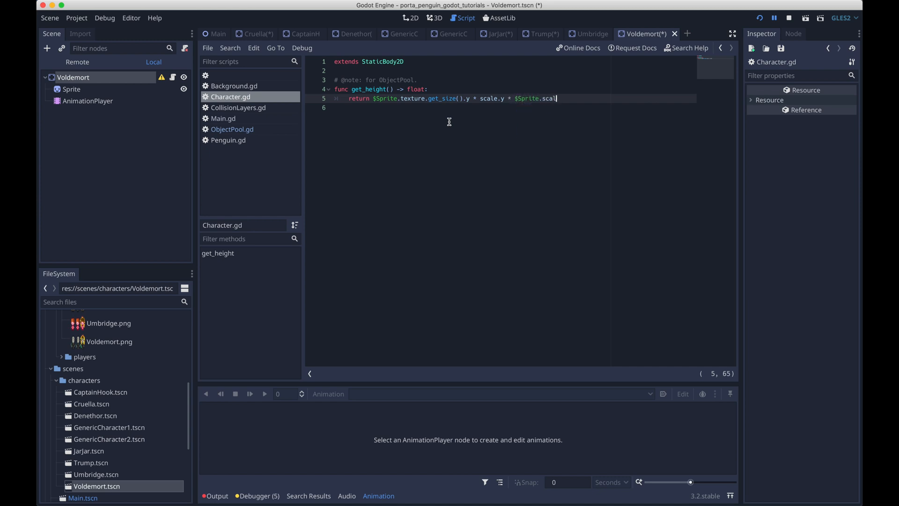
text(e.y)
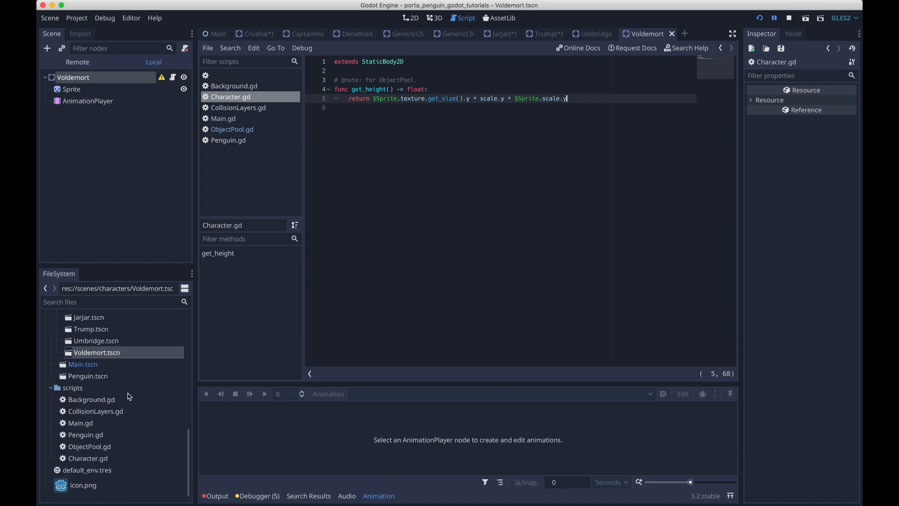
click(232, 129)
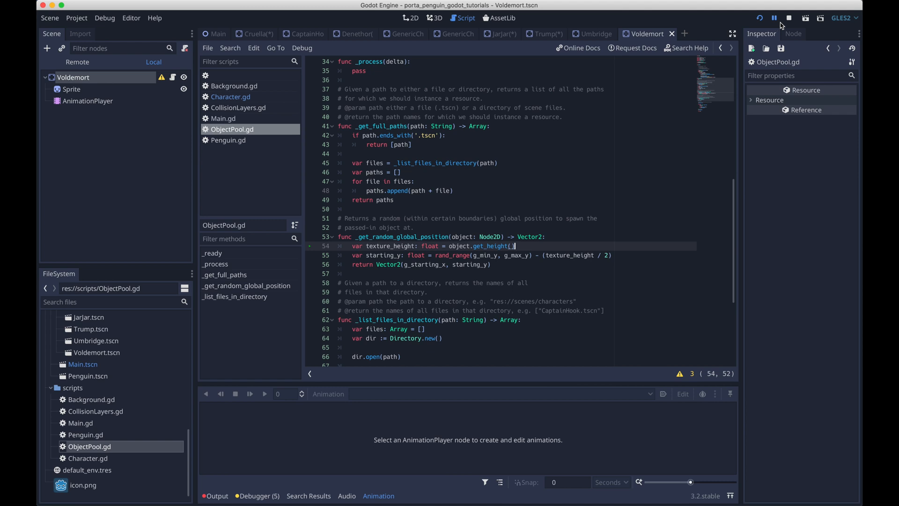
Set g_starting_x to 500, then run the game to see characters stacked in one column.
click(759, 18)
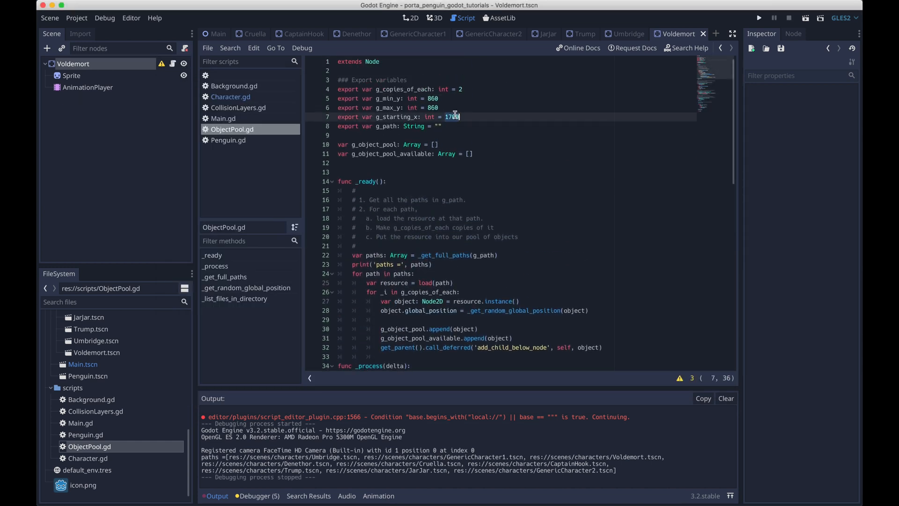
text(500)
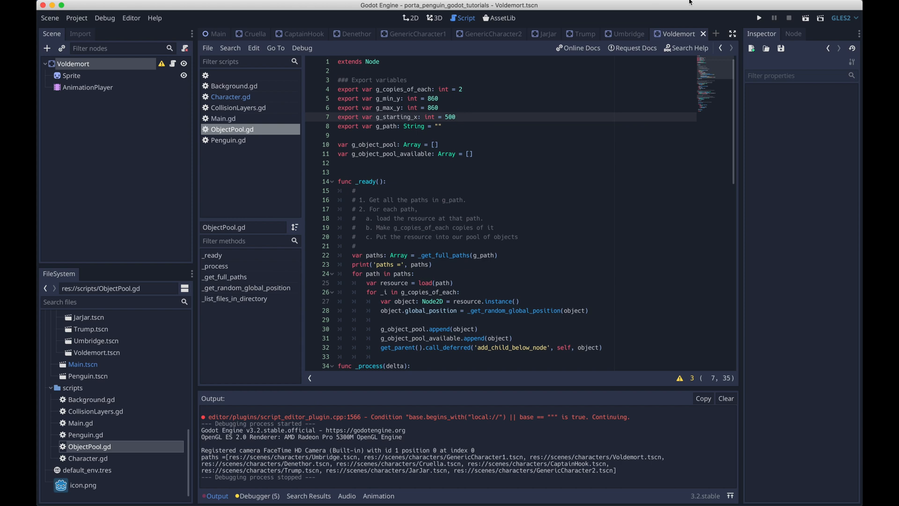
click(759, 18)
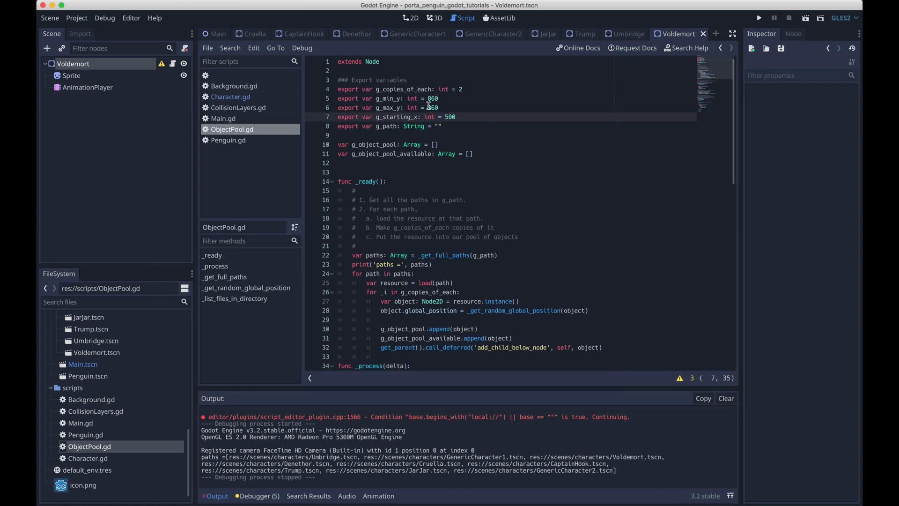
double_click(431, 98)
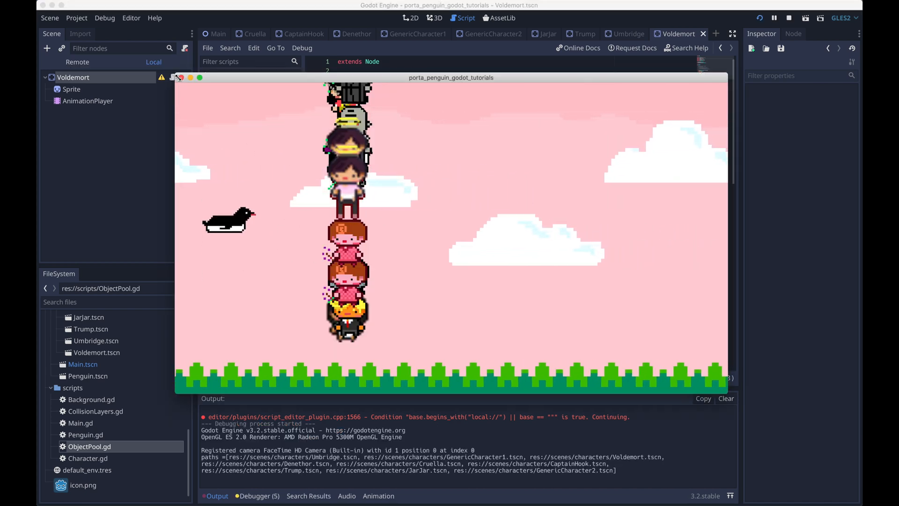
click(179, 77)
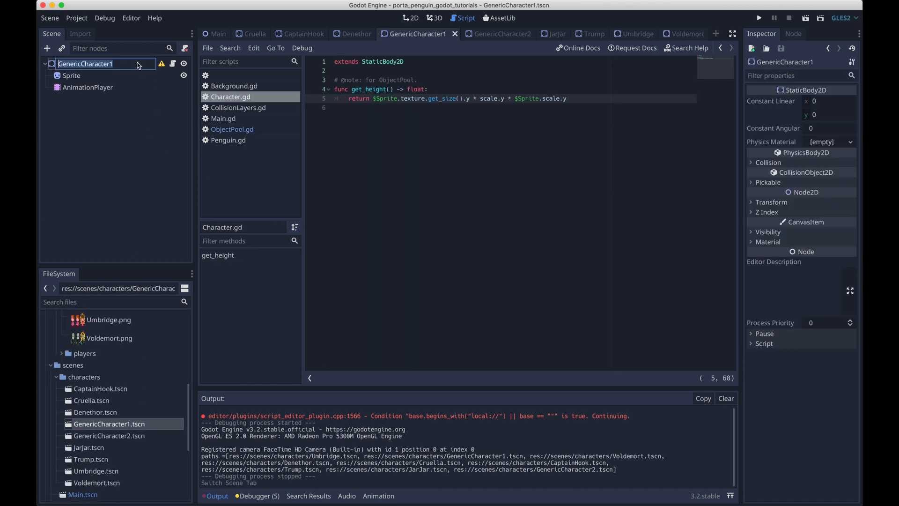
Uncheck Filter in Character2.png's import settings and reimport it.
click(71, 75)
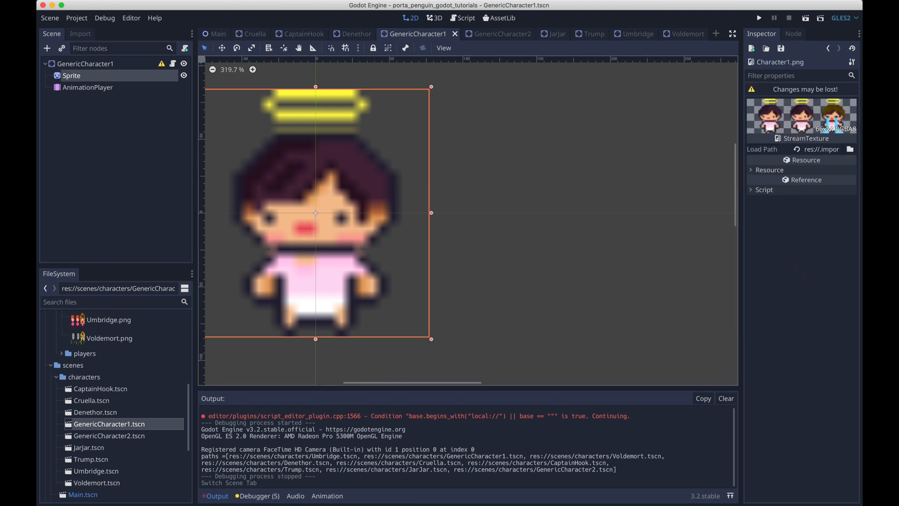
click(80, 33)
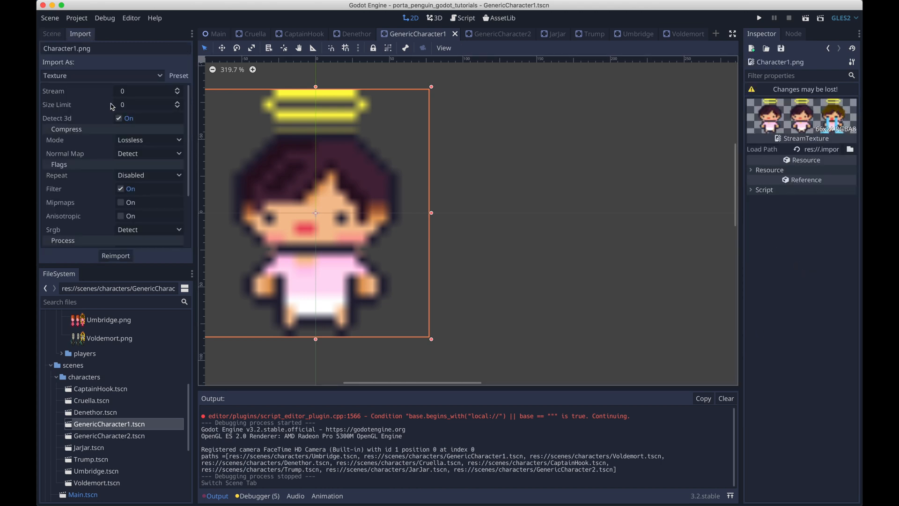
click(121, 189)
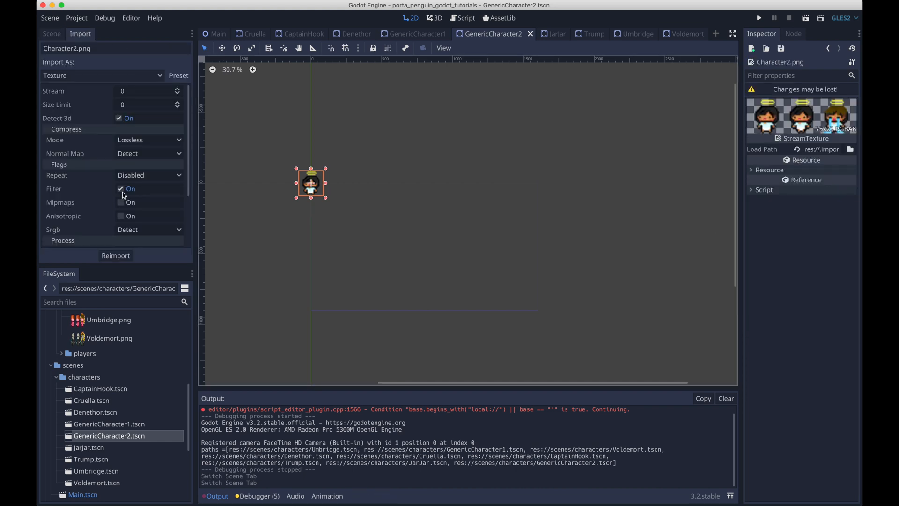
click(120, 188)
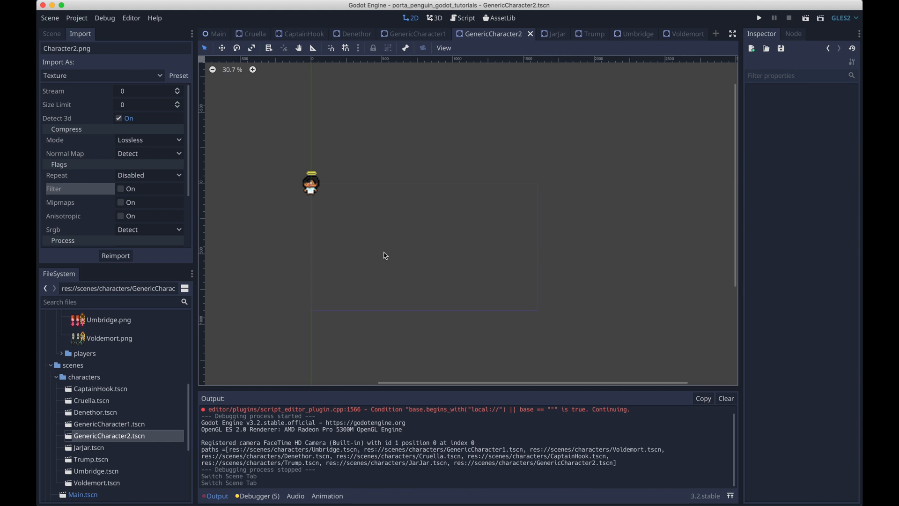
click(758, 18)
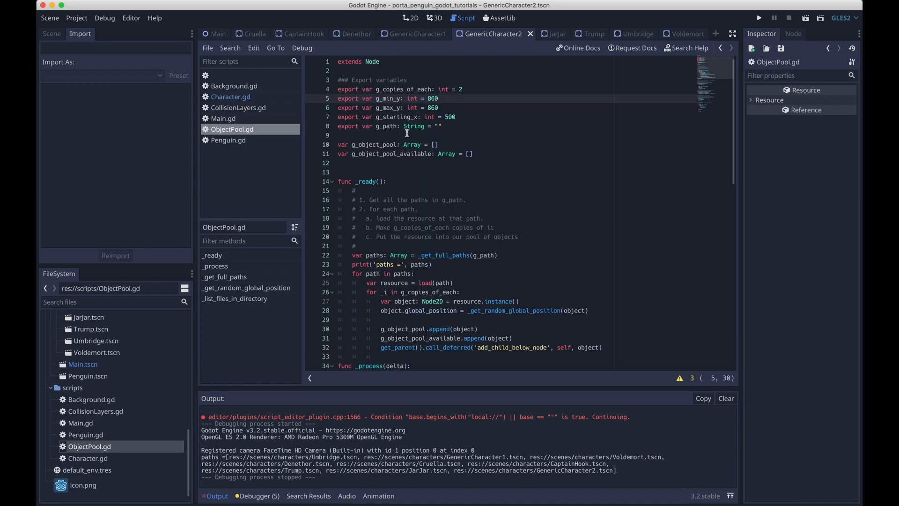
Change g_starting_x to 1500 and delete the step-by-step comments in _ready.
text(1700)
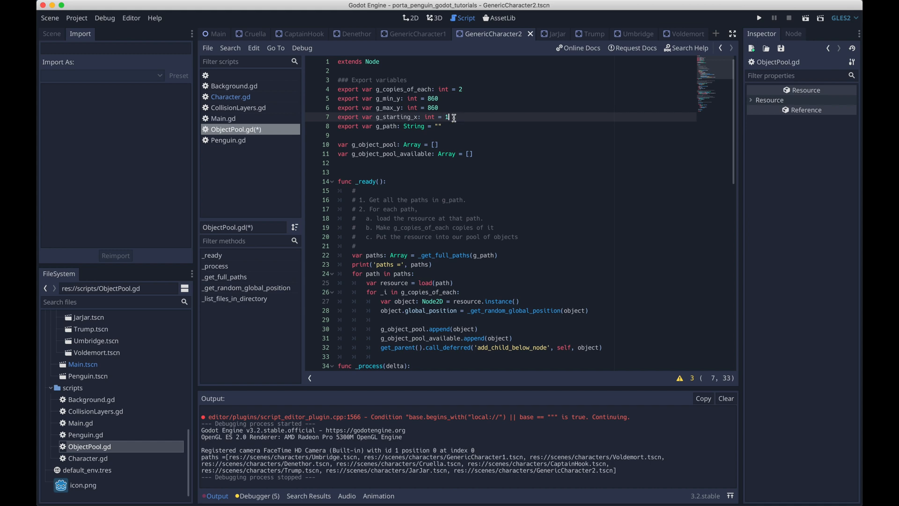
text(50)
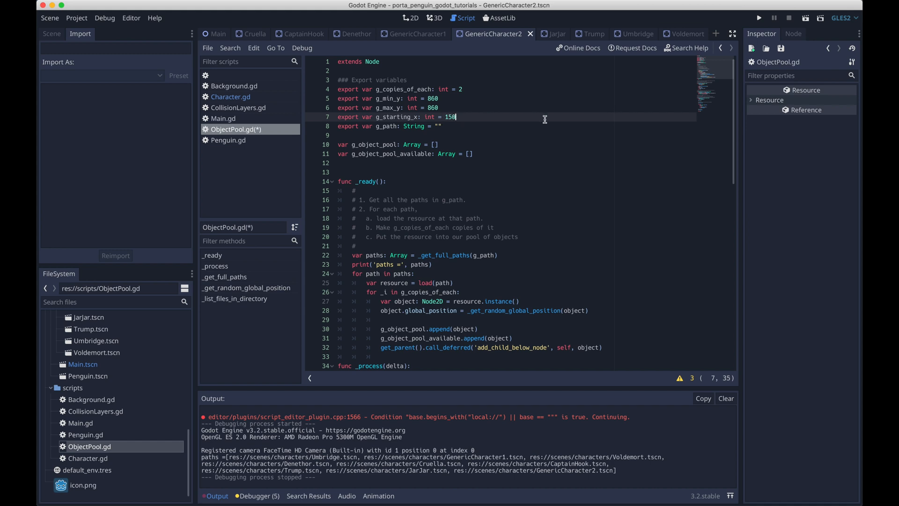
click(758, 18)
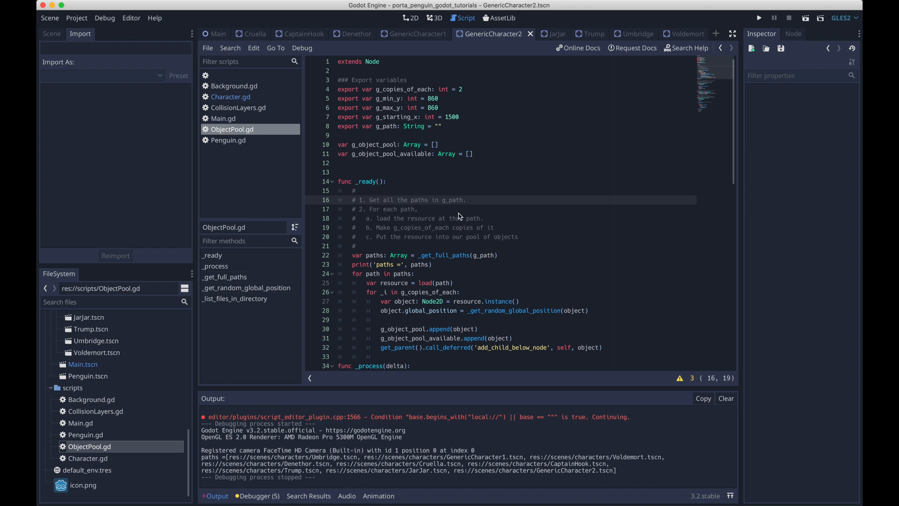
scroll(down, 3)
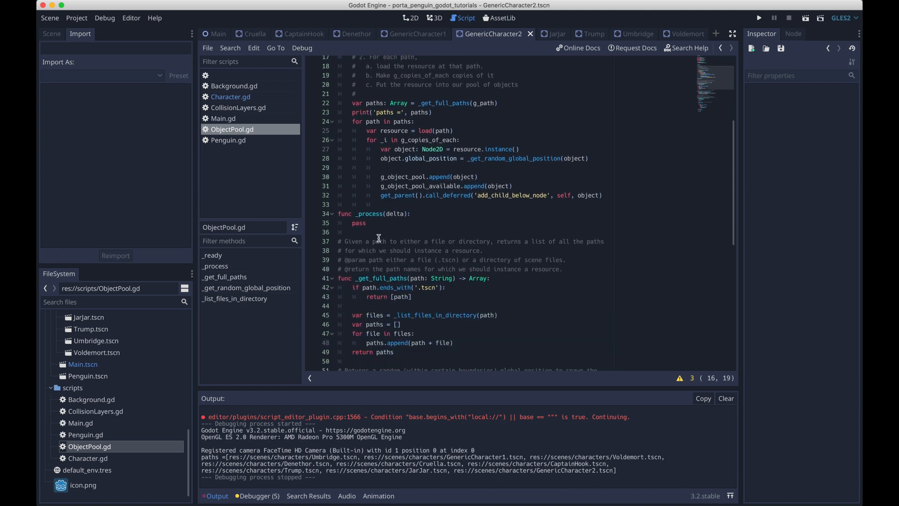
double_click(359, 223)
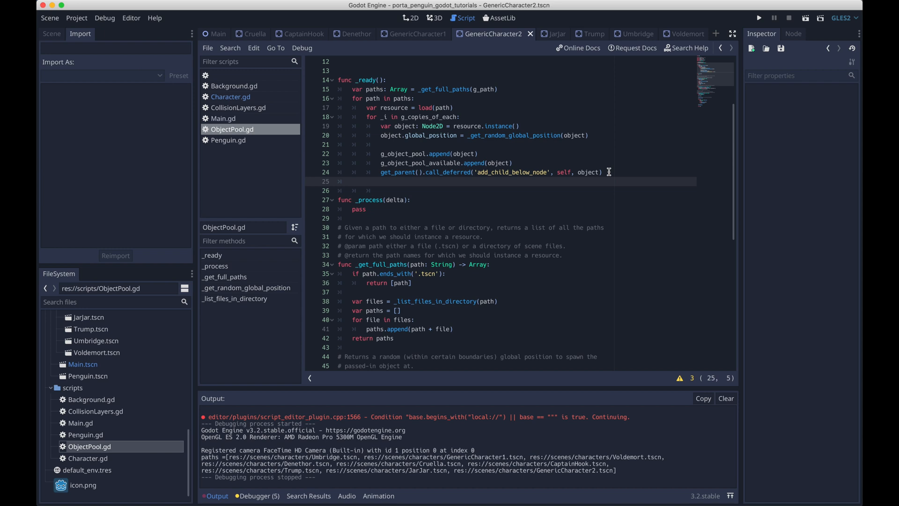
Compute g_max_available_objects from g_copies_of_each and add float and void type hints.
text(g_max_)
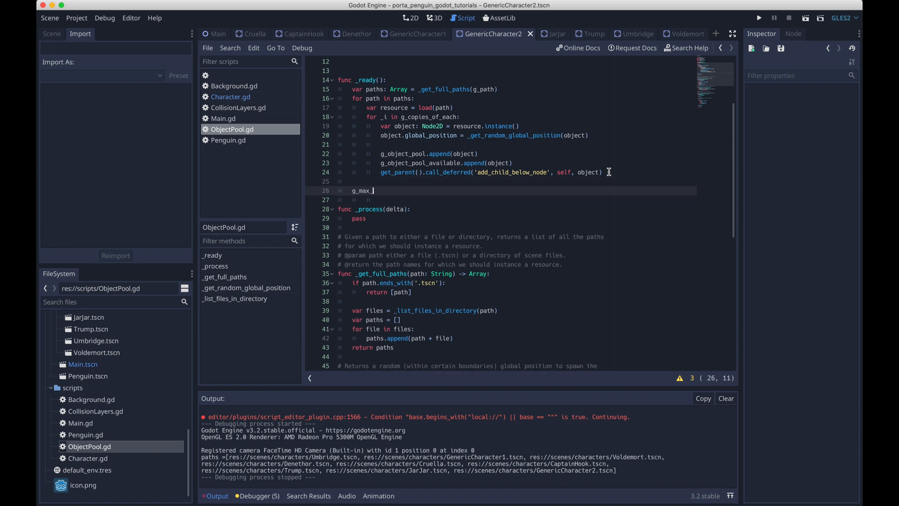
text(available_objects = paths.size()
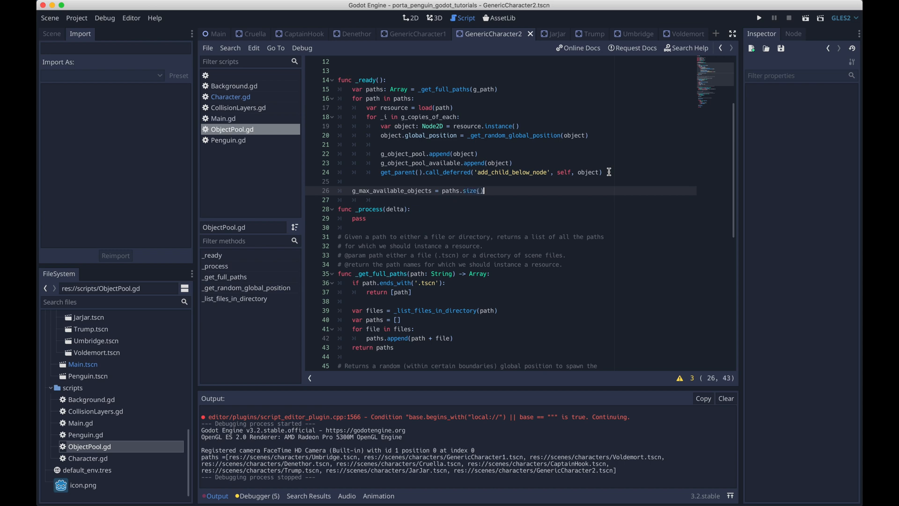
text(* g_copies_of_each)
text(### Object pool globa)
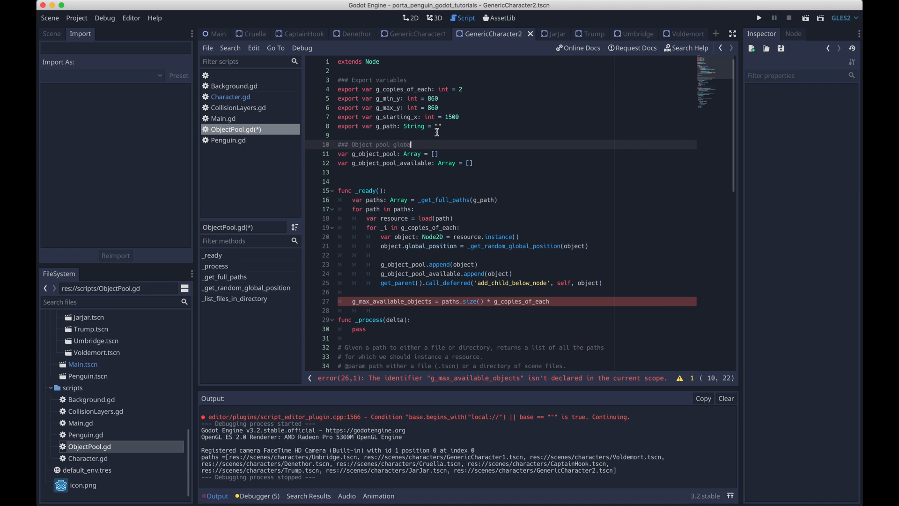
text(g_max_available_objects: int = 0)
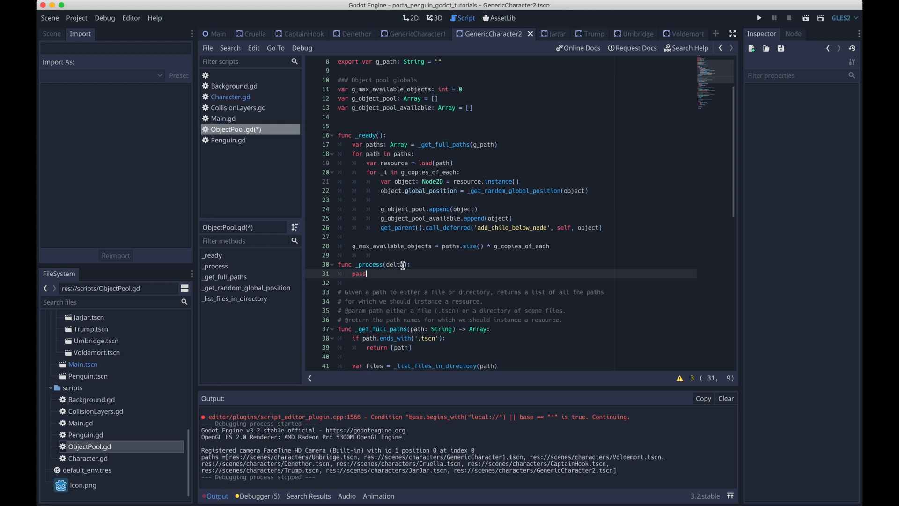
text(: float)
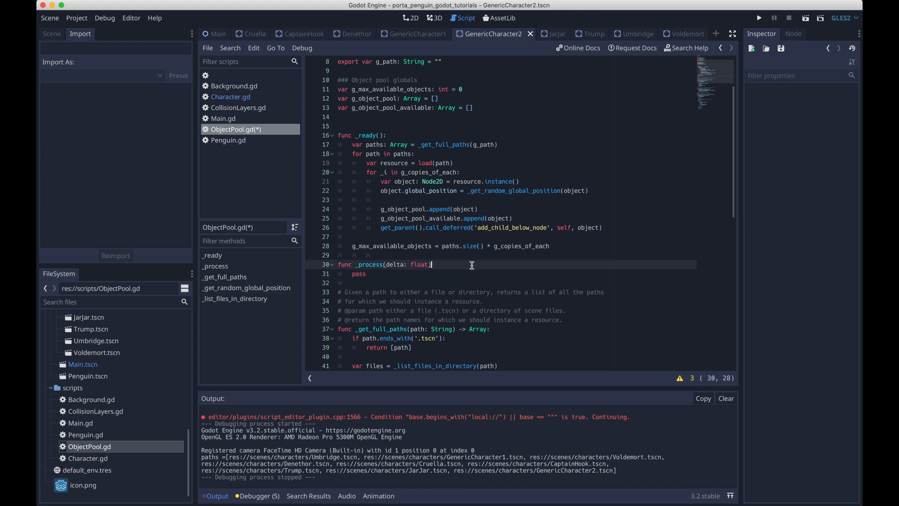
text(-> void:)
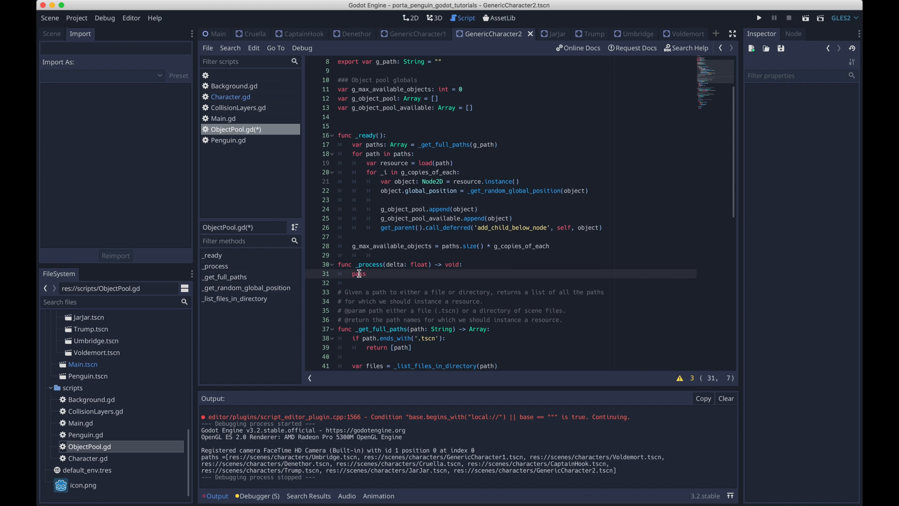
Compute time_diff from system msecs and declare int globals g_last_spawn_time_ms and g_rand_spawn_wait_ms.
text(var time_diff = OS)
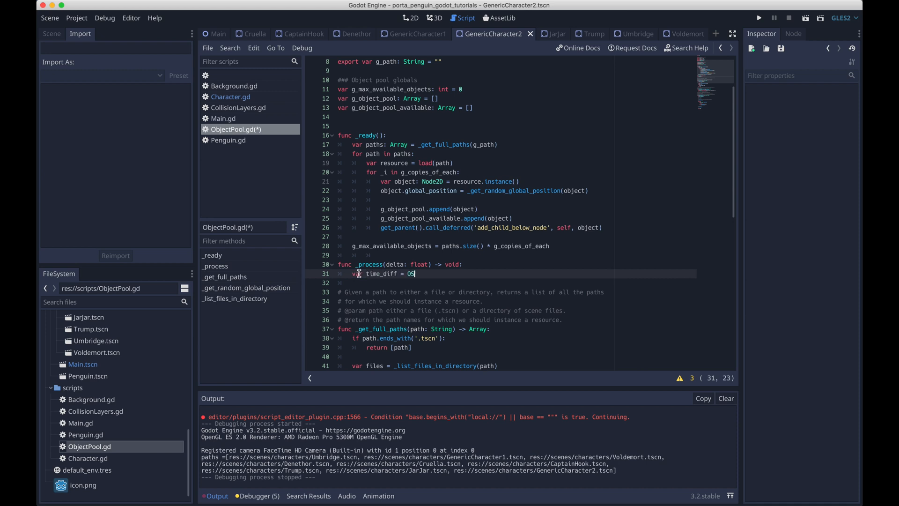
text(.get_system)
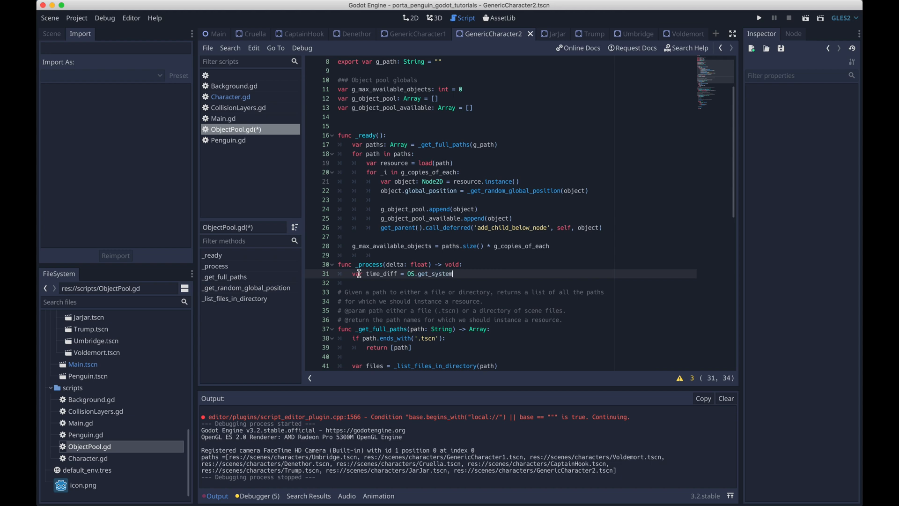
text(_time_msecs() - g_la)
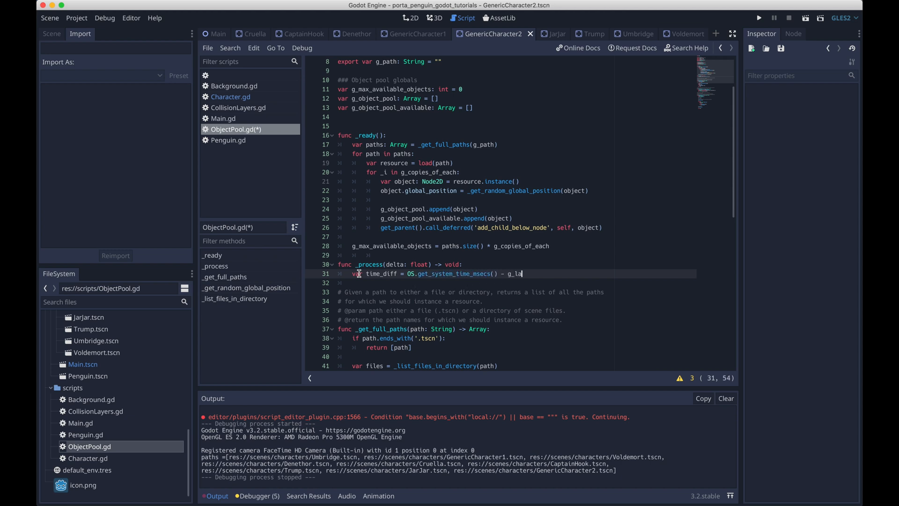
text(st_spawn_time_ms)
text(var)
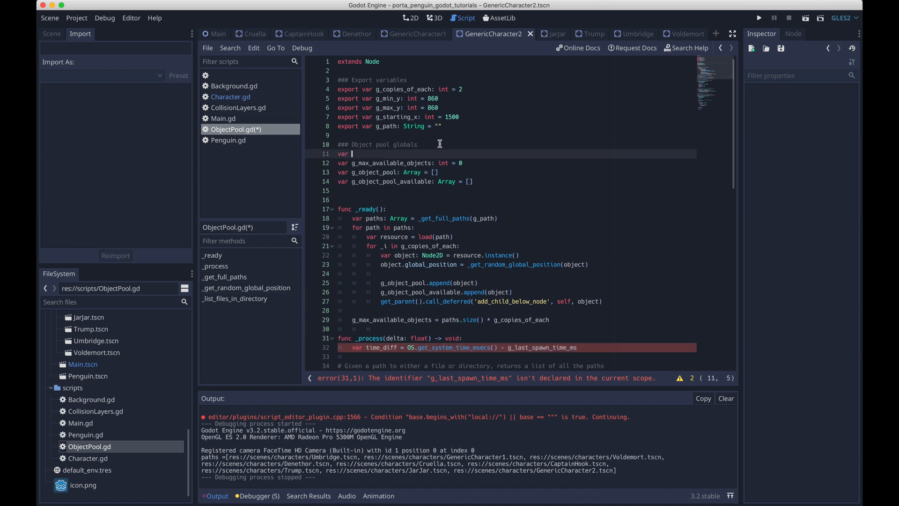
text(g_last_spawn_time_ms:int = 0)
text(v)
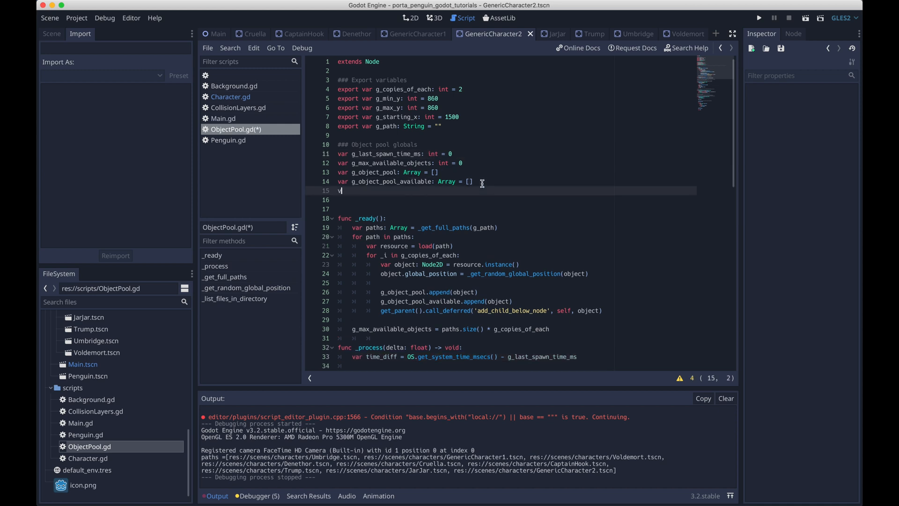
text(ar g_rand_spawn)
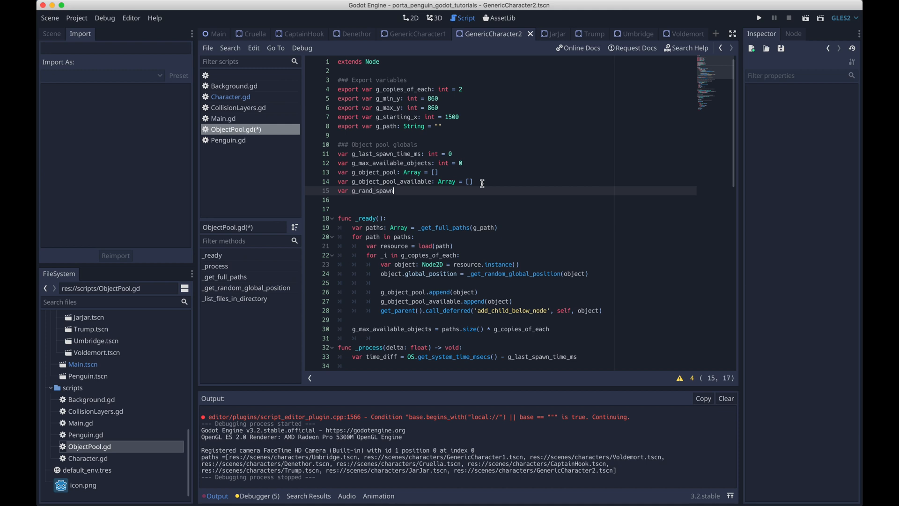
text(_wait_ms: int = 0)
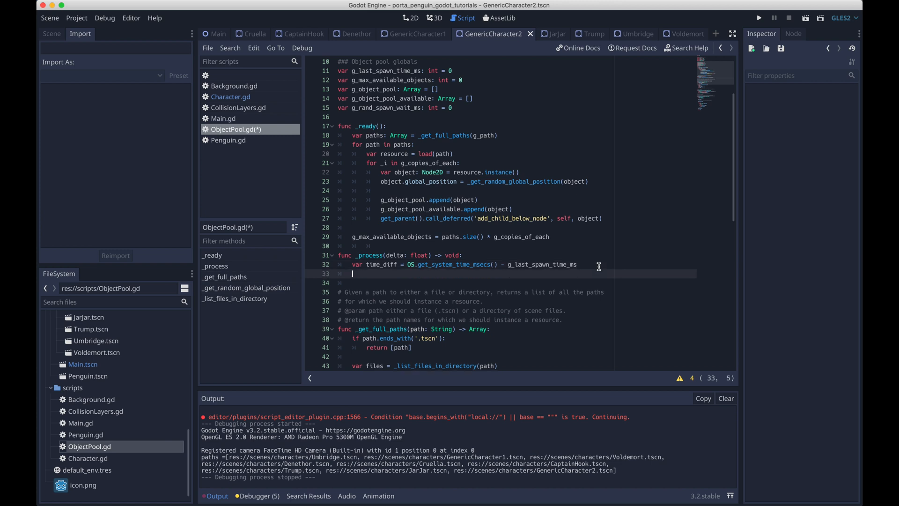
Add 'if time_diff > g_rand_spawn_wait_ms', fetching available_object with a pass branch.
text(if time_diff > g)
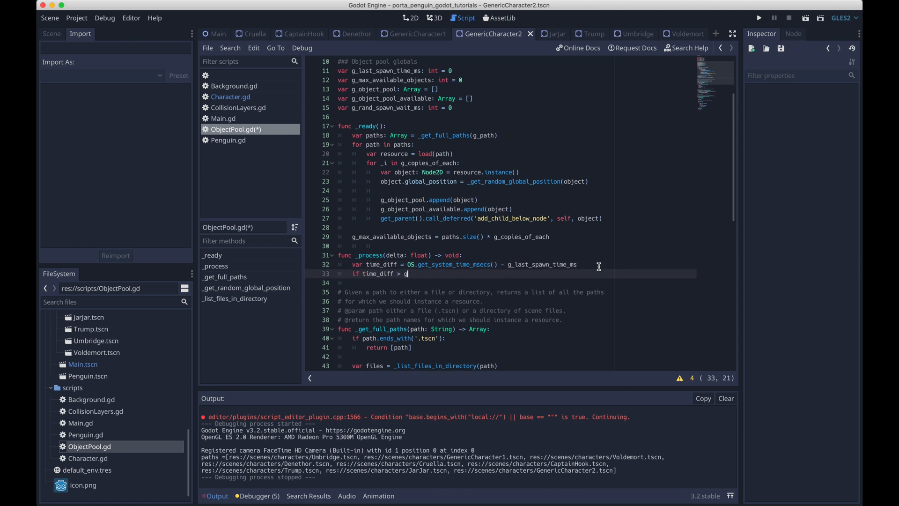
text(_rand_spawn_wait_ms:)
text(var)
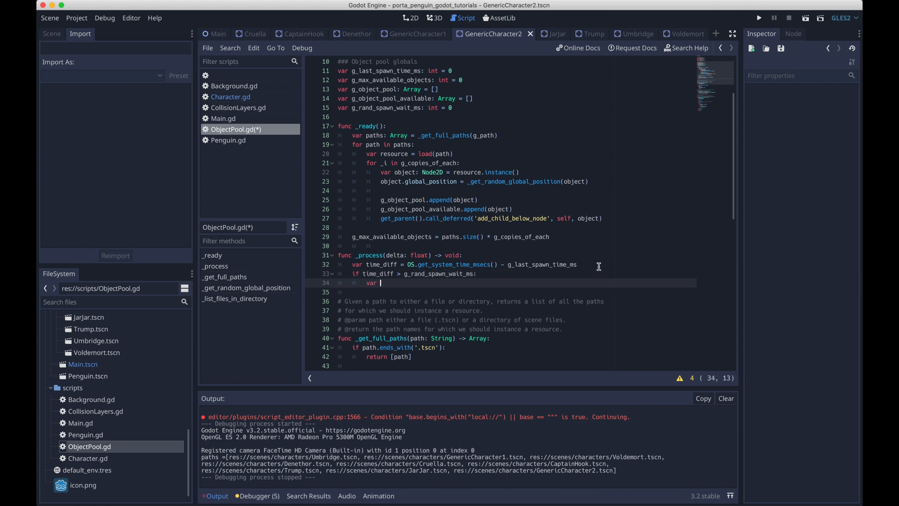
text(available_object)
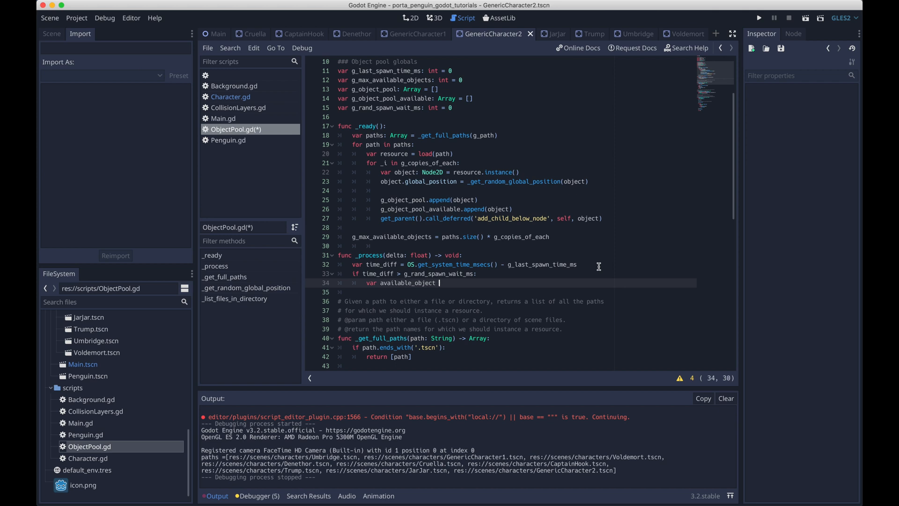
text(=)
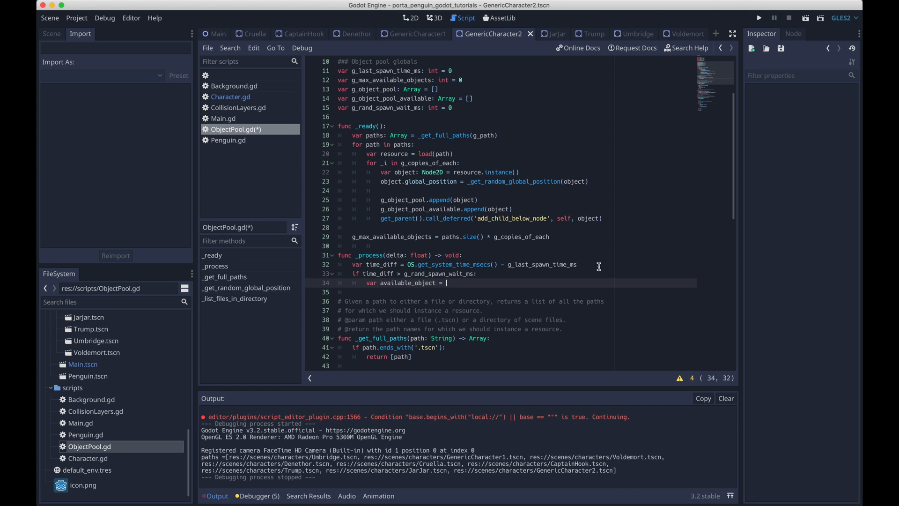
text(_find_and_remove)
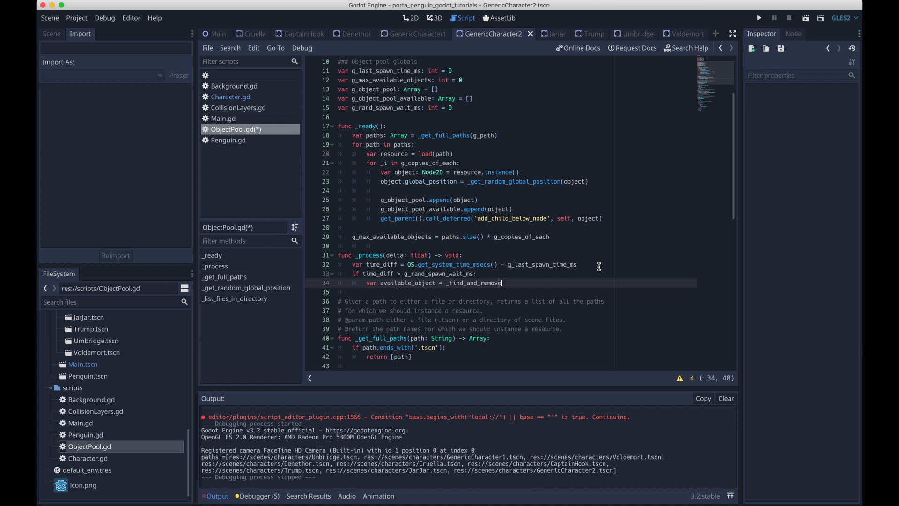
text(_available_object()
text(if)
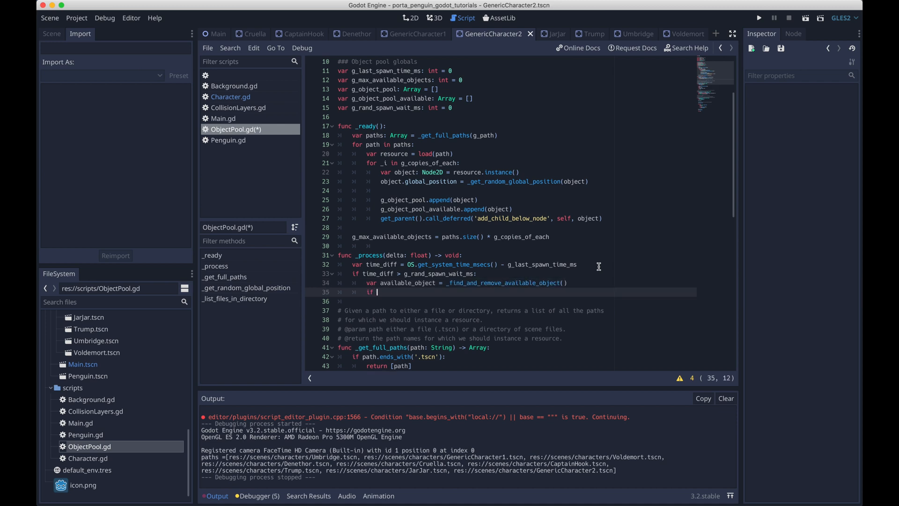
text(available_object:)
text(func)
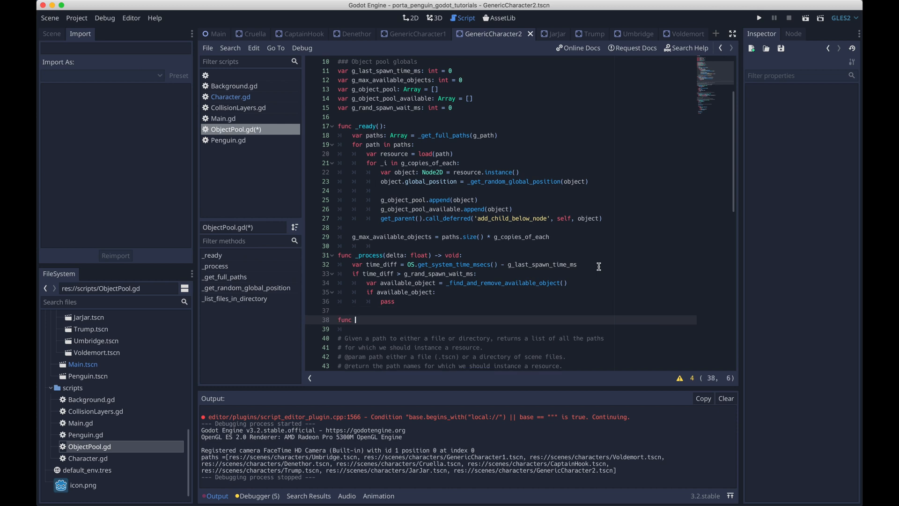
Write commented _find_and_remove_available_object() -> Node2D returning null for an empty pool.
text(_find)
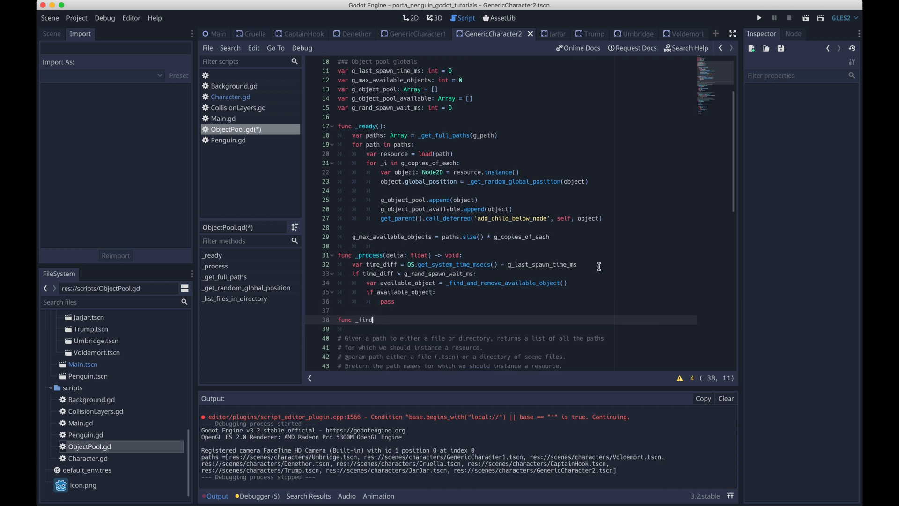
text(_and_remove_available_object)
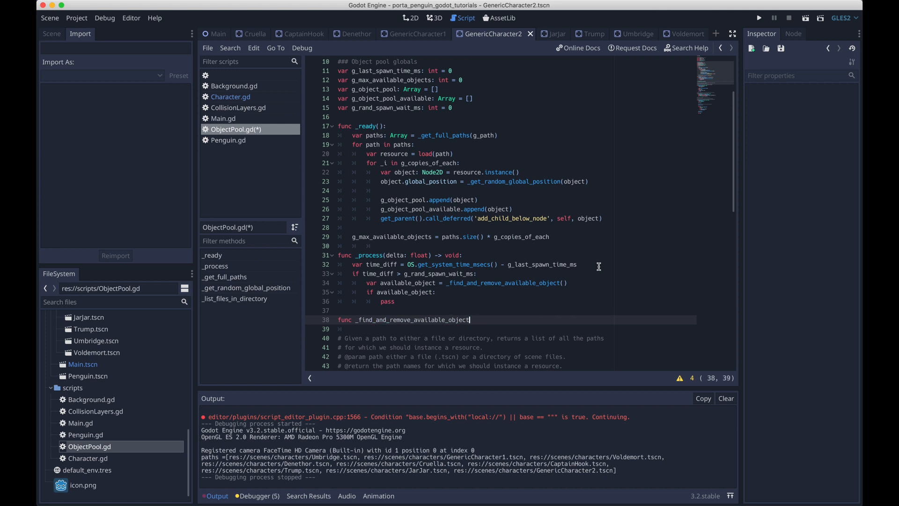
text(() -> Node2D:)
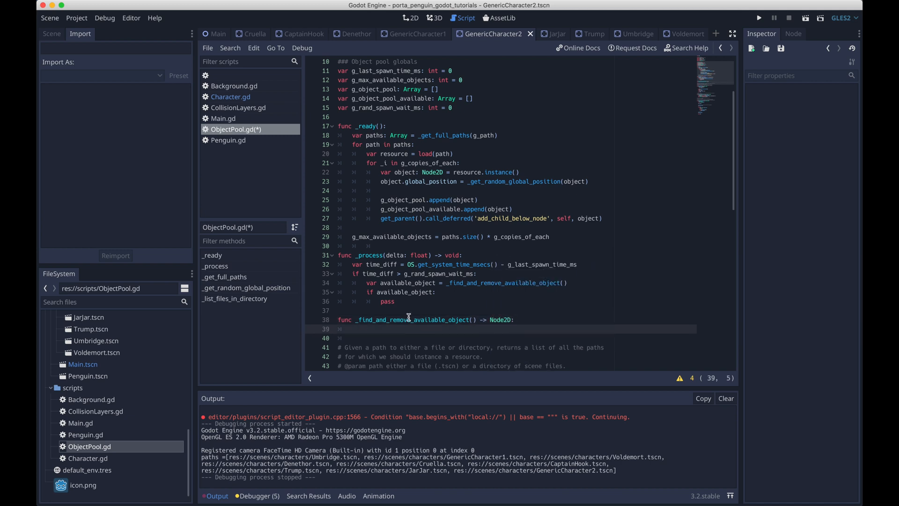
text(#)
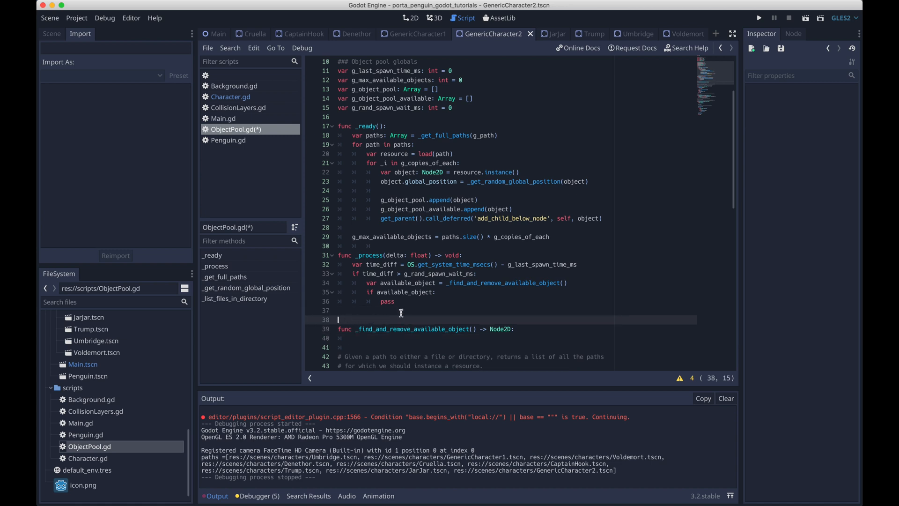
text(# Returns and removes a random)
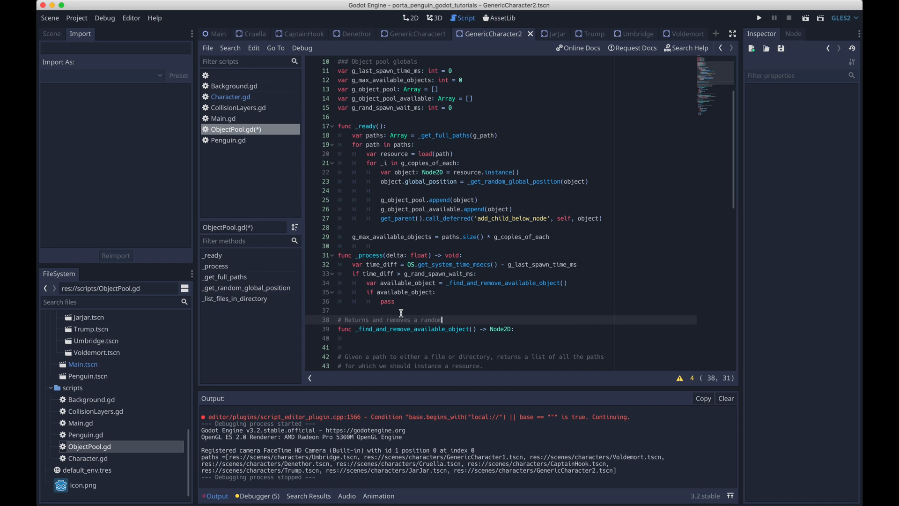
text(object from the pool)
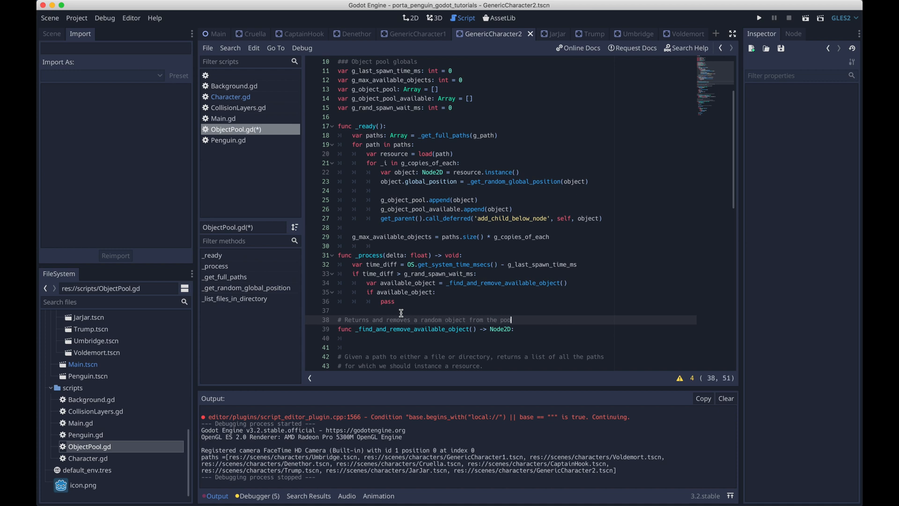
text(of available objects,)
text(if g_object_pool_available.size() == 0:)
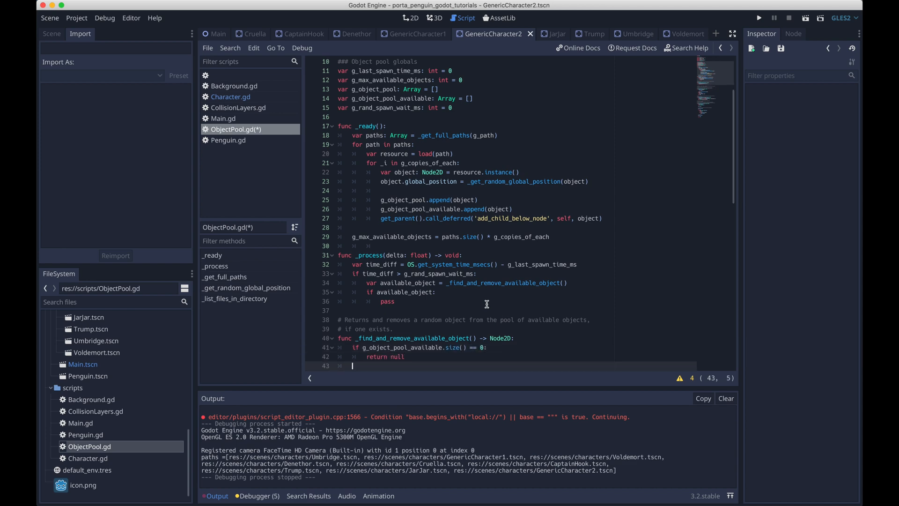
Pick a random available_index with randi() % the available pool size.
scroll(down, 3)
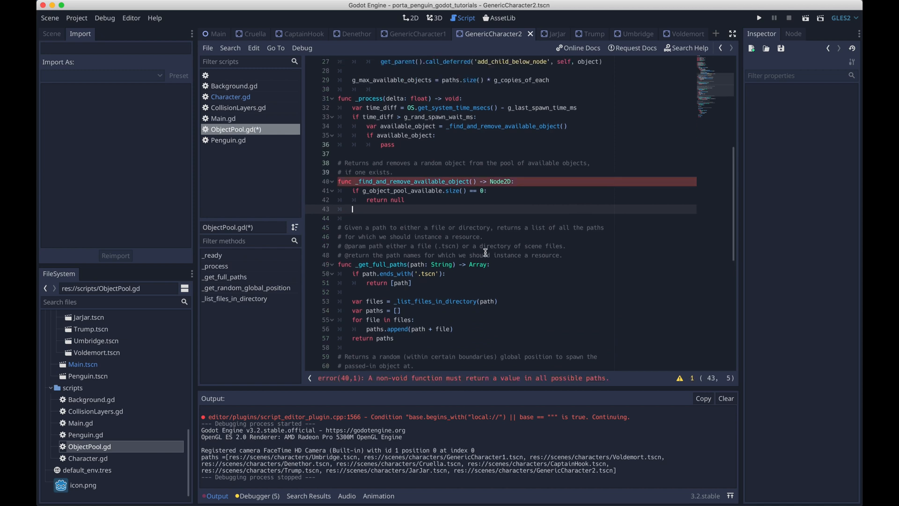
text(v)
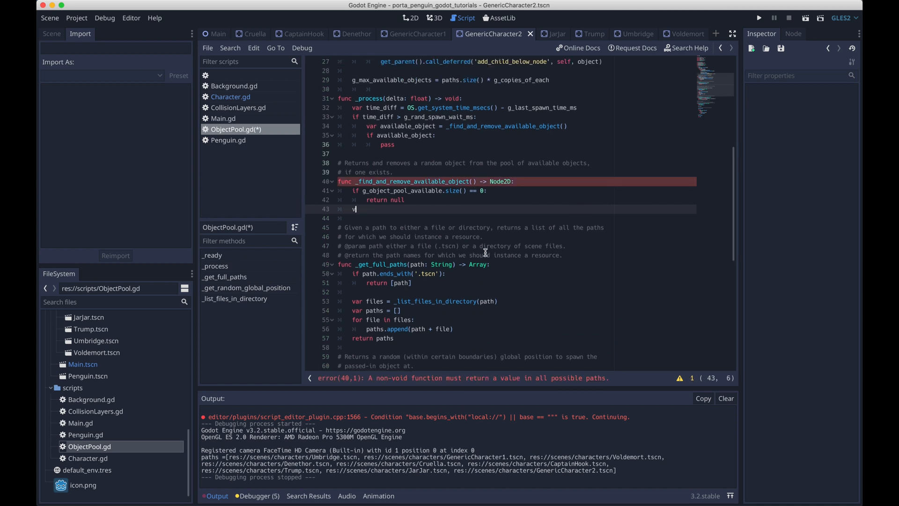
text(var available)
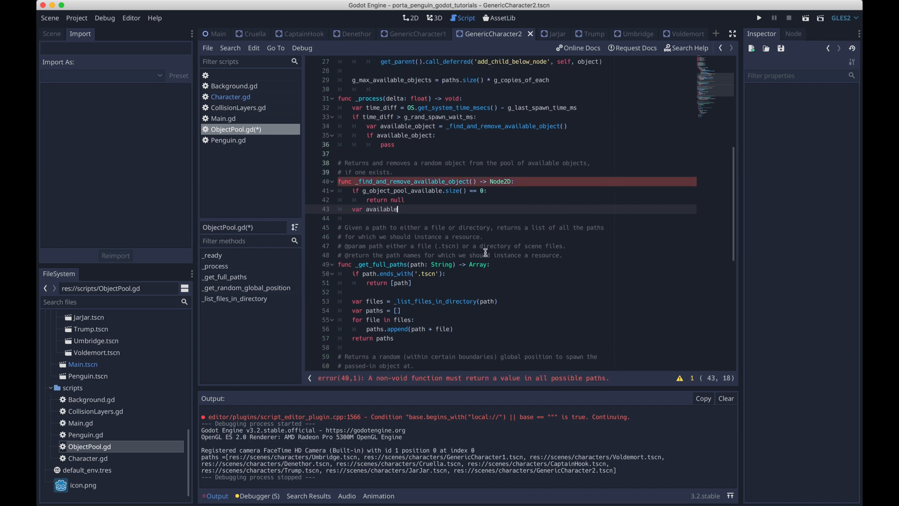
text(_index:)
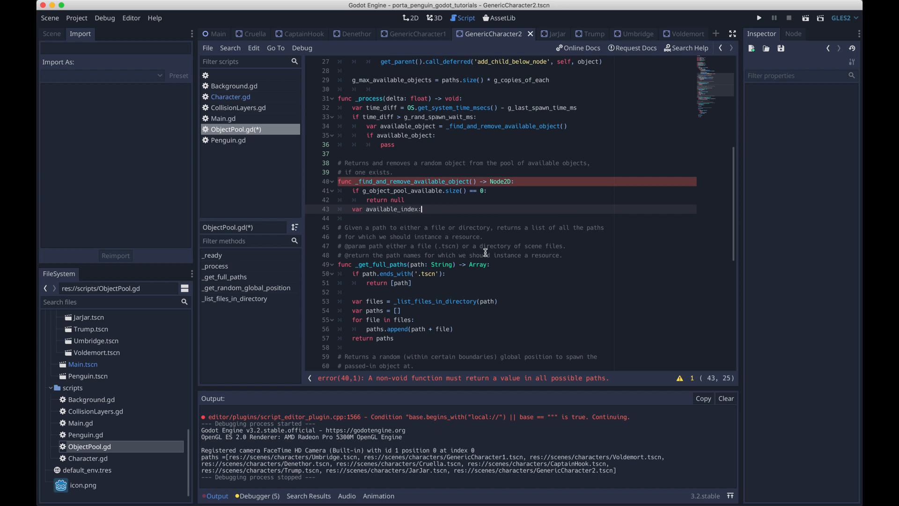
text(int = randi() %)
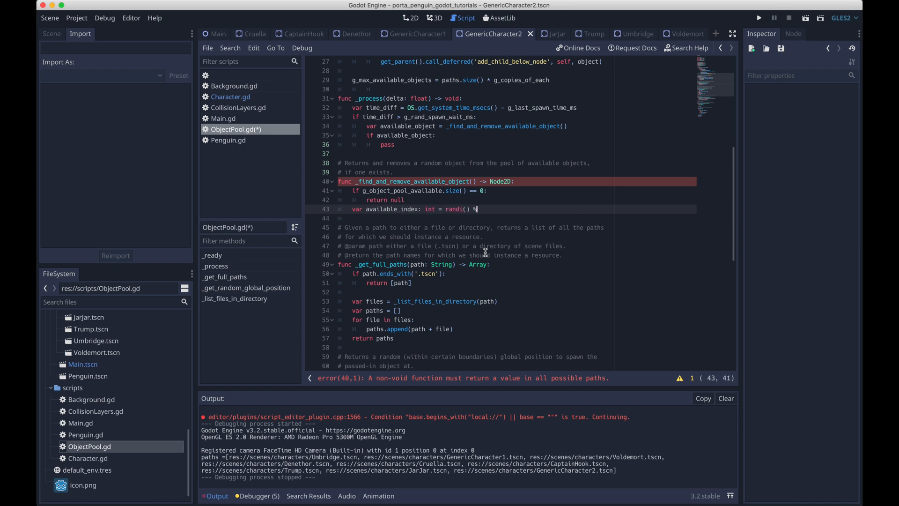
Get the object at available_index, remove it from g_object_pool_available, and return it.
text(g_object_pool_available.size()
text(var available_objec)
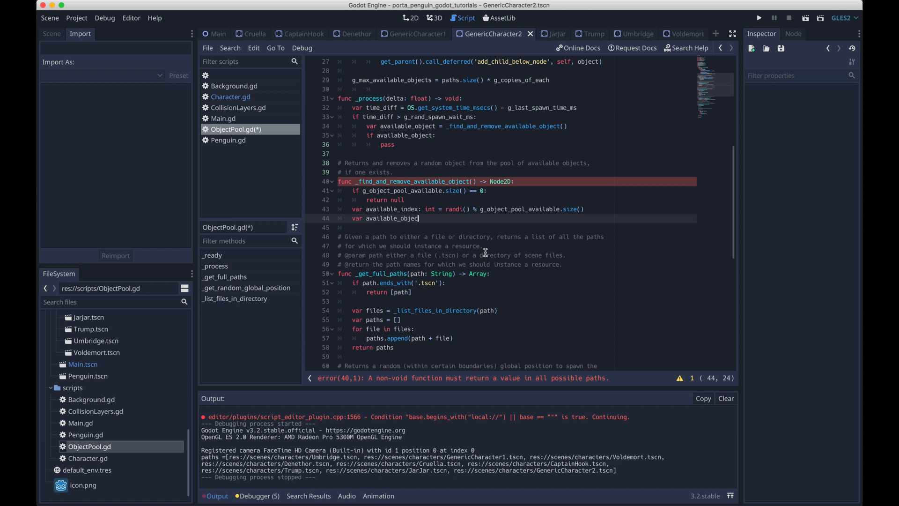
text(Node2D =)
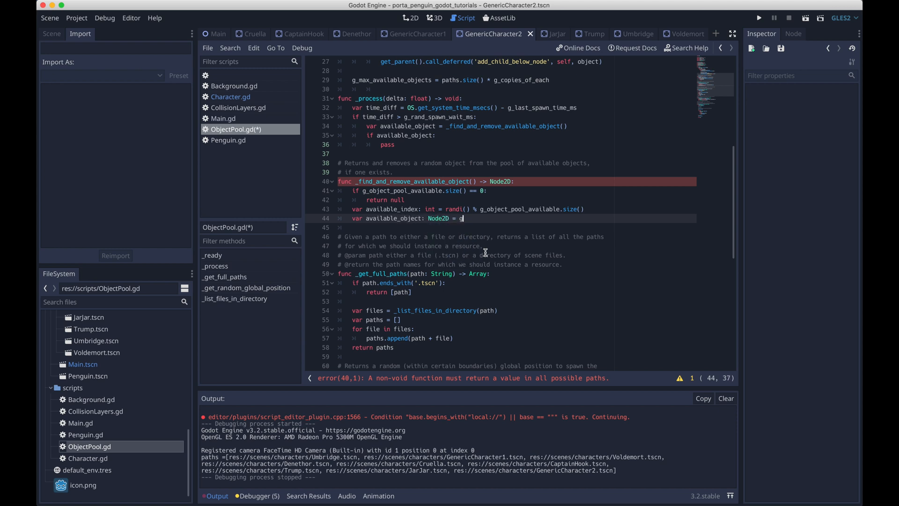
text(g)
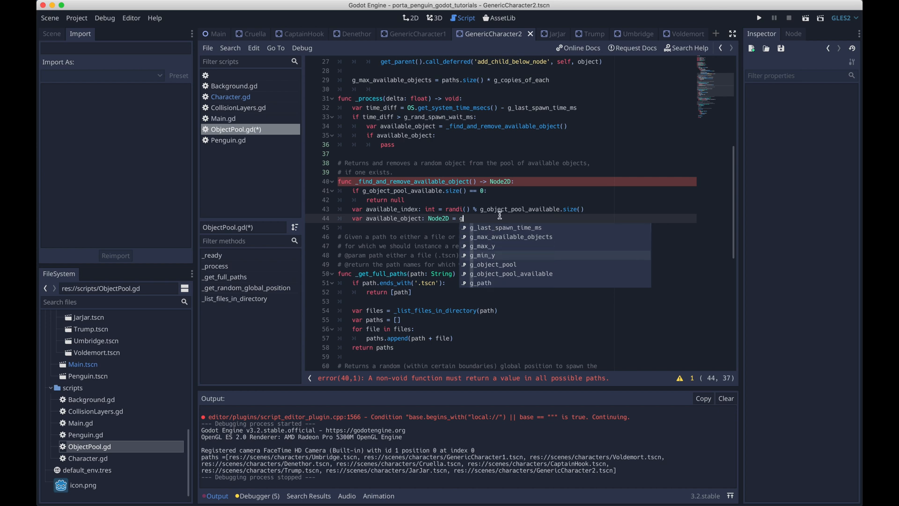
click(511, 273)
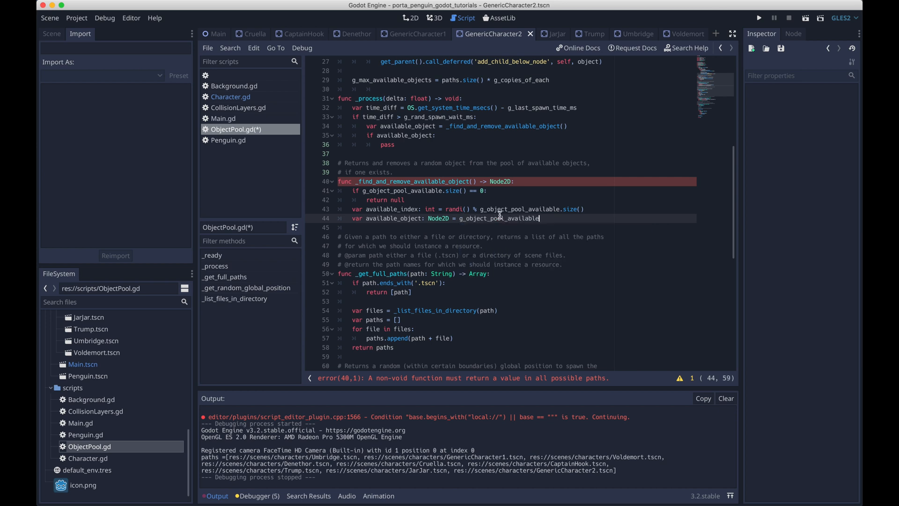
text([available_index])
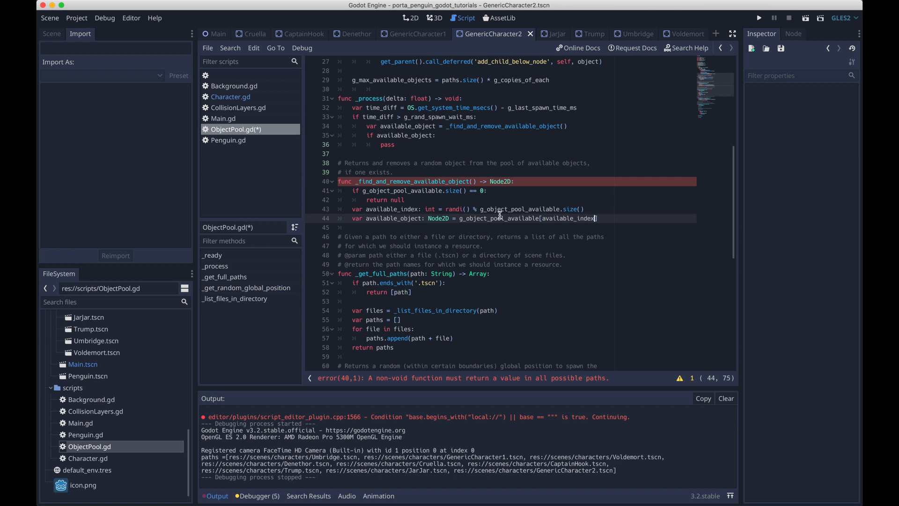
text(d)
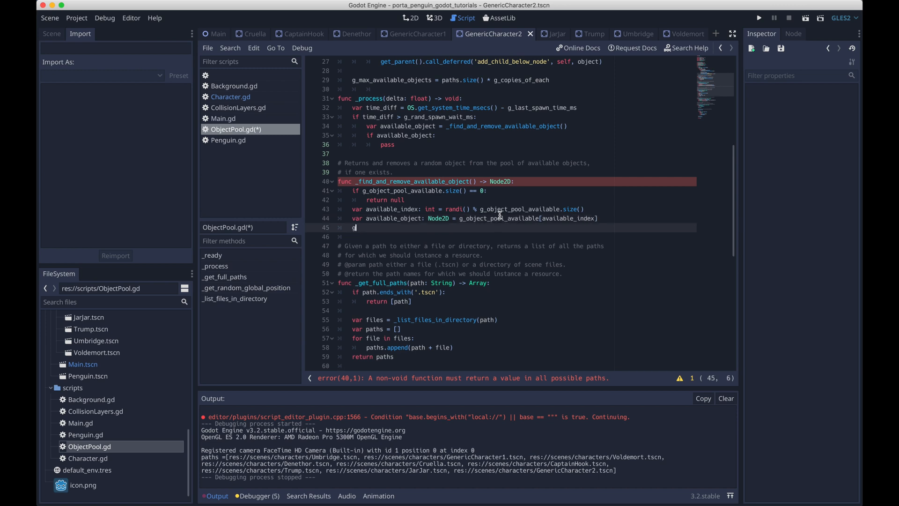
text(_object_pool)
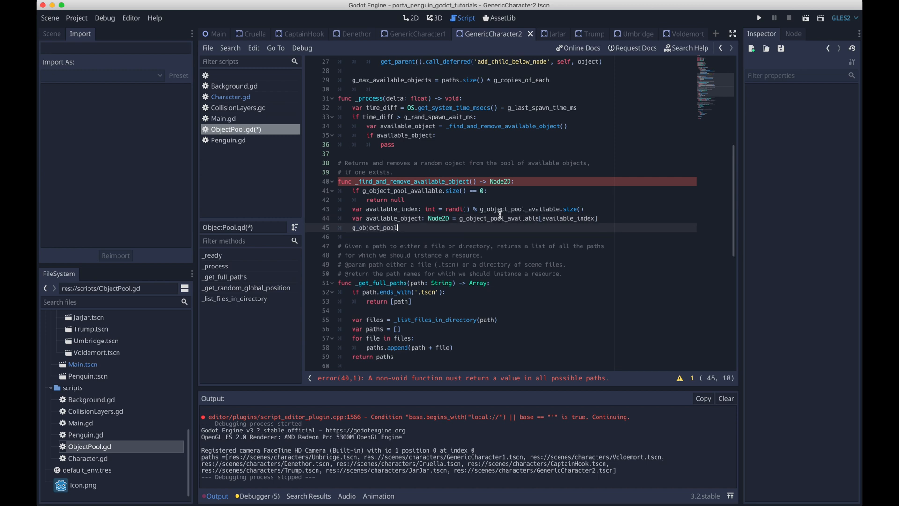
text(_available.remove)
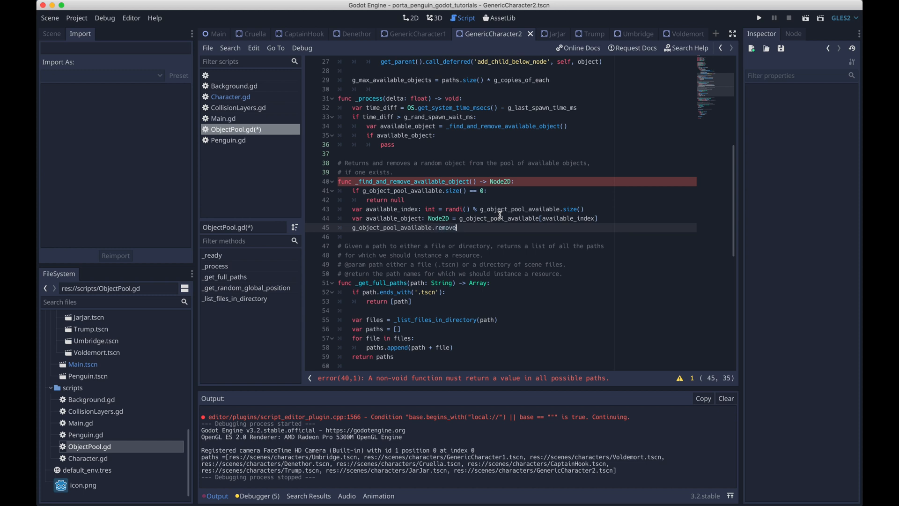
text((available_index))
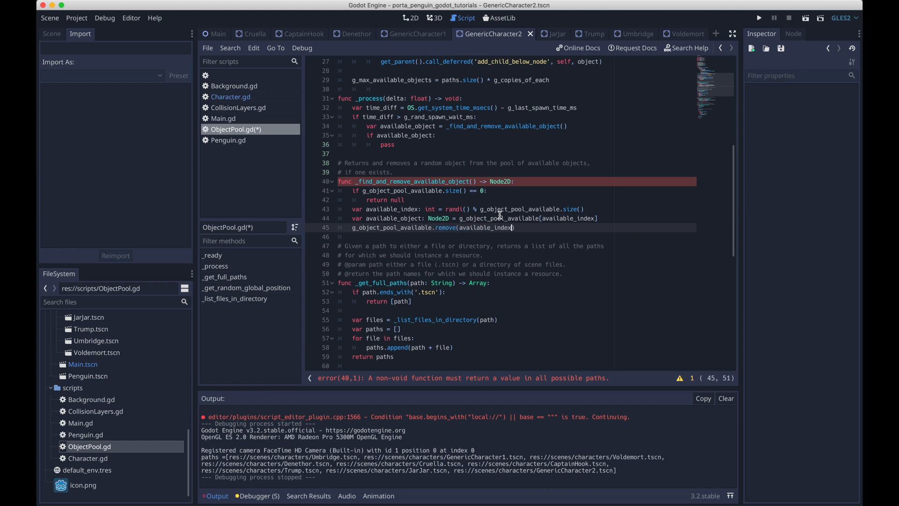
text(return available_object)
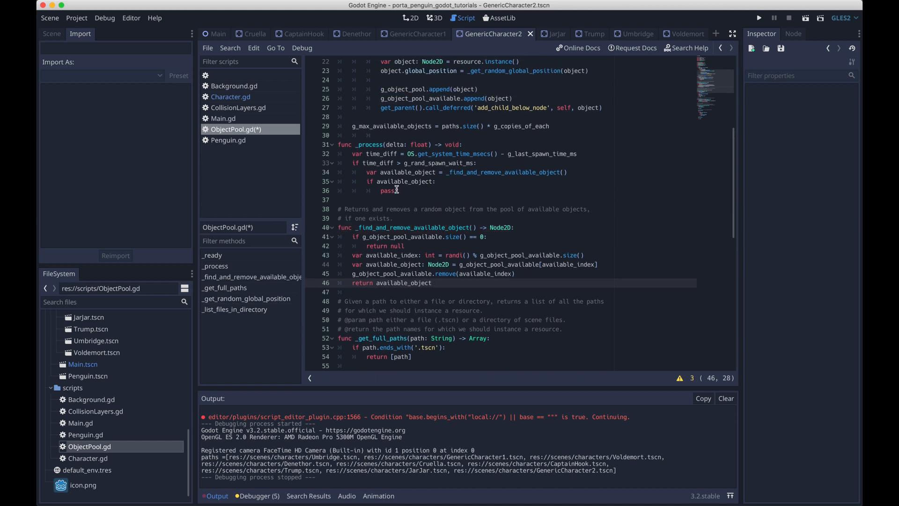
Replace pass so the available object gets a random global position and start(g_object_velocity).
double_click(388, 190)
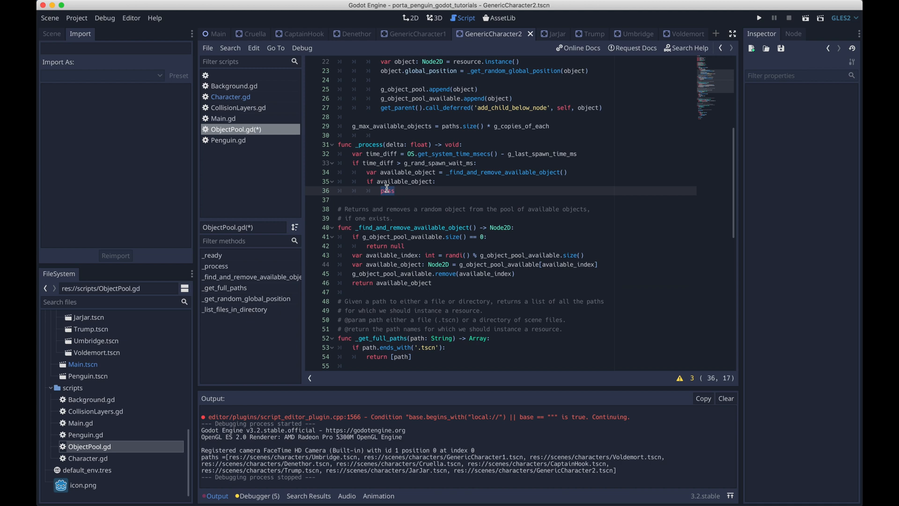
text(available_object.global_position =)
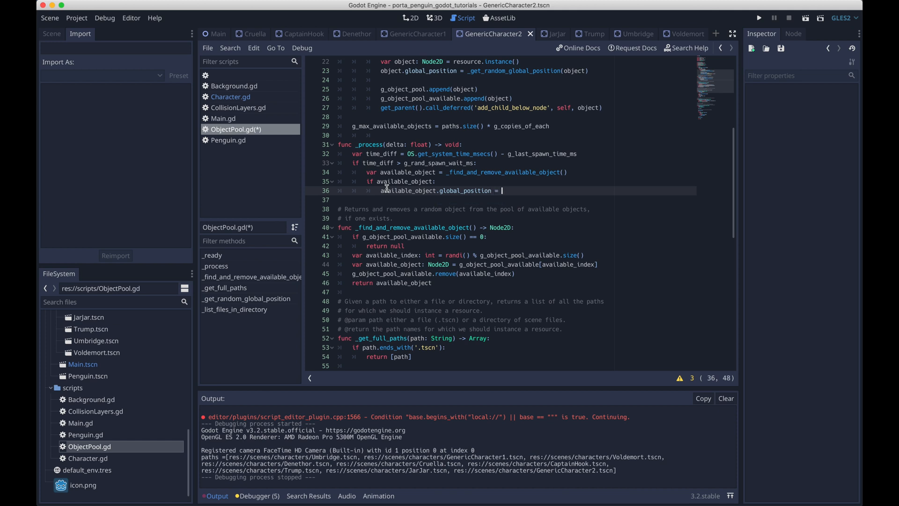
text(_get_random_global_position(available_object)
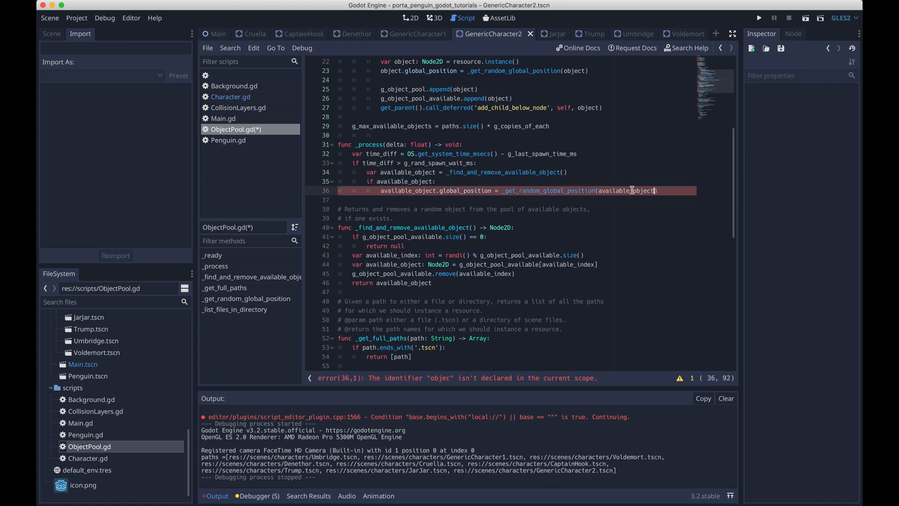
text(available_object.start)
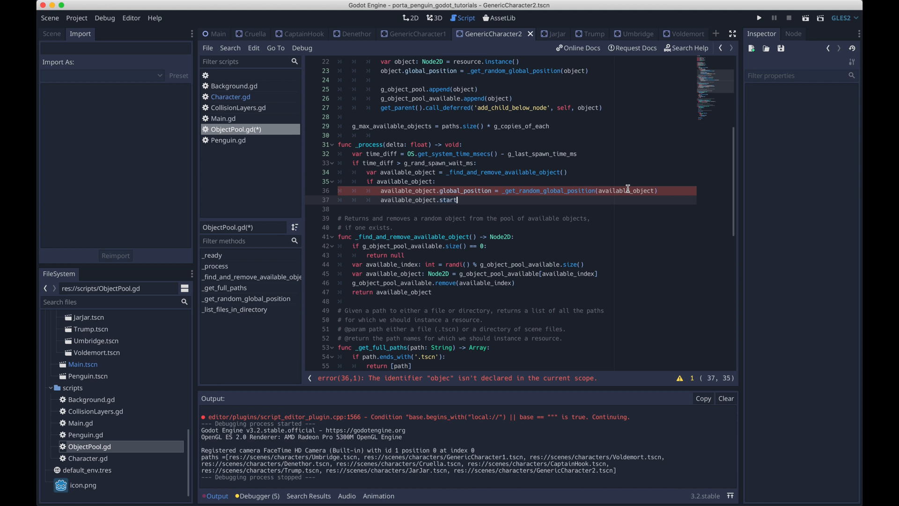
text((g_object))
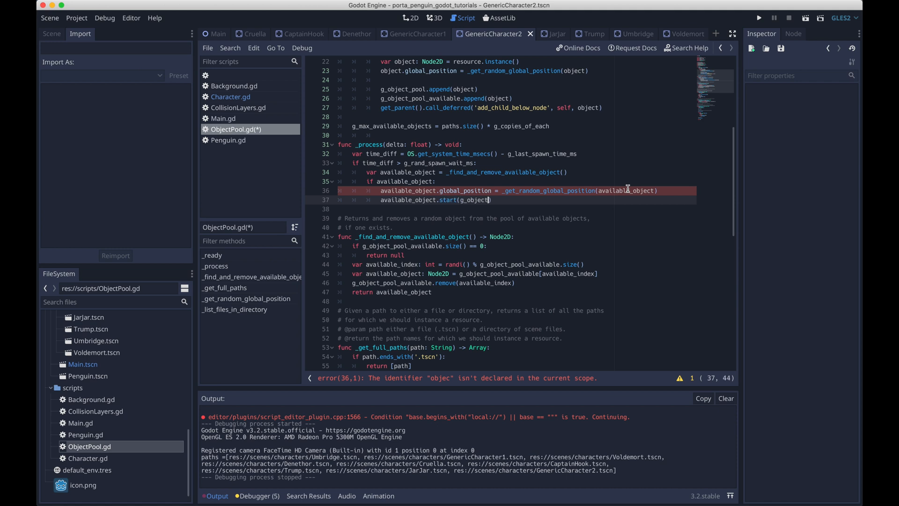
text(_velocity)
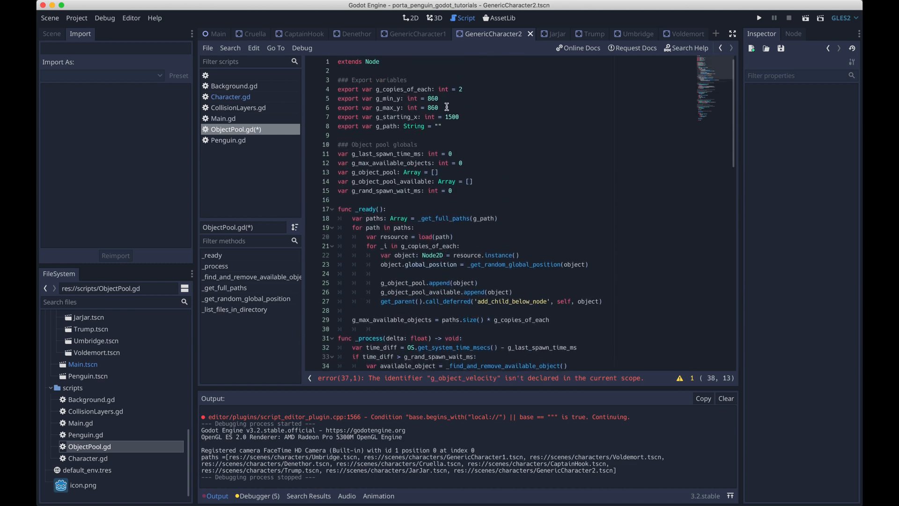
Declare 'export var g_object_velocity: int = 5' among ObjectPool.gd's export variables.
text(export var g_objec)
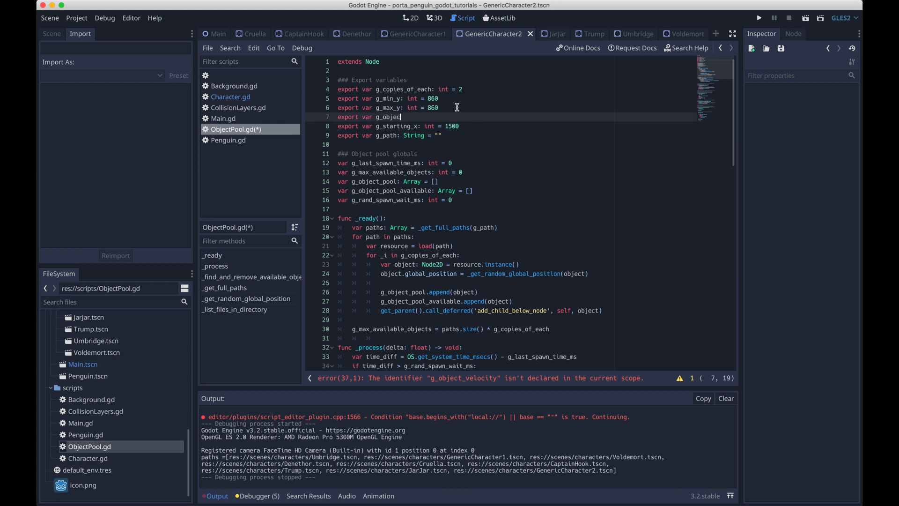
text(t_velocity)
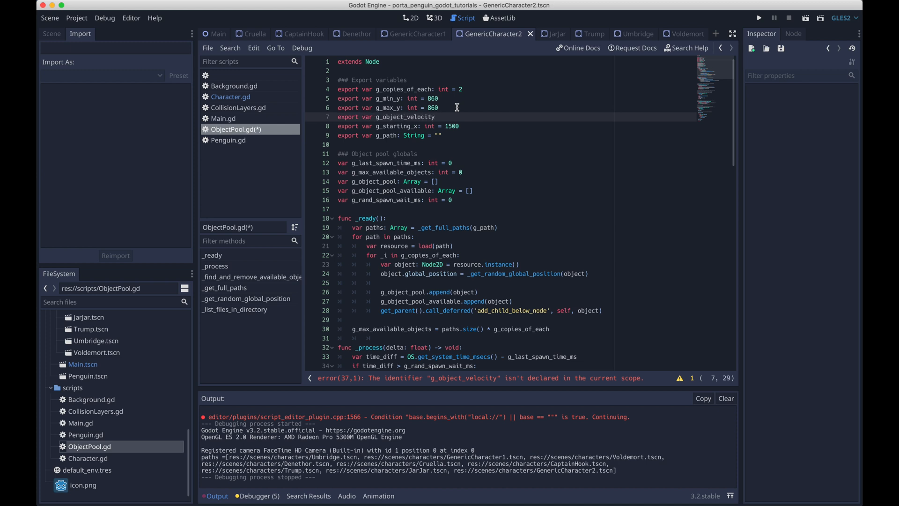
text(: int = 5)
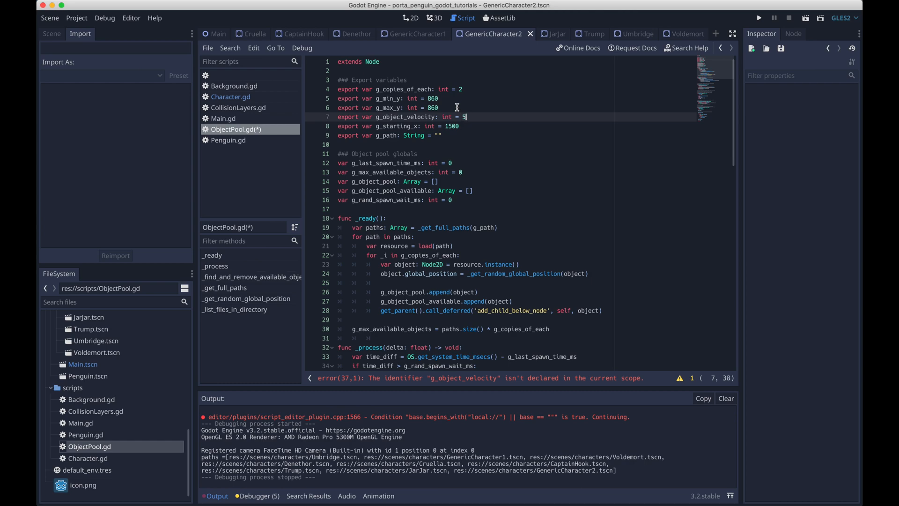
key(f3)
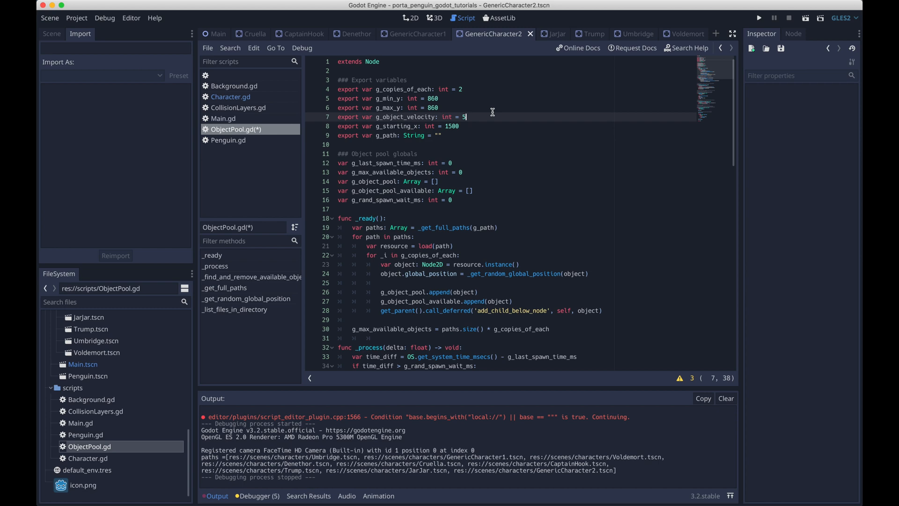
Set g_last_spawn_time_ms from OS.get_system_time_msecs() and g_rand_spawn_wait_ms via rand_range(min, max).
scroll(down, 3)
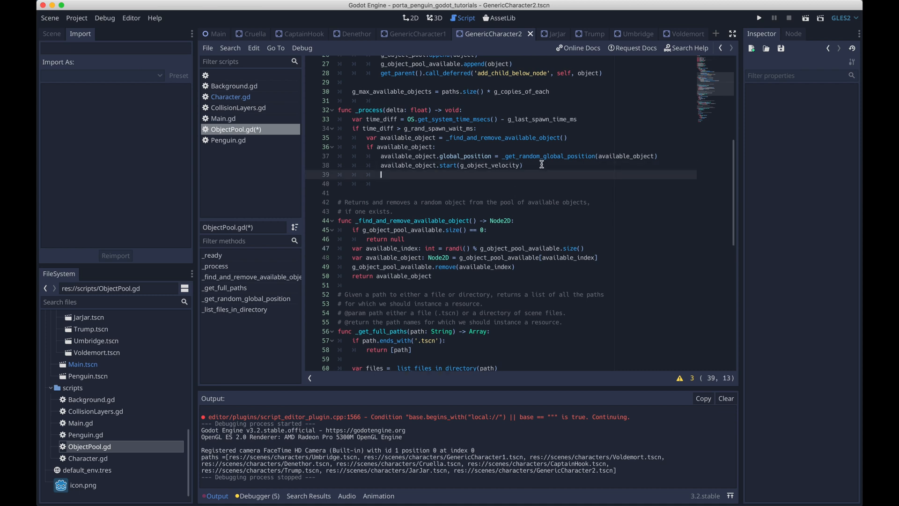
text(g_)
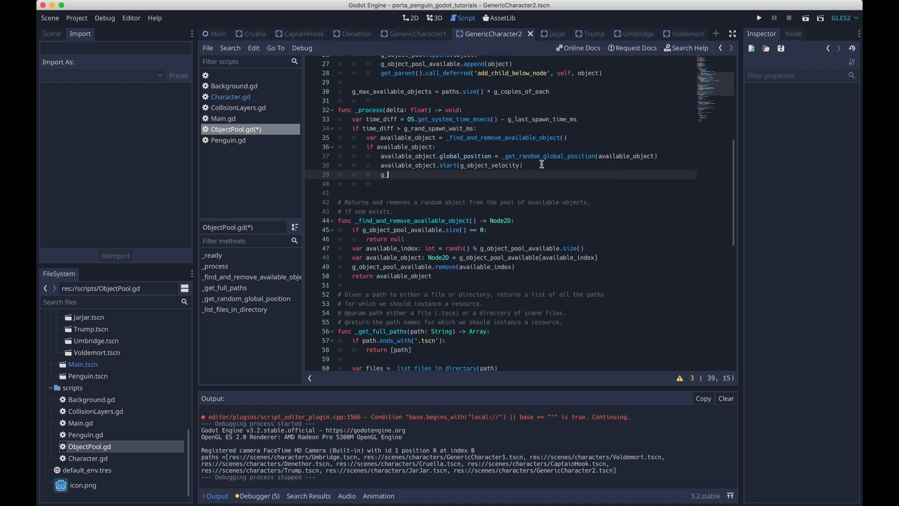
text(_last_spawn_time_ms = 0)
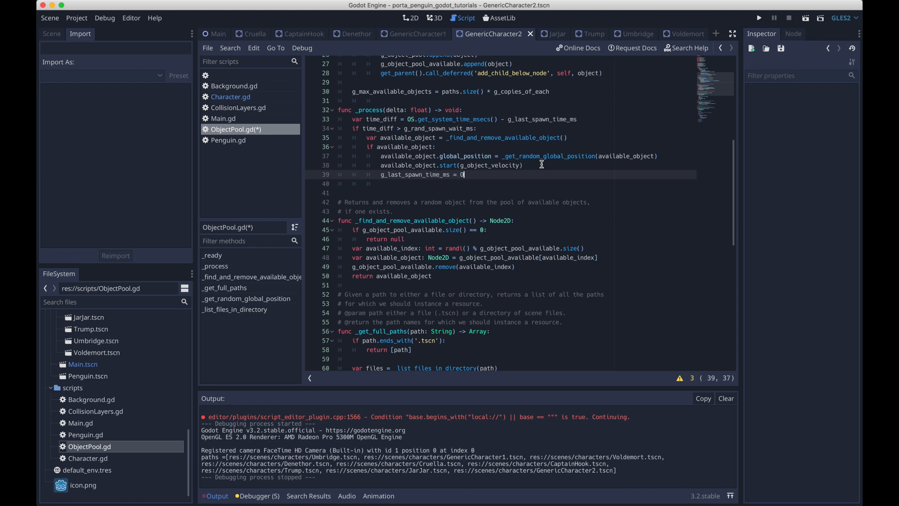
text(OS.get_system_time_msecs()
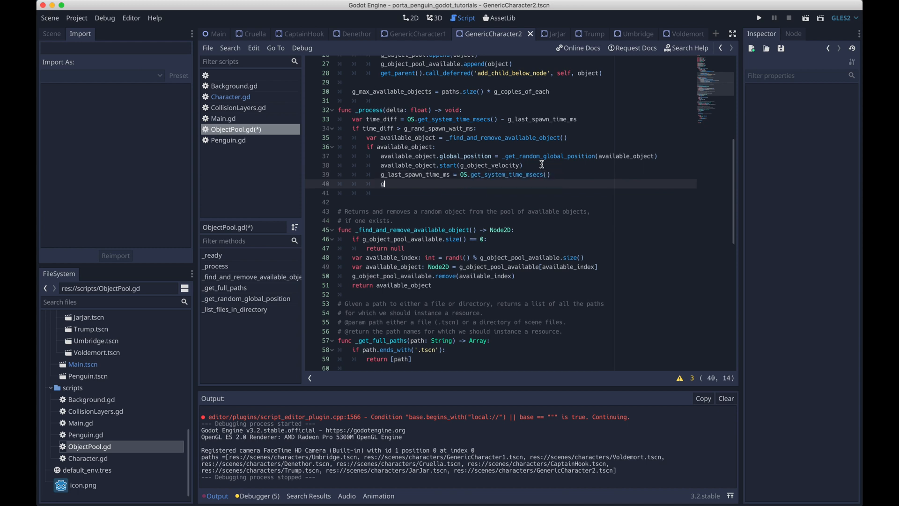
text(_rand_spawn_wait_ms = r)
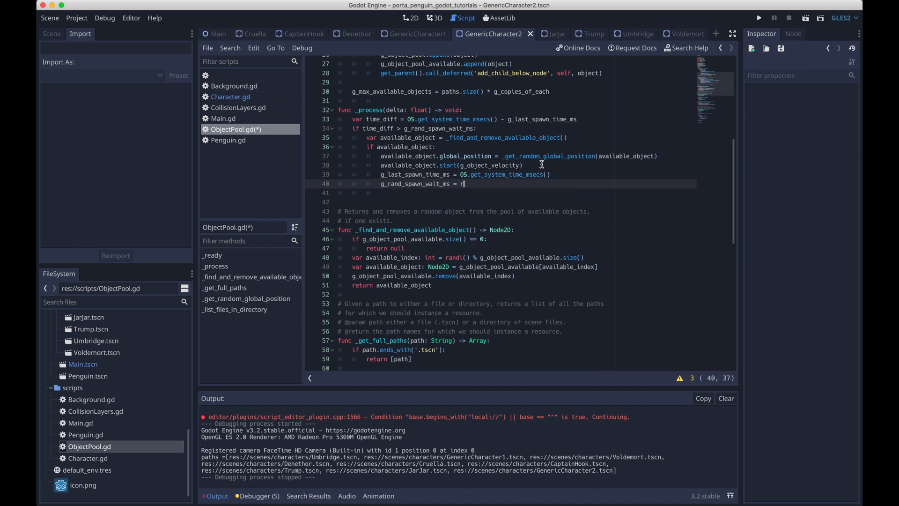
text(and_range())
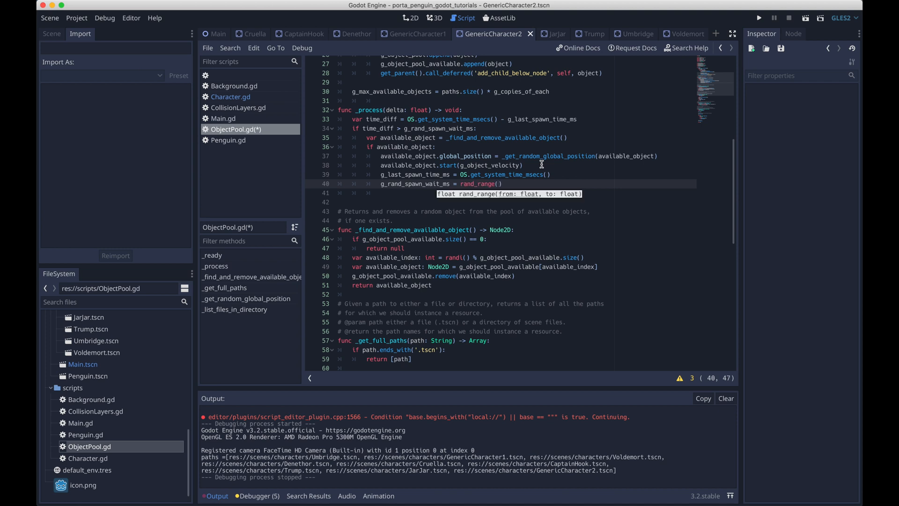
text(g_min_spawn_wait_ms, g_max_spawn_wait_ms)
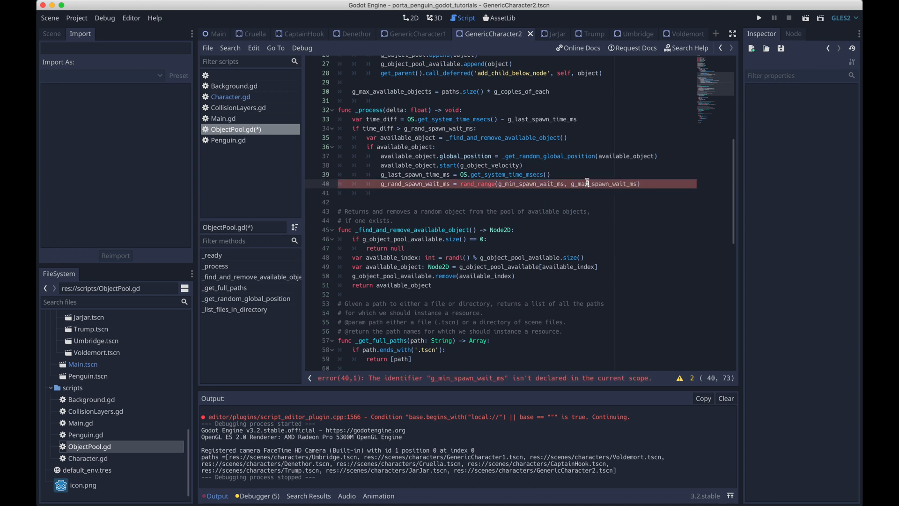
Export g_min_spawn_wait_ms: int = 1000 and g_max_spawn_wait_ms: int = 2000.
double_click(534, 183)
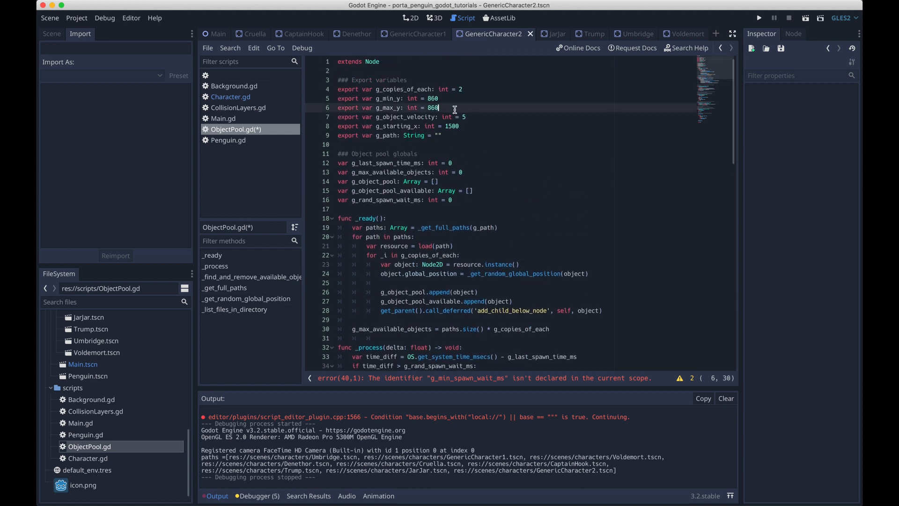
text(export var g_min_spawn_wait_ms)
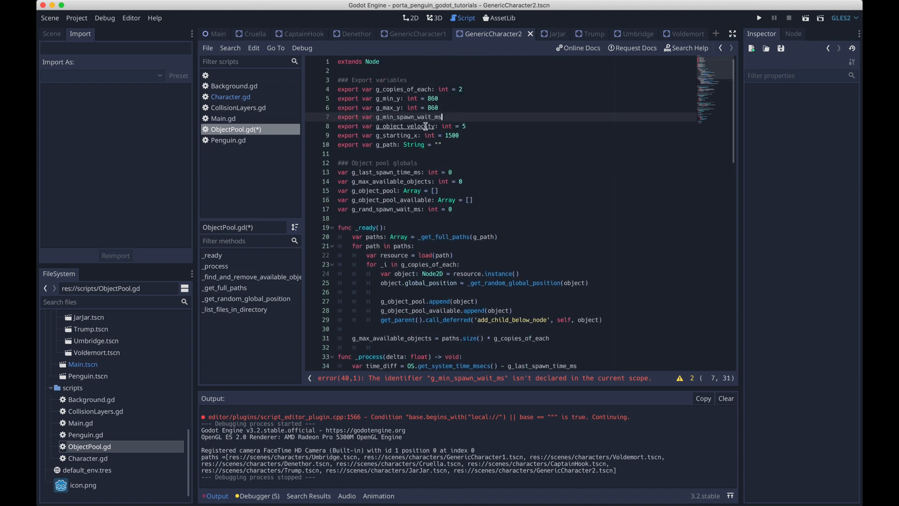
text(= 1000)
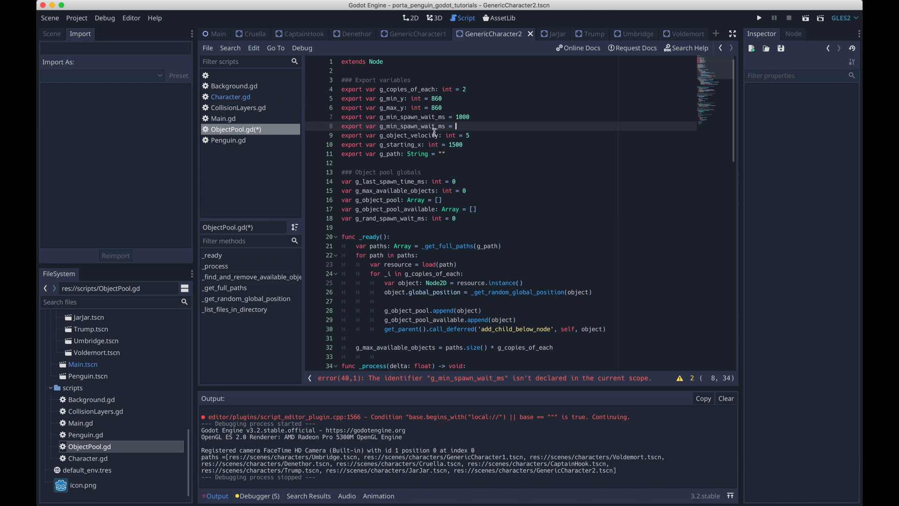
text(2000)
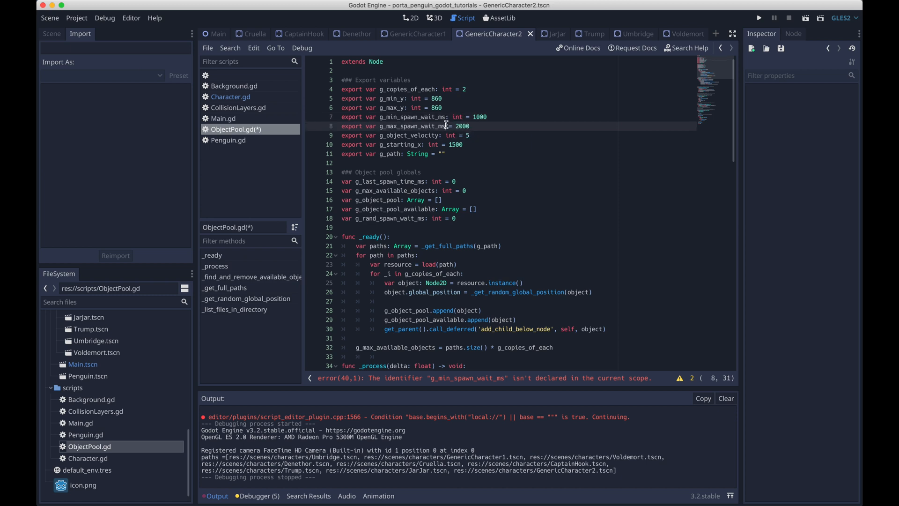
scroll(down, 3)
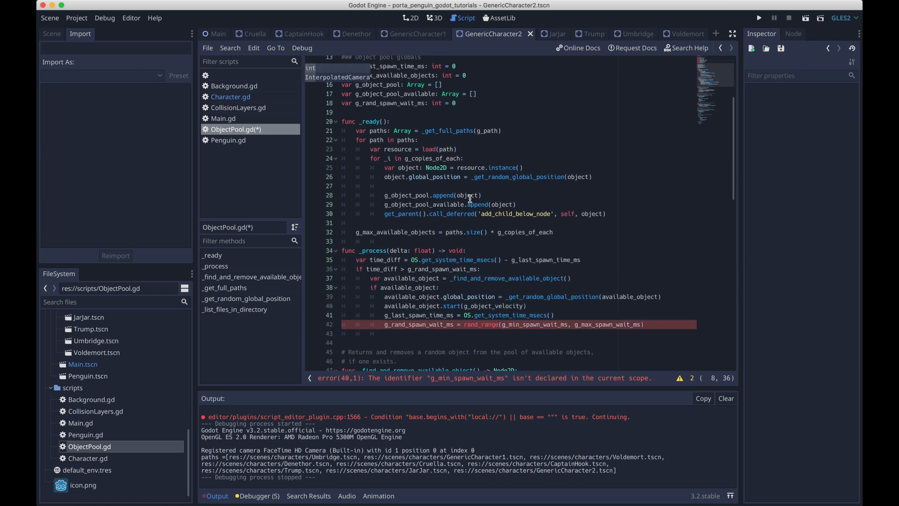
Define func _add_to_available_objects with a loop over the object pool.
scroll(down, 3)
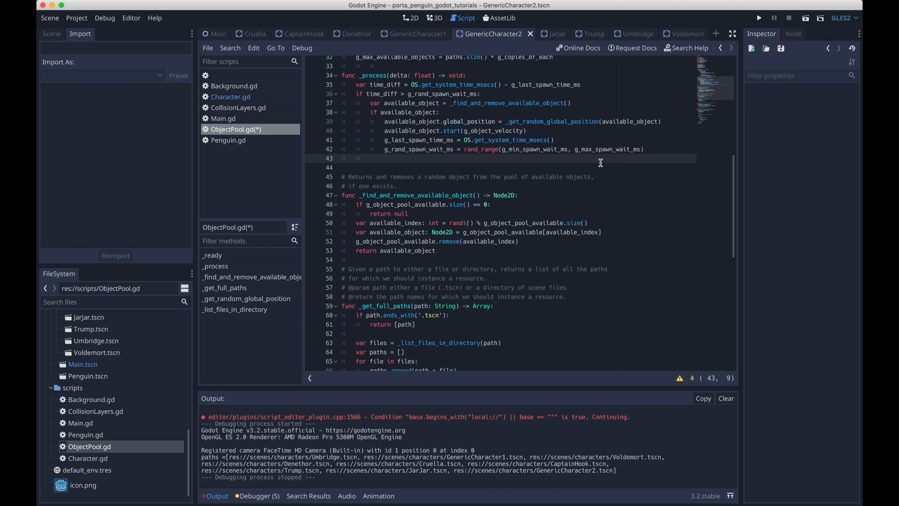
text(_add_to_availabl)
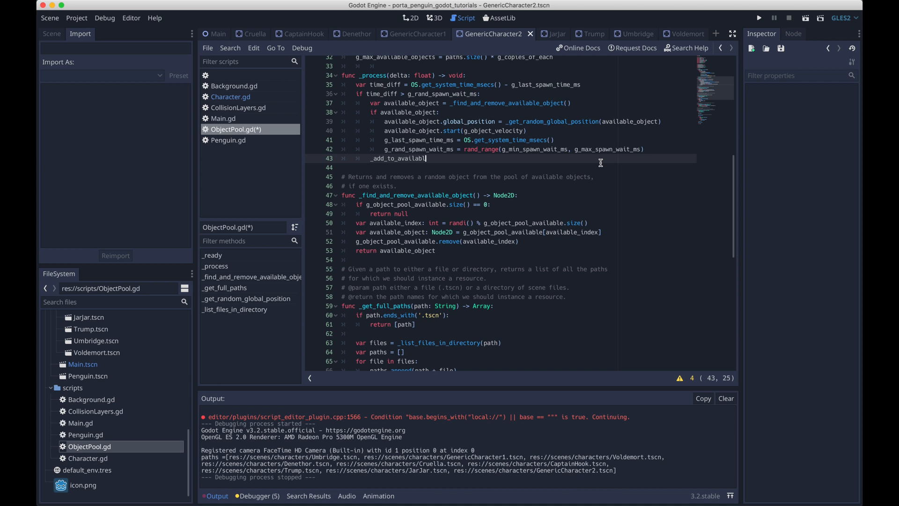
text(e_objects()
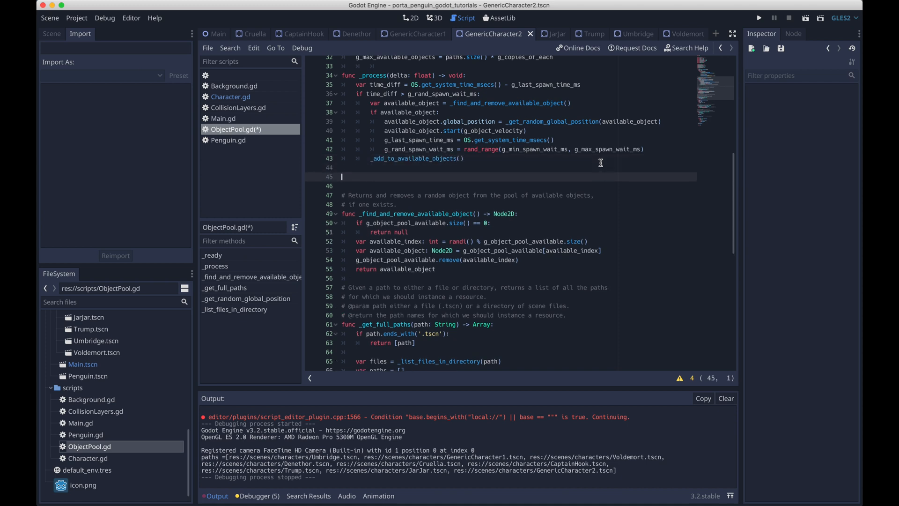
text(func _add_)
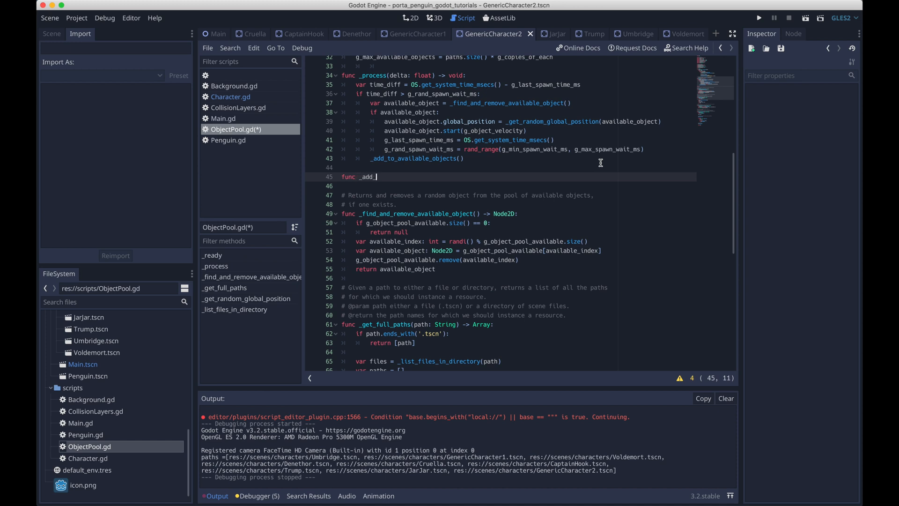
text(to_available_objects() -> void:)
text(for object in g_objec)
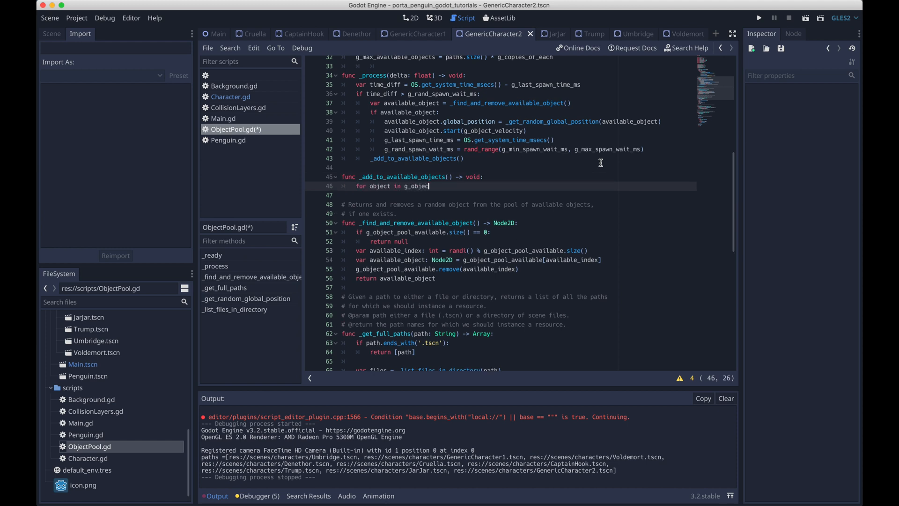
text(t_pool:)
click(519, 194)
text(if object.)
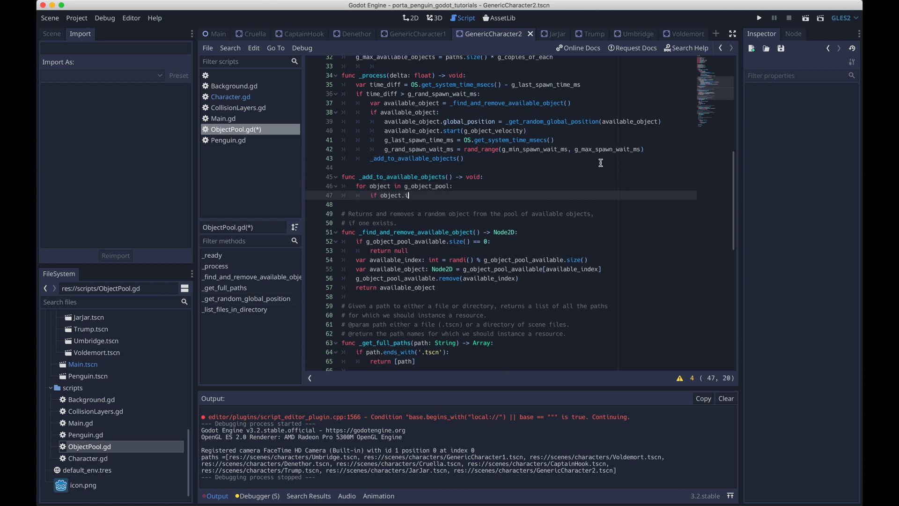
Recycle in-tree objects past LEFT_BOUND: random global position, reset(), append to available pool.
text(s_inside_tree)
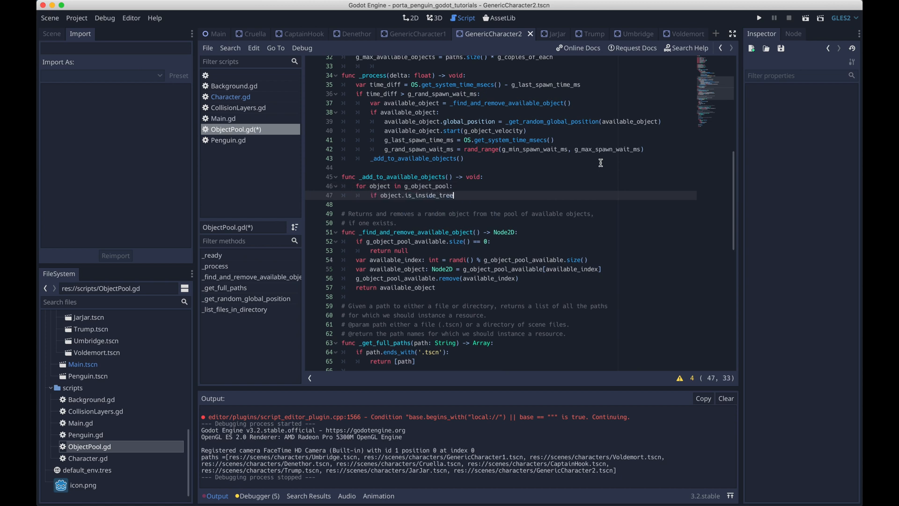
text(() and object.global_position.x <)
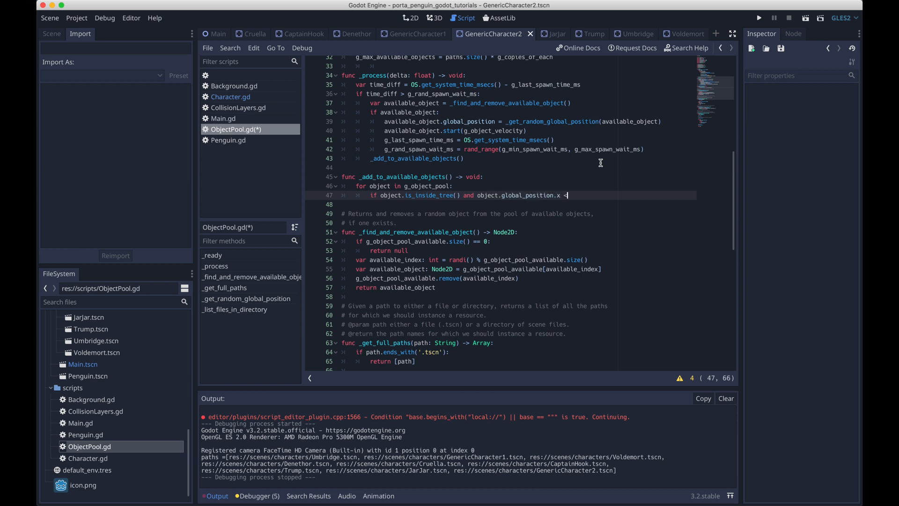
text(LEFT_BOUND:)
text(objec)
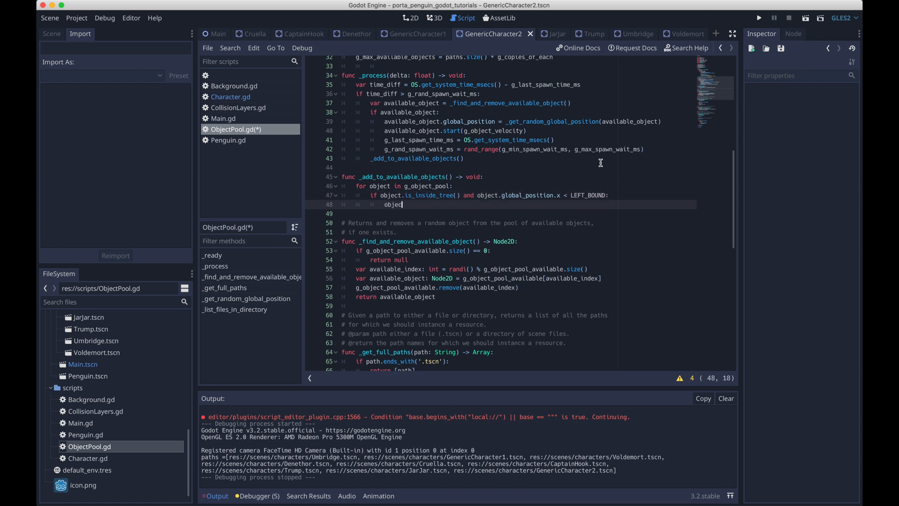
text(.global_positio)
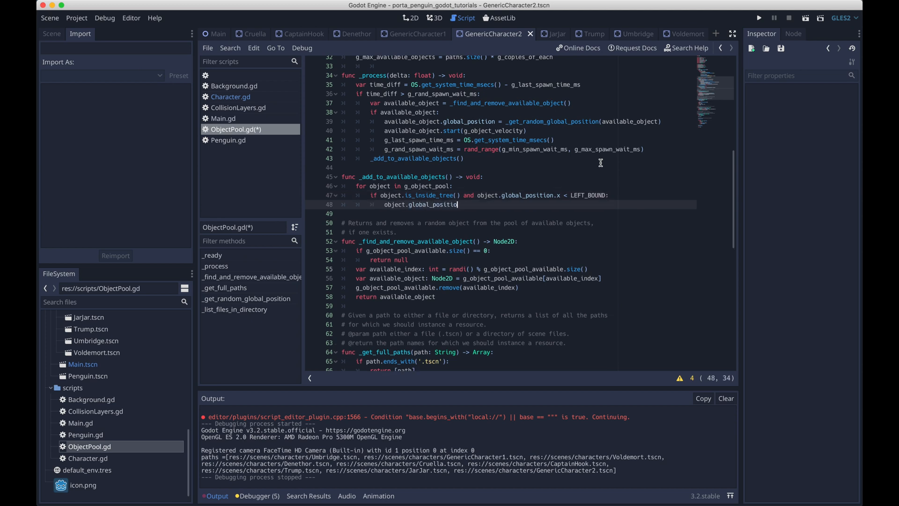
text(= _get_ra)
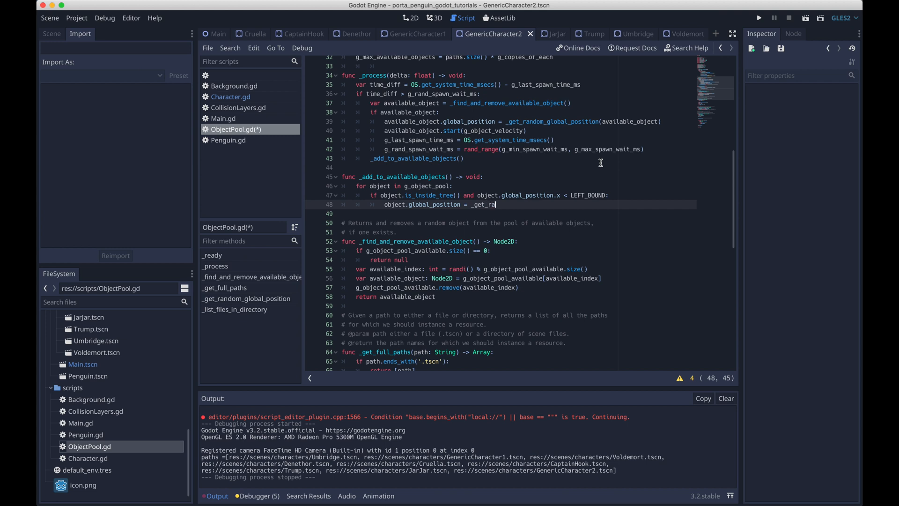
text(ndom_global_position(object)
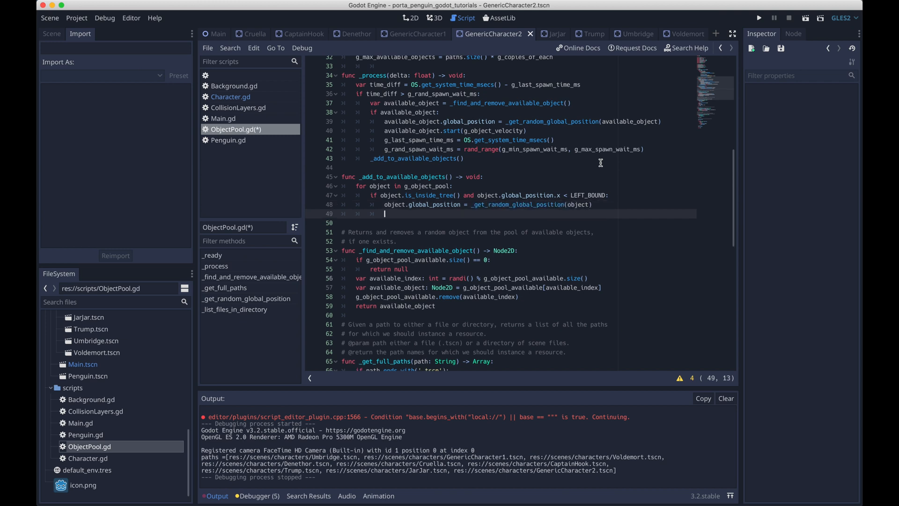
text(object.reset())
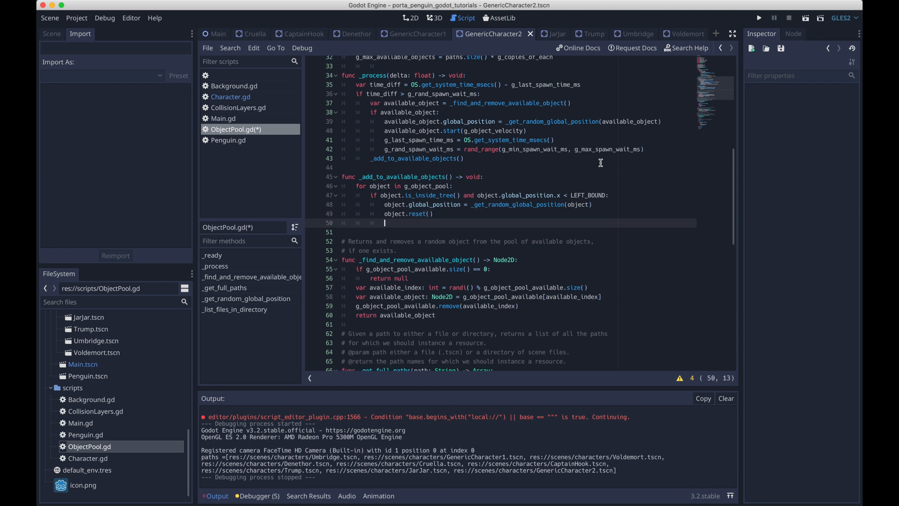
text(g_object_pool_available)
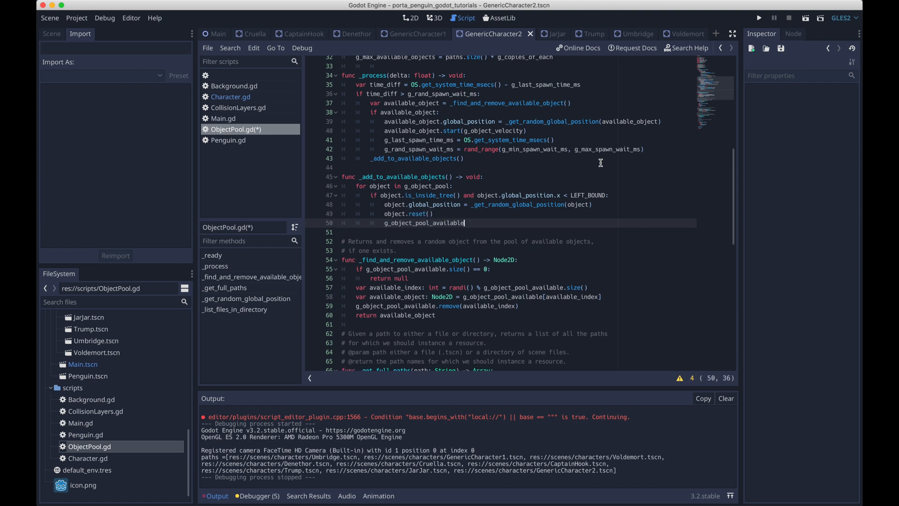
text(.append(object)
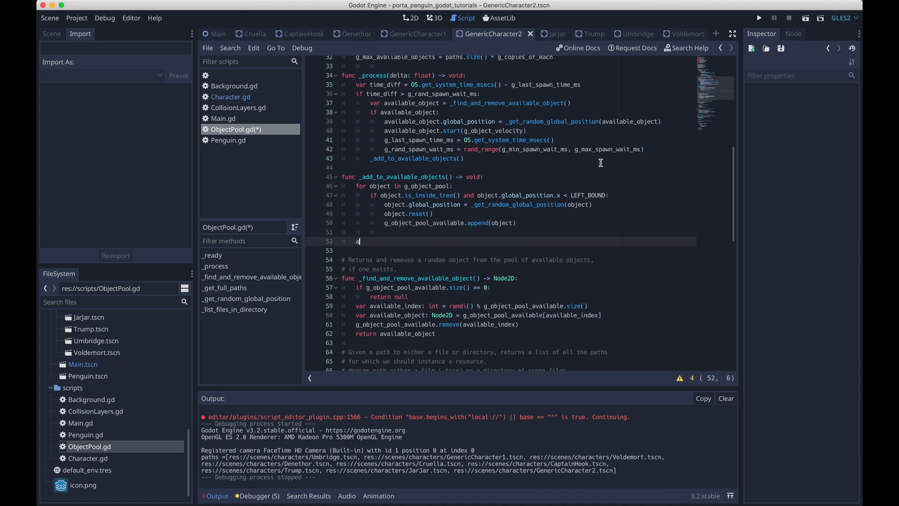
Assert g_object_pool_available size stays within g_max_available_objects.
text(ssert(g_)
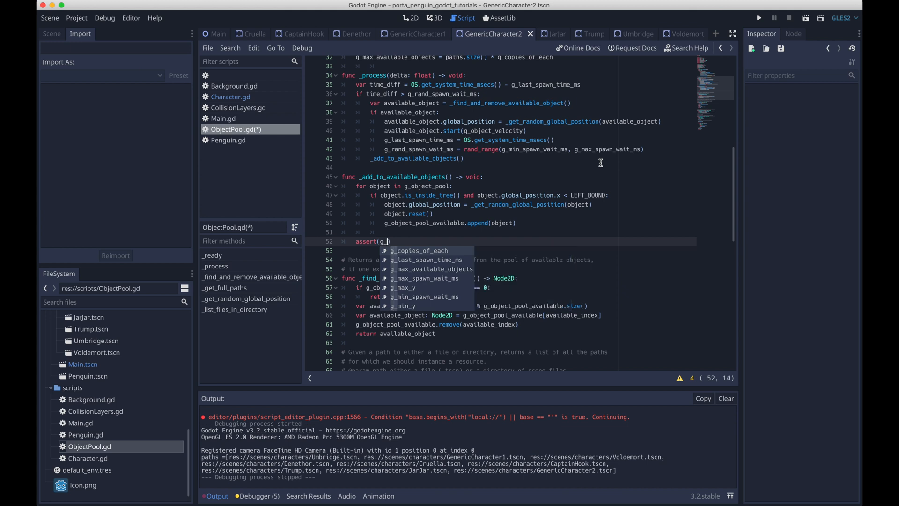
text(object_pool_available.size()
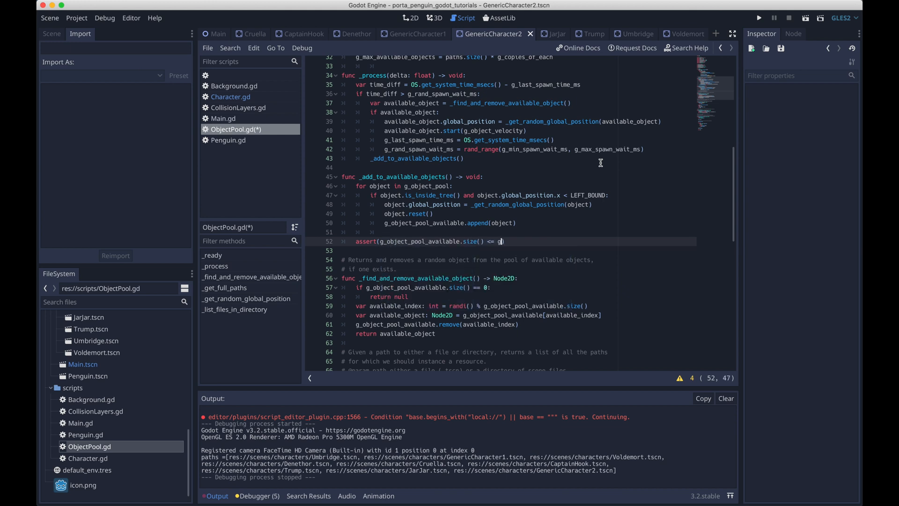
text(_max_available)
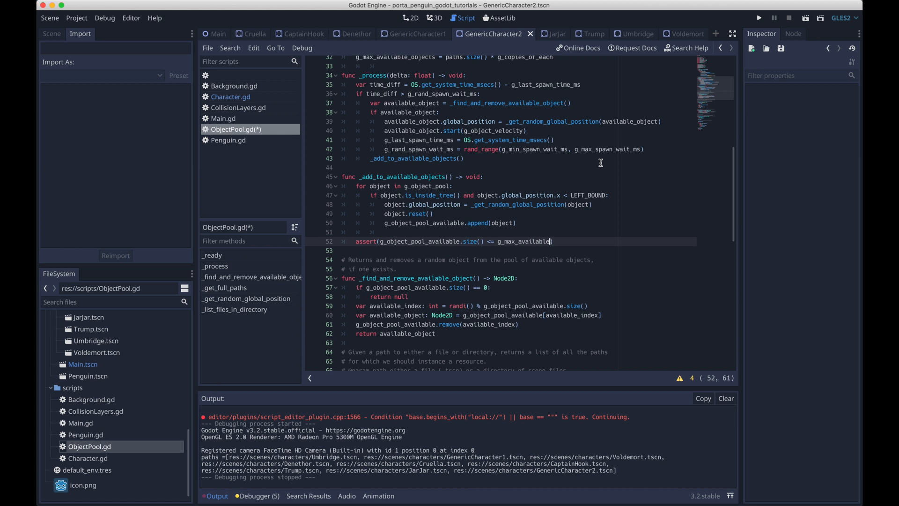
text(_objects)
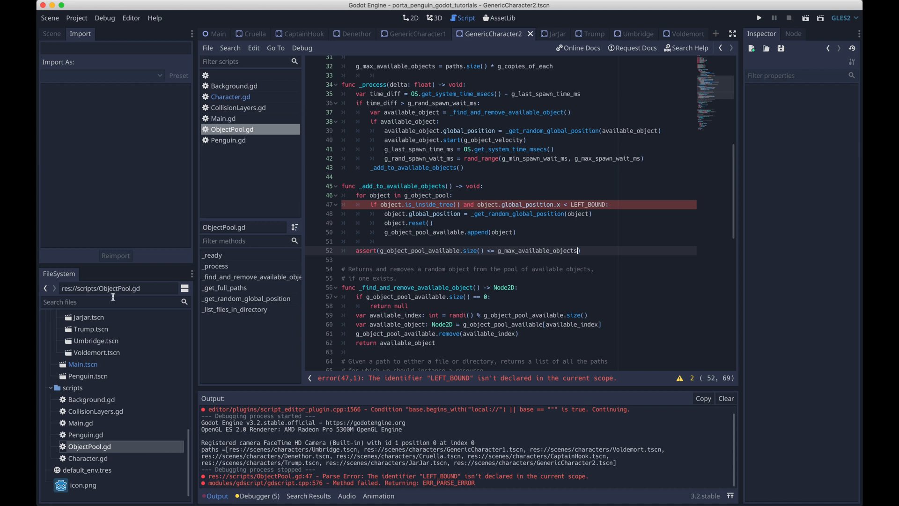
In Character.gd, add a start(velocity: float) -> void function below get_height.
click(231, 96)
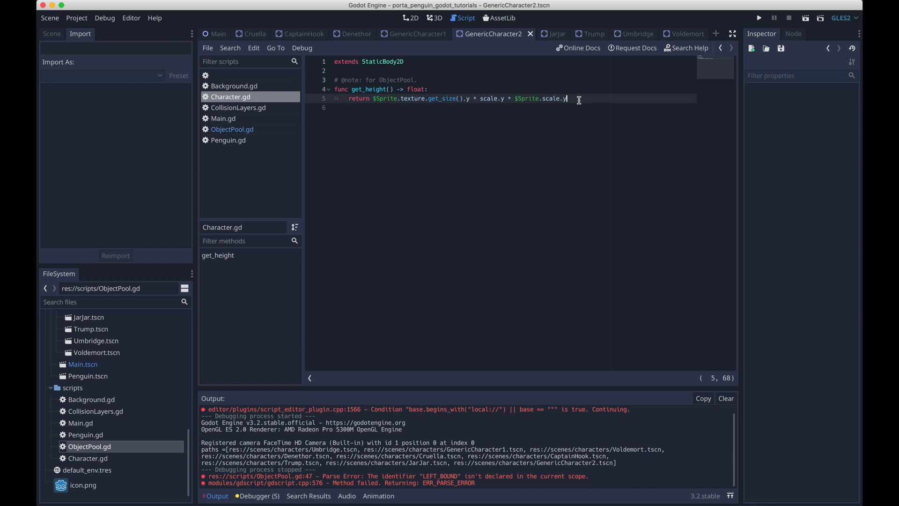
key(enter)
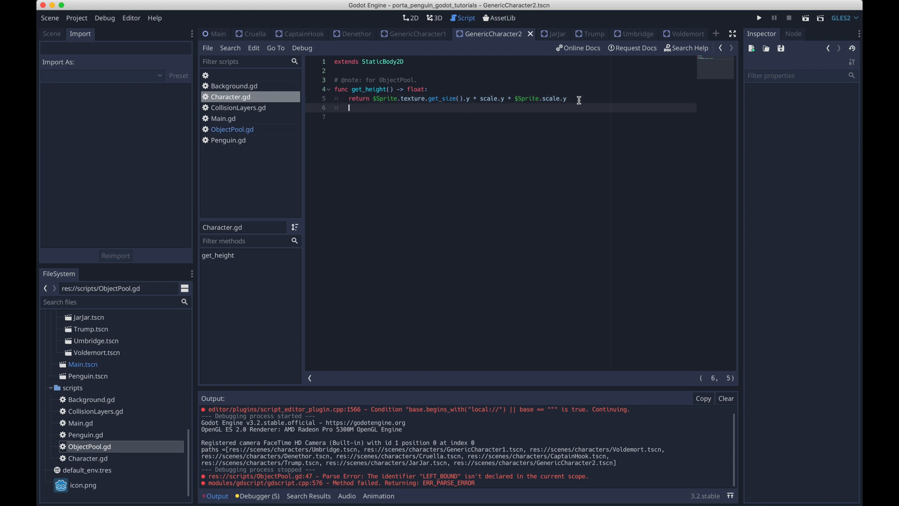
text(func)
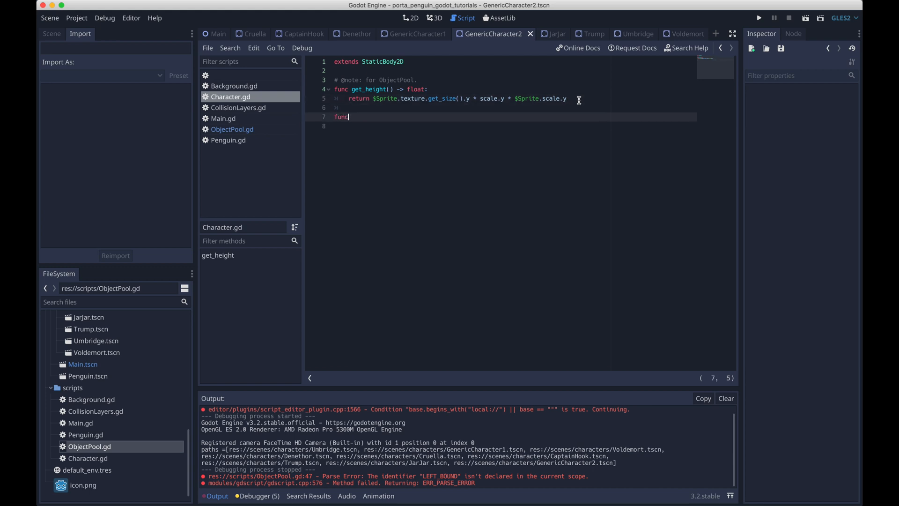
text(start(v)
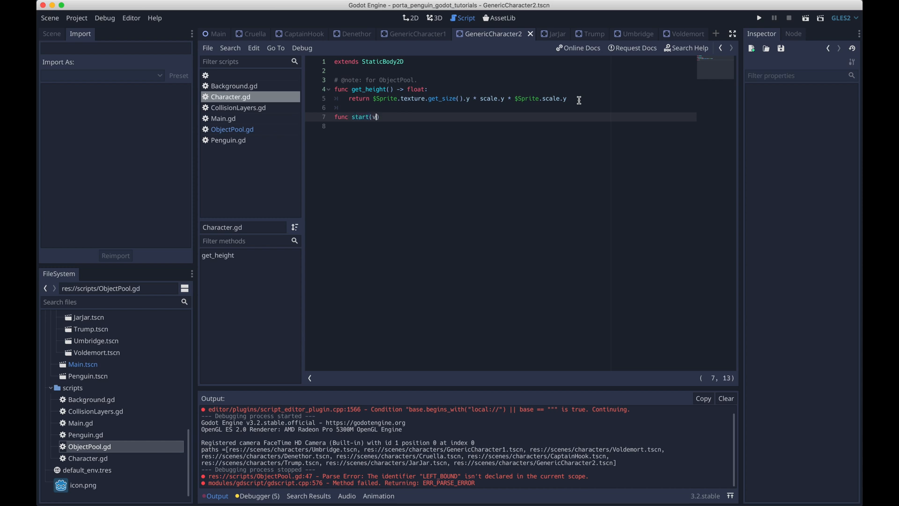
text(elocity: float)
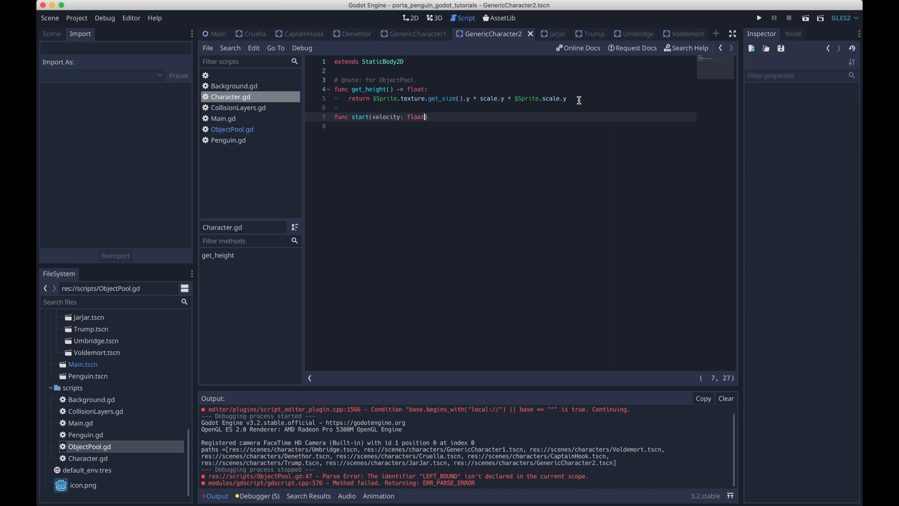
text(-> void:)
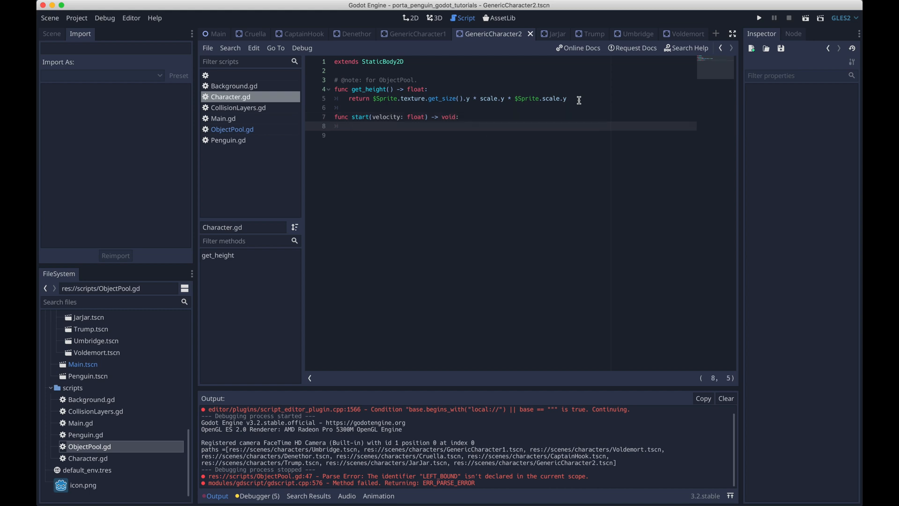
Declare a commented 'var g_velocity: float = 0' and set g_velocity = -velocity in start.
text(g_)
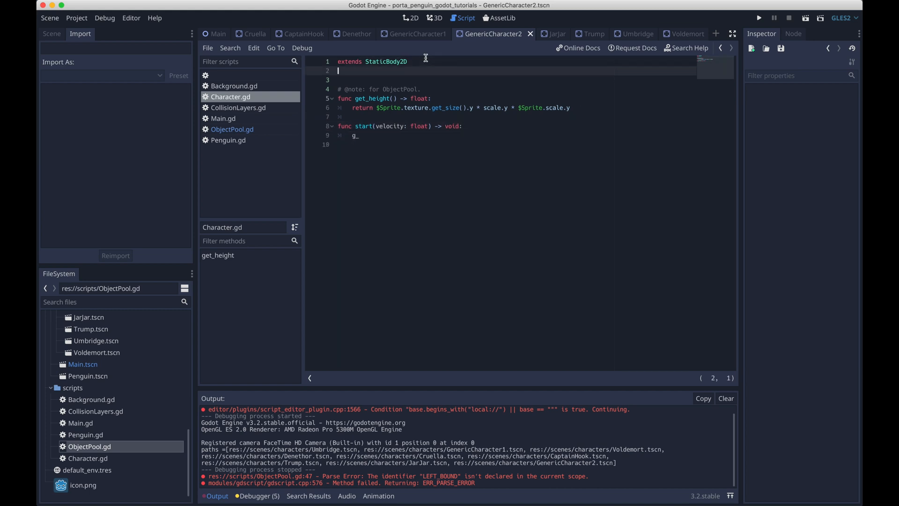
text(var g_)
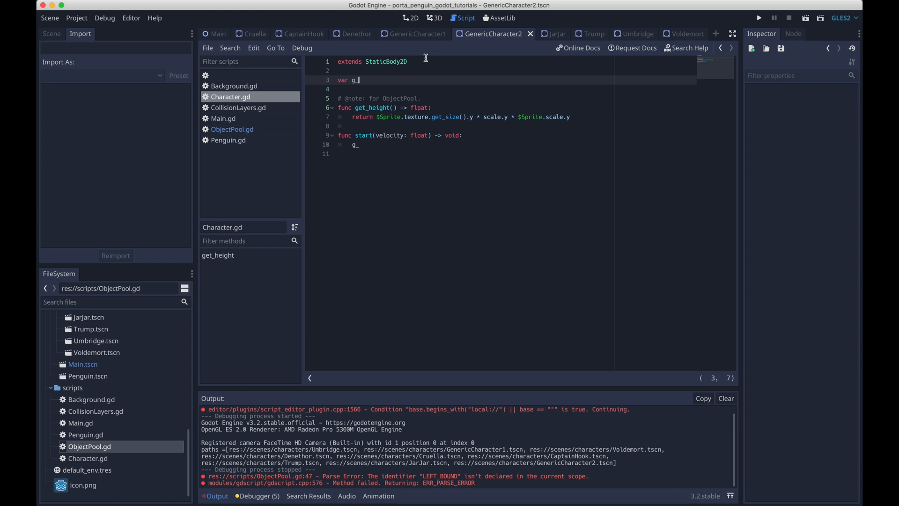
text(velocity = 0)
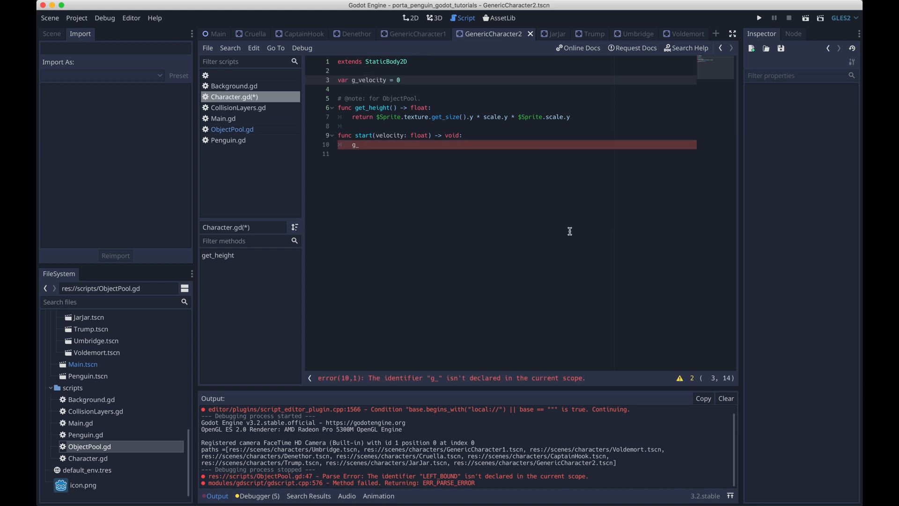
text(: float)
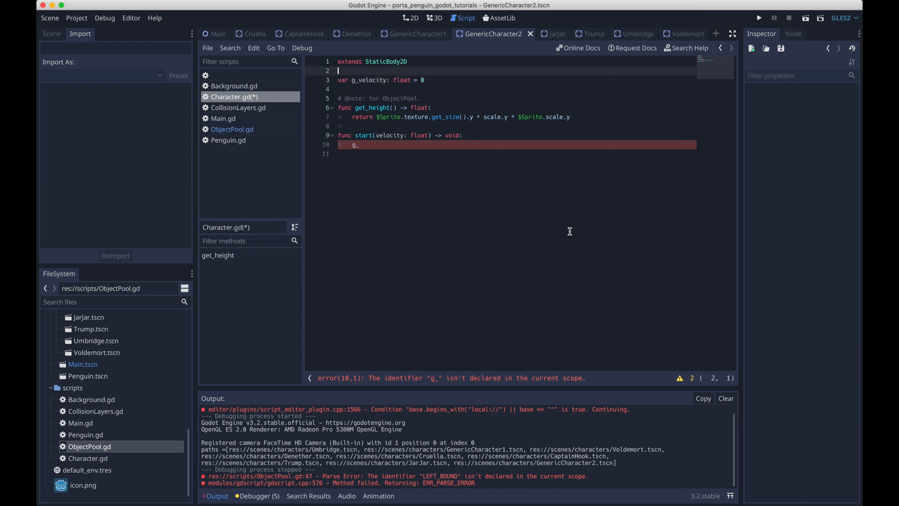
text(# Initial)
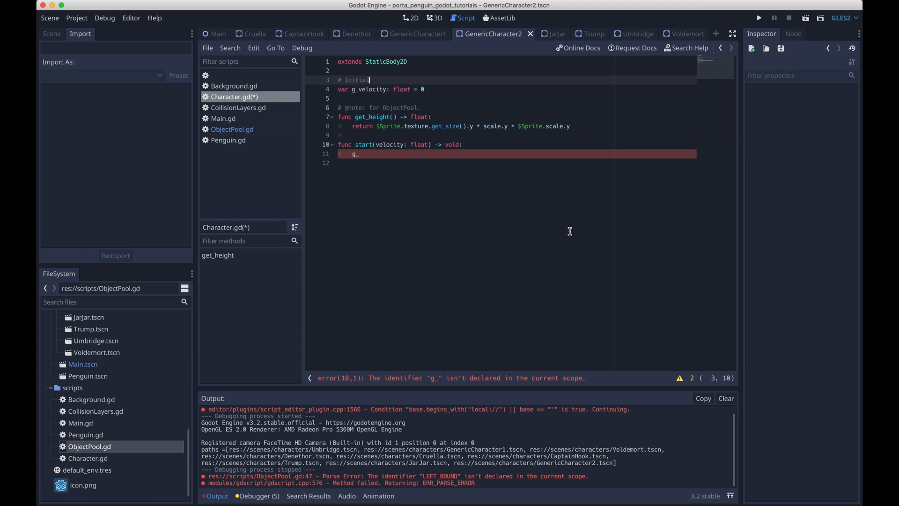
text(ly at 0, characters are made to move by)
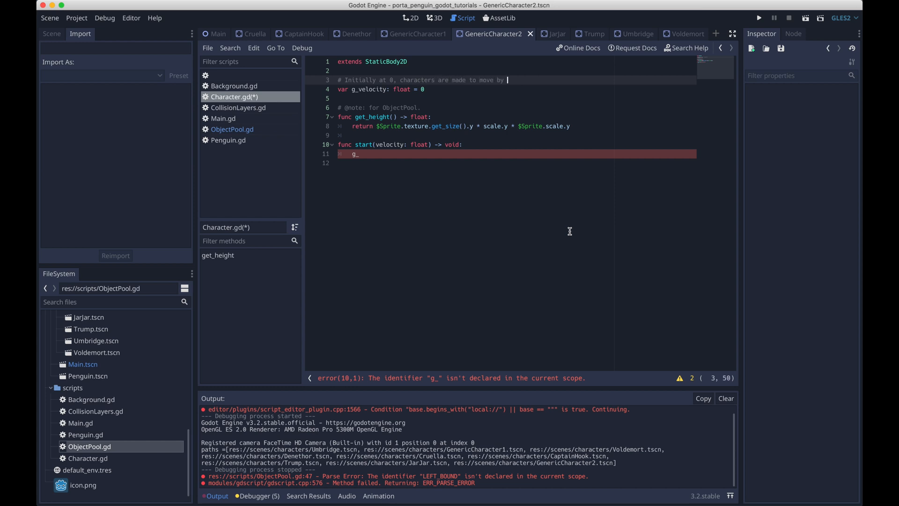
text(the ObjectPool.)
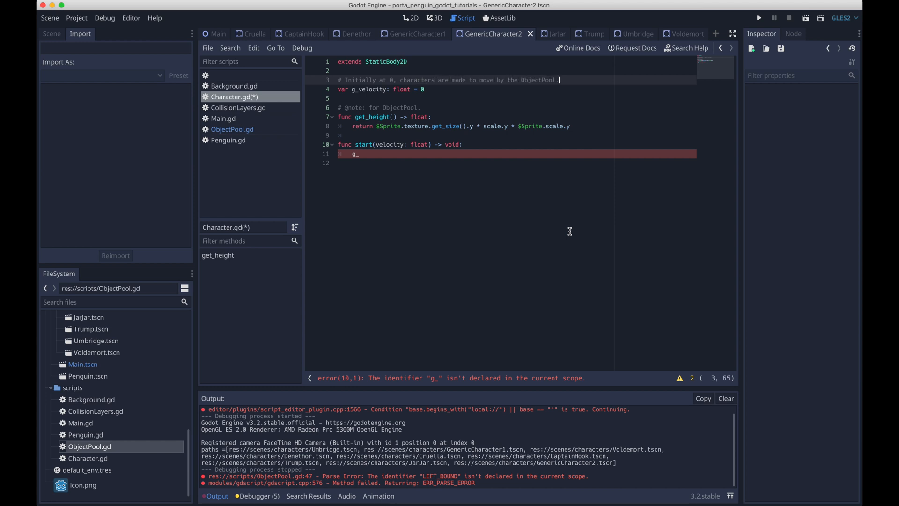
text(velocity = -velocity)
click(517, 163)
text($AnimationPlayer.play('Walk'))
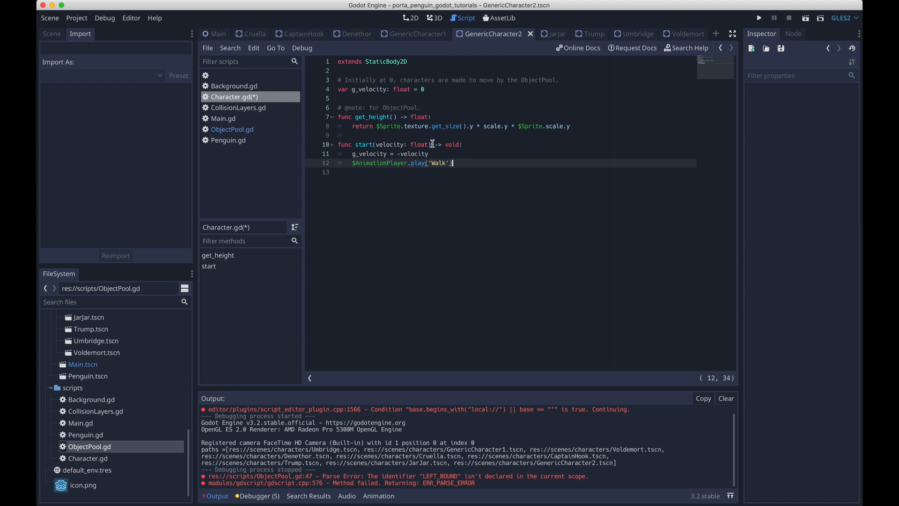
In ObjectPool.gd, add a '### Constants' section with const LEFT_BOUND = -50.
click(239, 108)
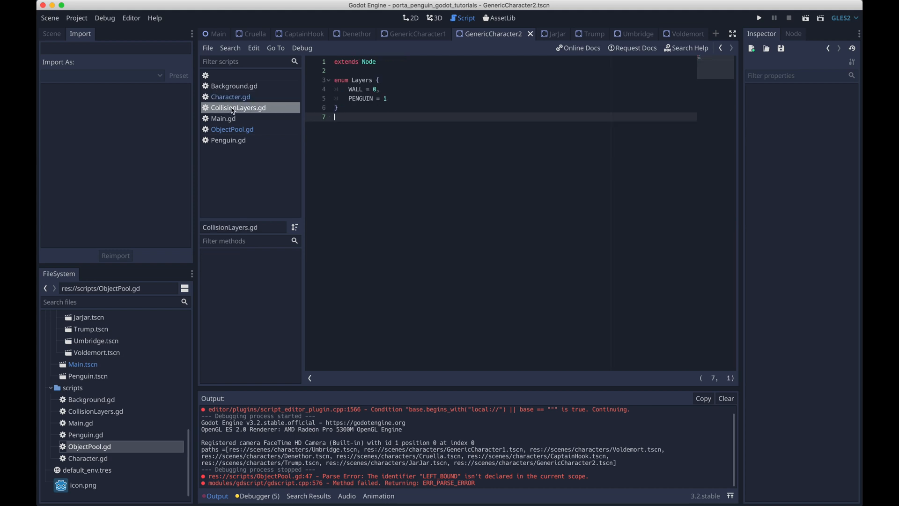
click(232, 129)
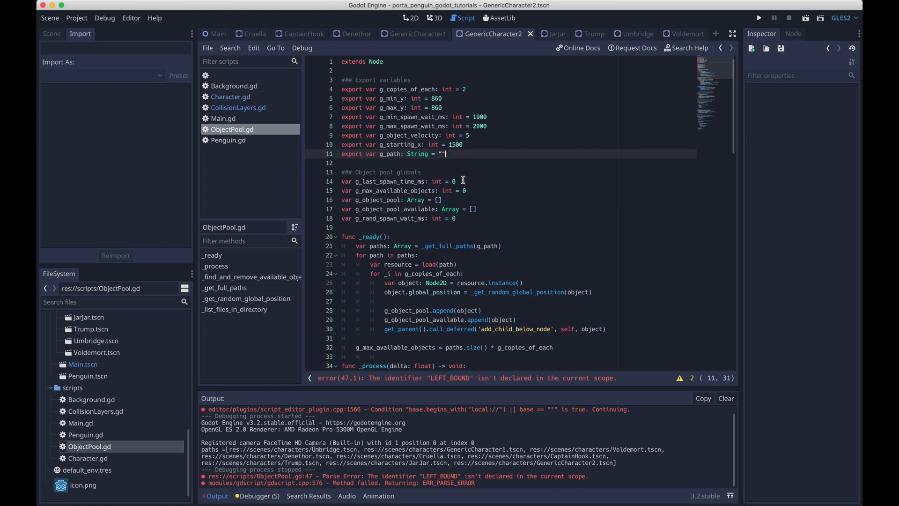
text(###)
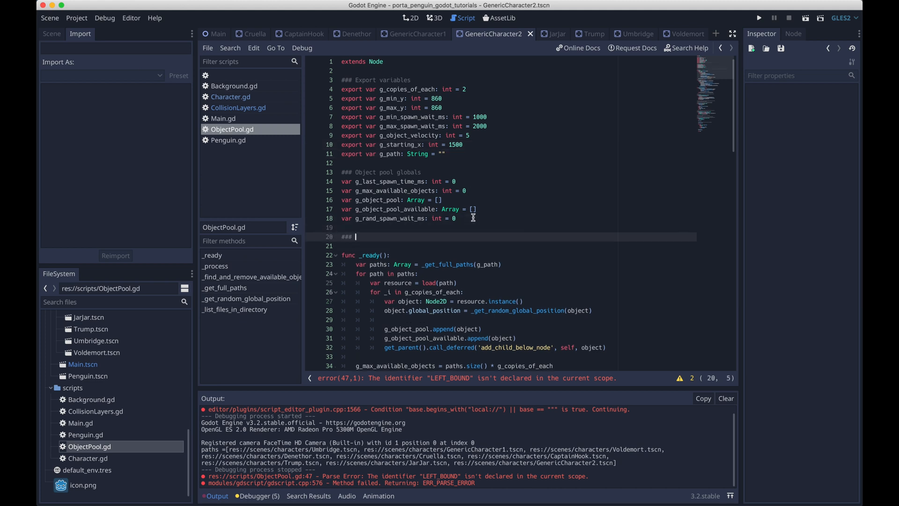
text(Constants)
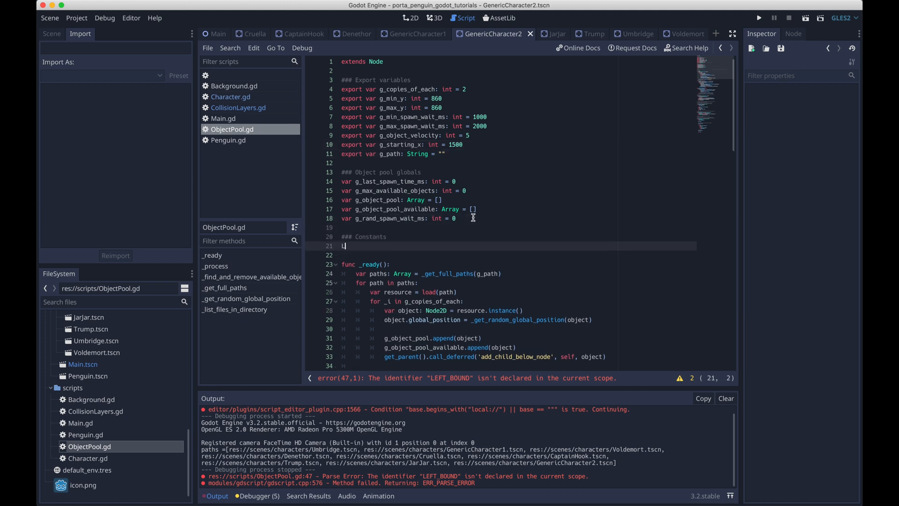
text(EFT_BOUND =)
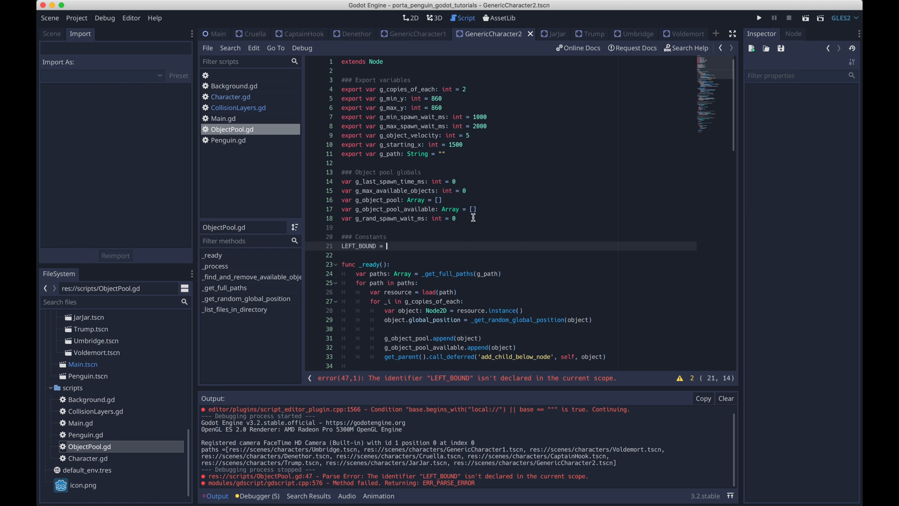
text(-50)
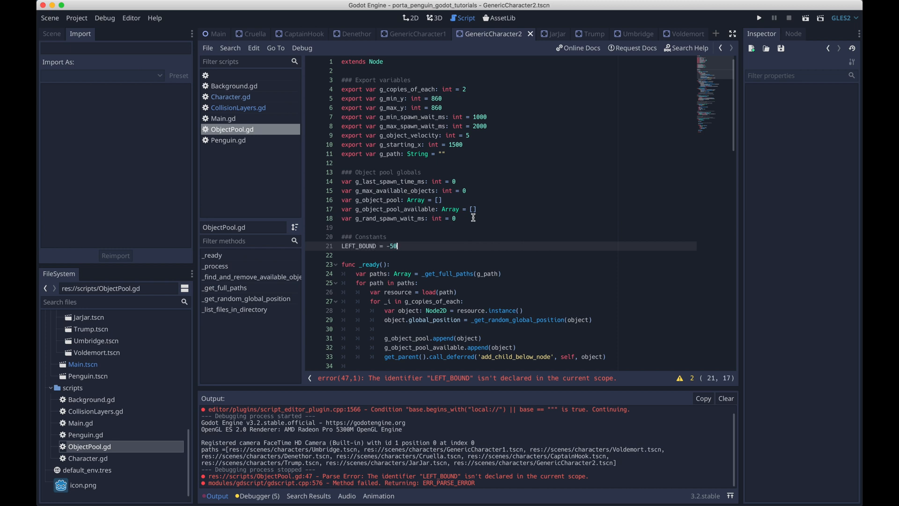
text(const)
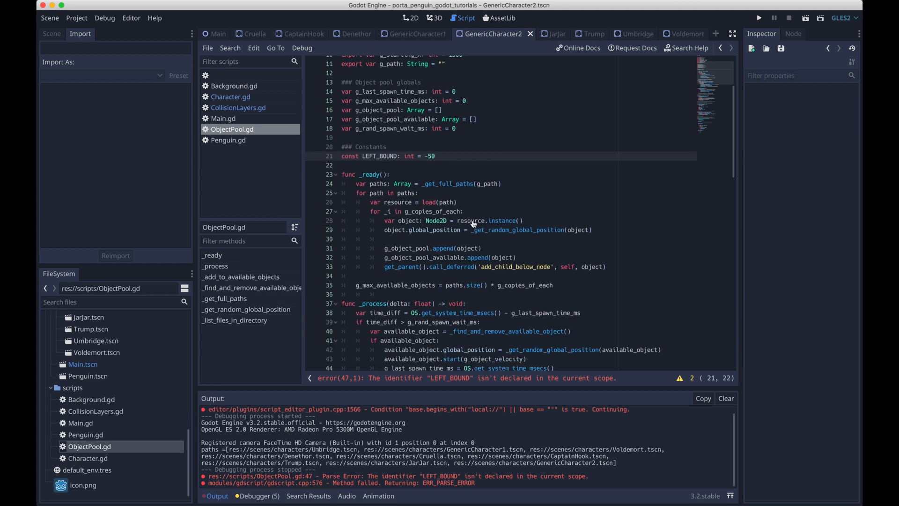
scroll(down, 3)
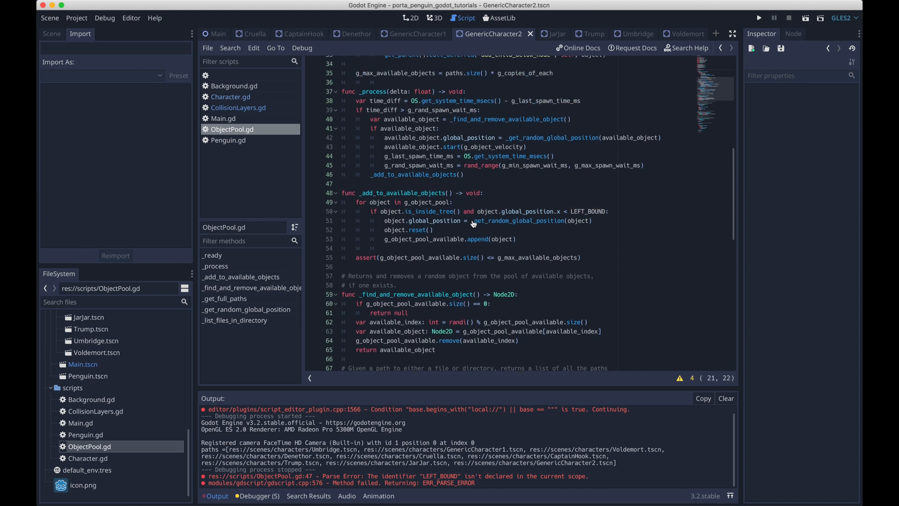
scroll(down, 3)
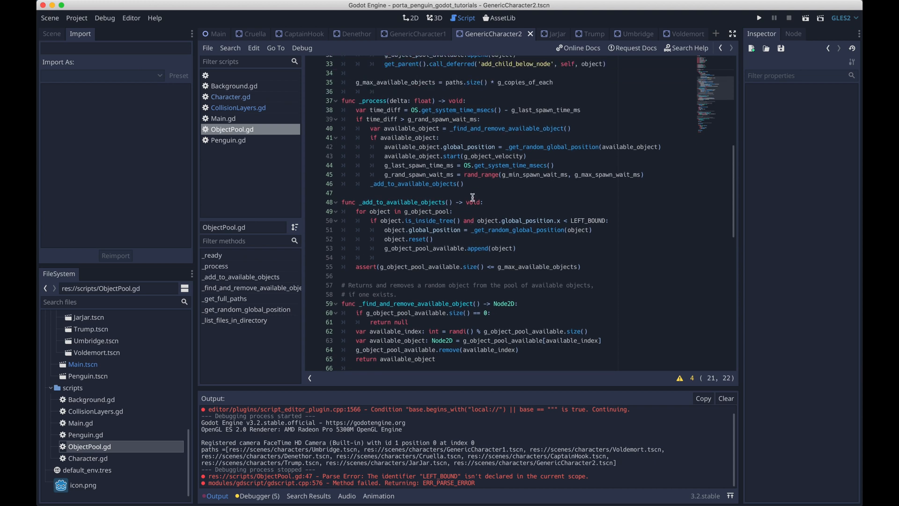
click(230, 96)
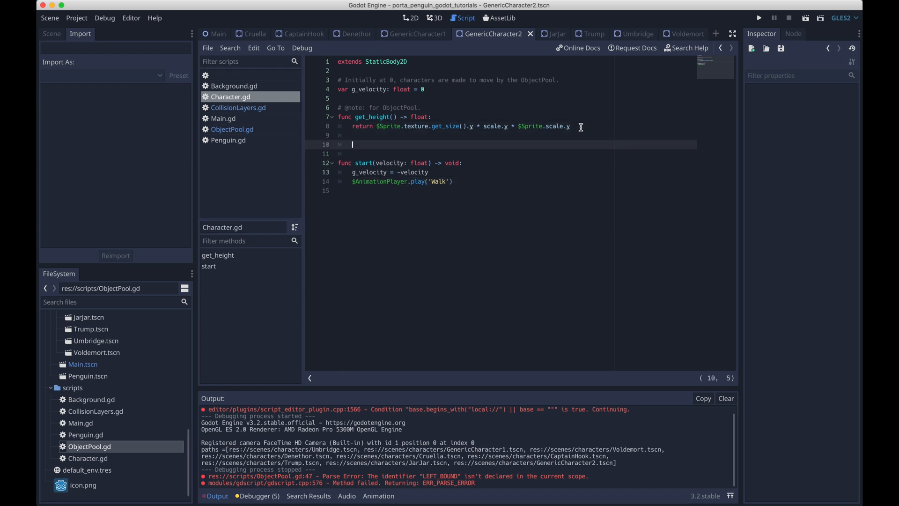
text(func res)
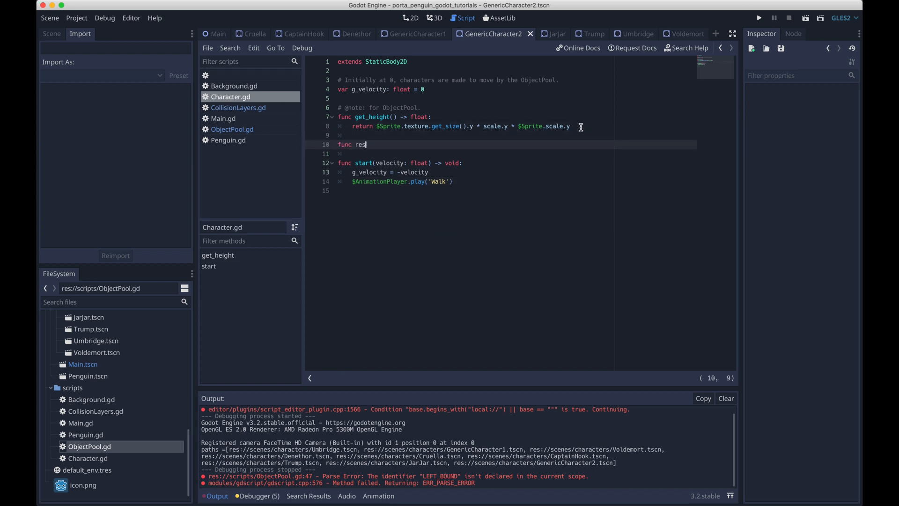
text(et() -> void:)
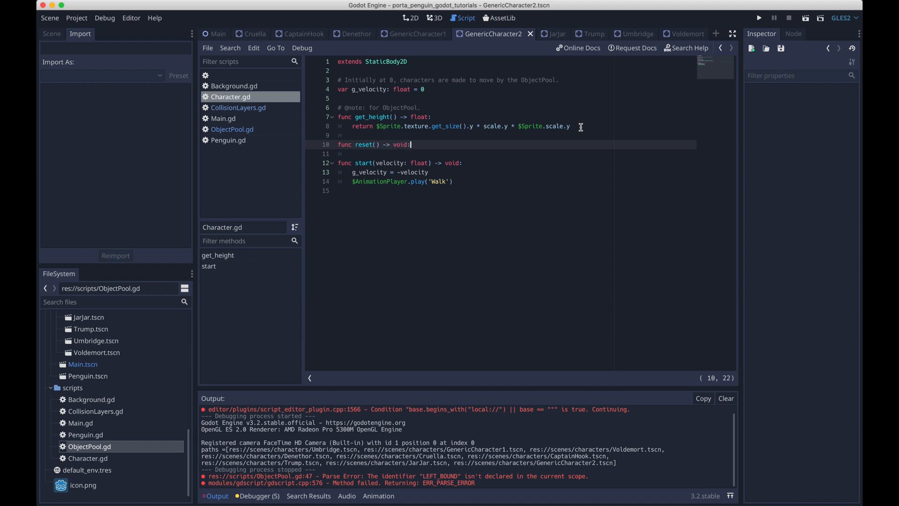
text(g_velocity = 0)
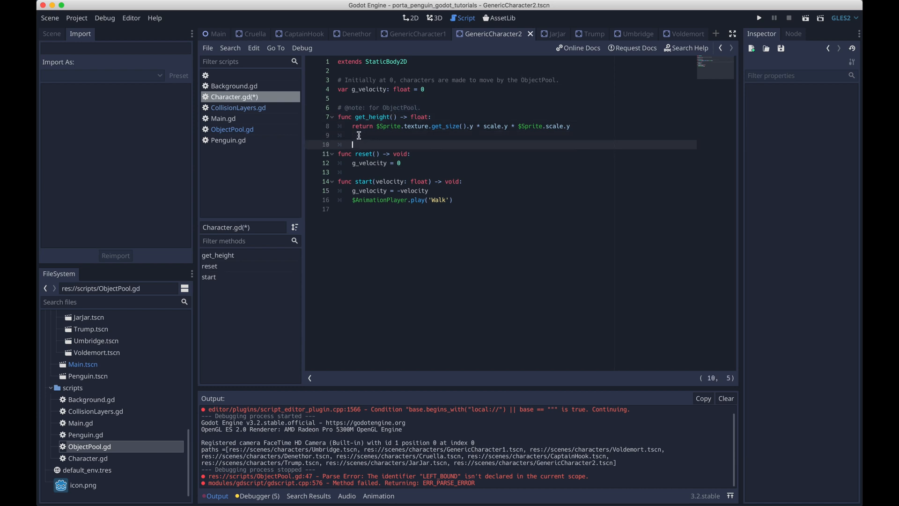
text(# @note: for ObjectPool.)
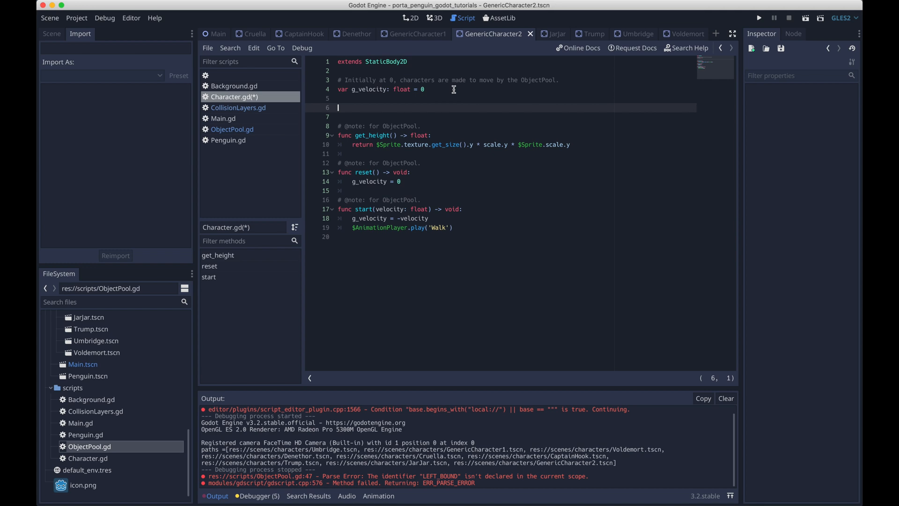
Write _process(_delta: float) -> void adding g_velocity to position.x.
text(func)
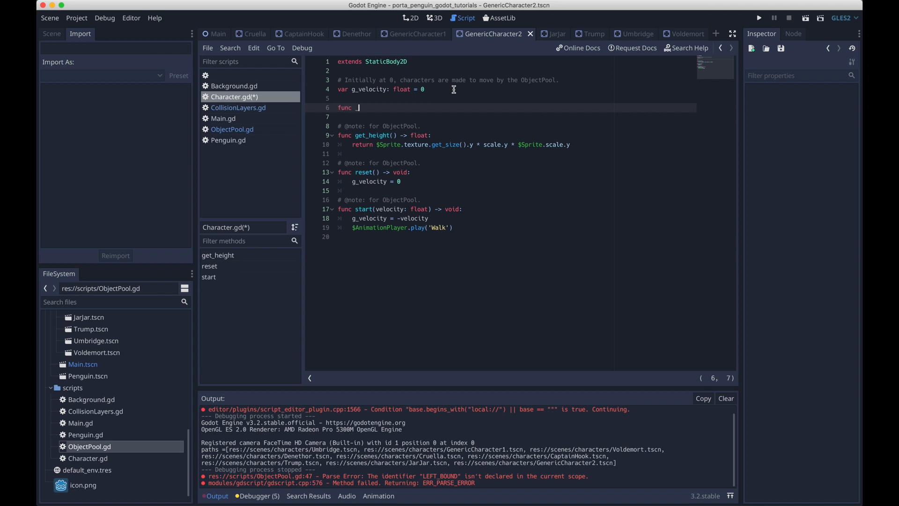
text(_process(d)
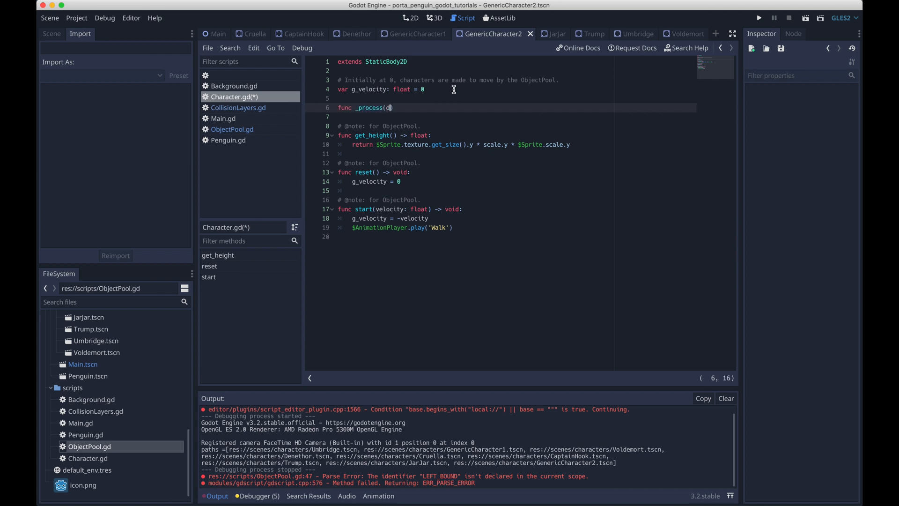
text(el)
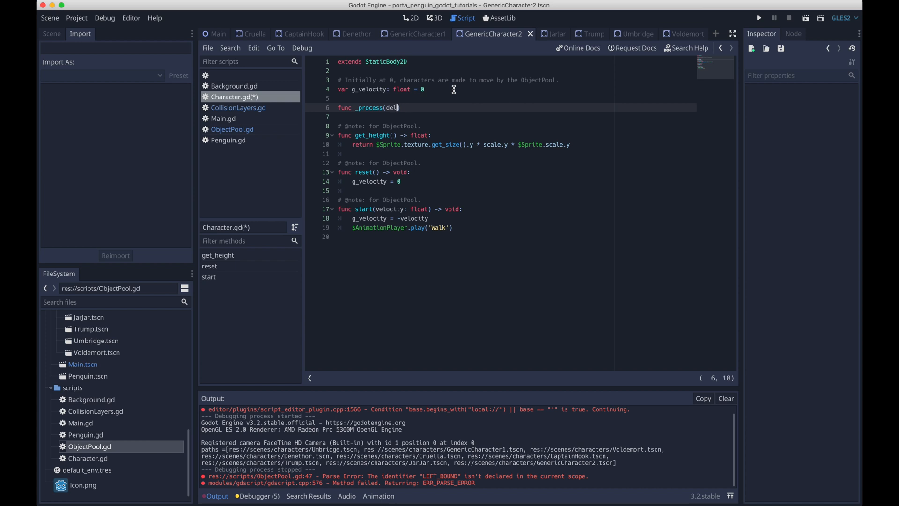
text(_delta:)
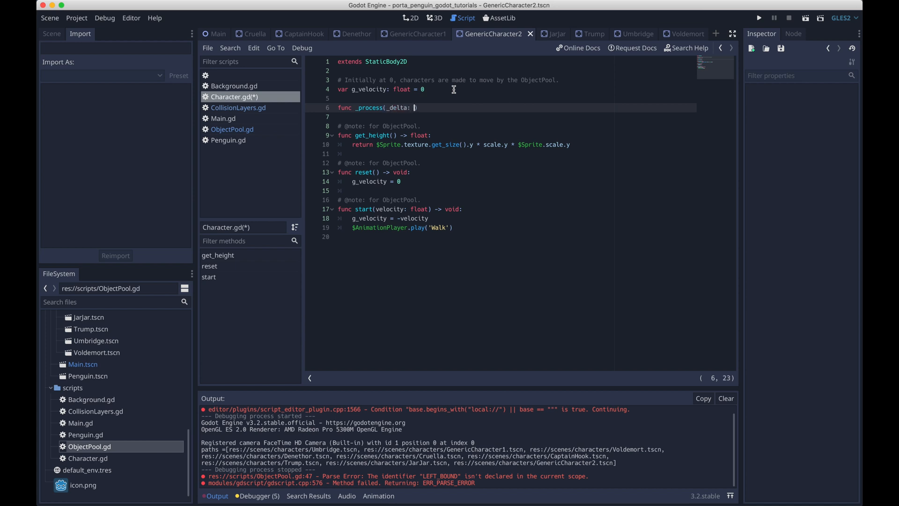
text(float) -> voi)
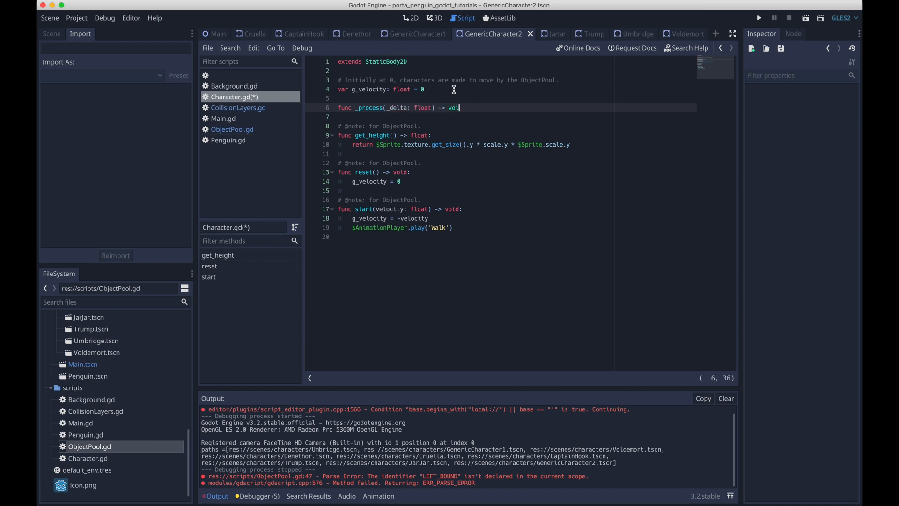
text(position.x)
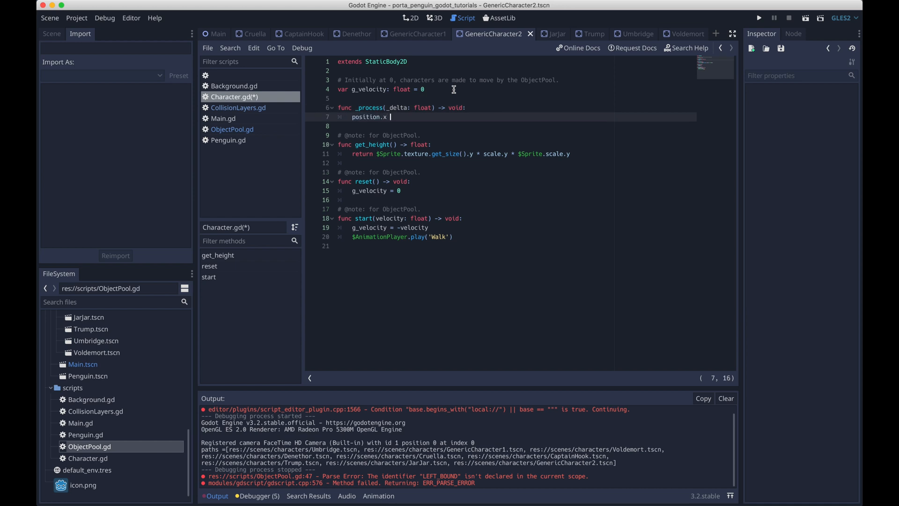
text(+= g_velocit)
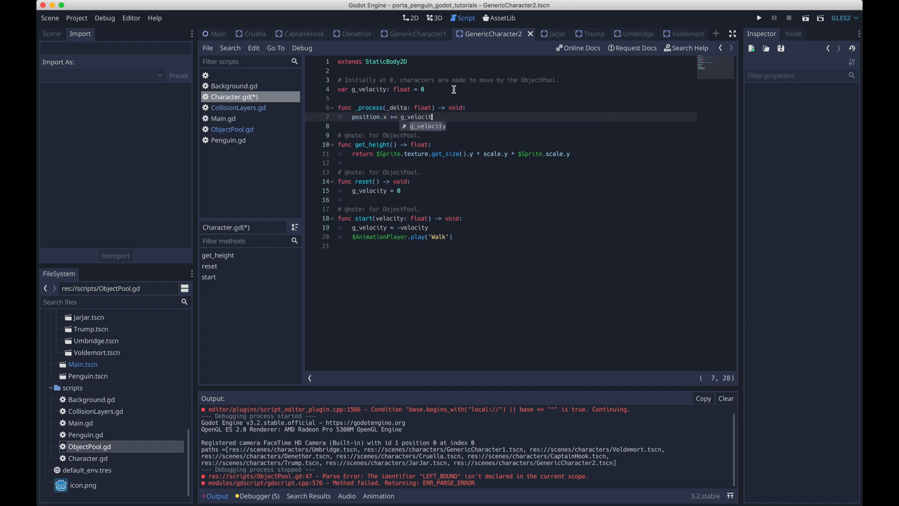
Run the game to watch walking characters, then close it and return to ObjectPool.gd.
click(758, 18)
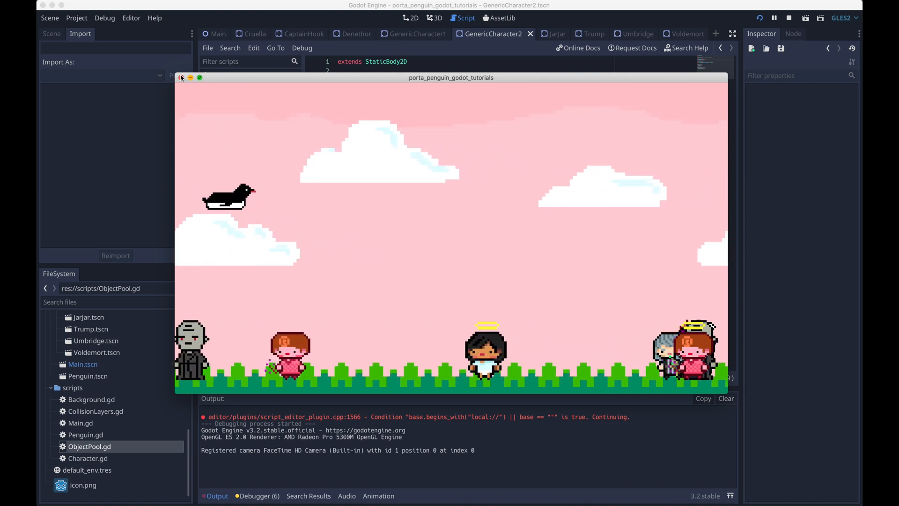
click(789, 18)
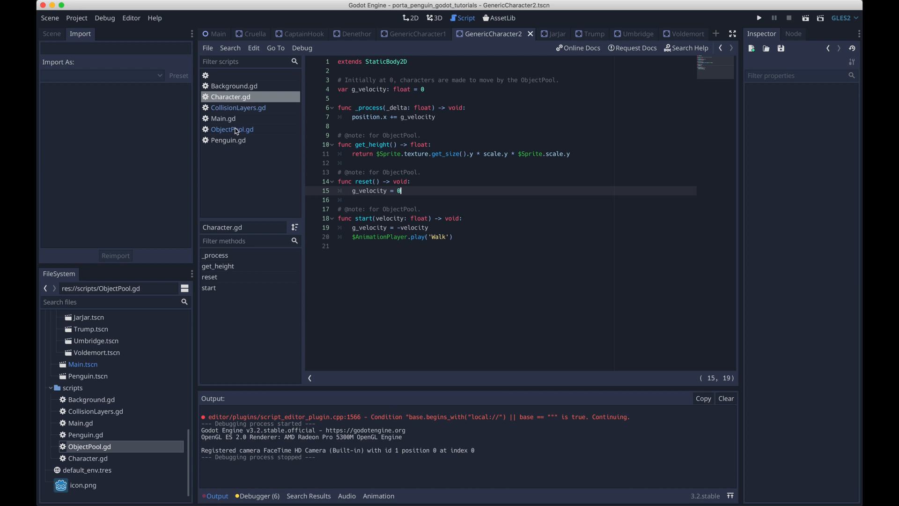
click(232, 129)
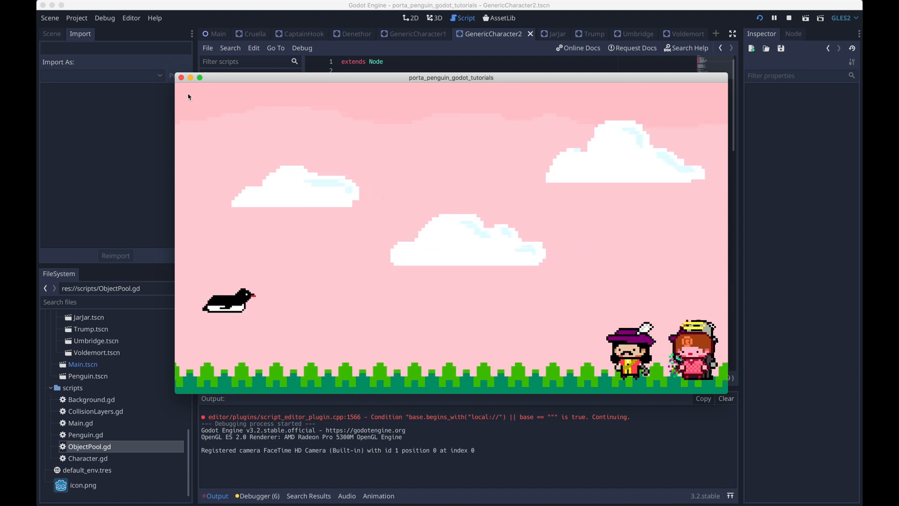
Change the ObjectPool exports to float velocity 5 and starting x 1700, then rerun the game.
click(789, 17)
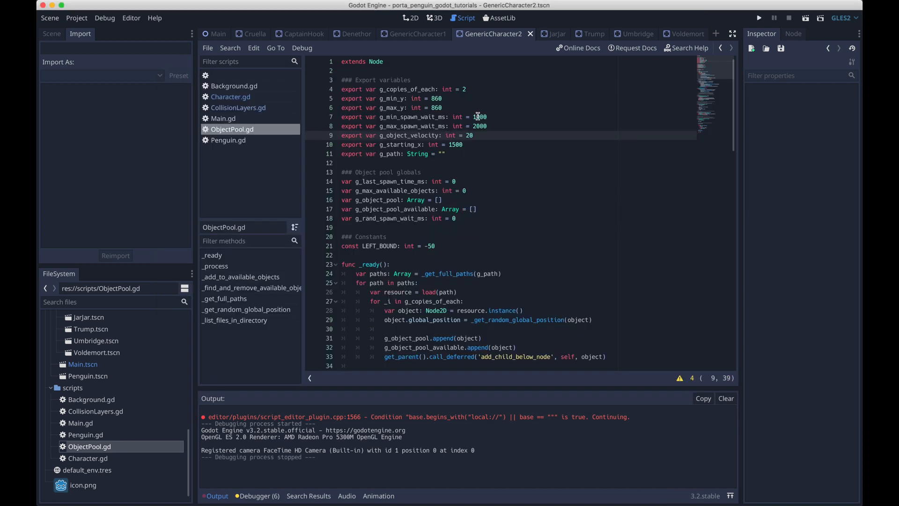
text(0)
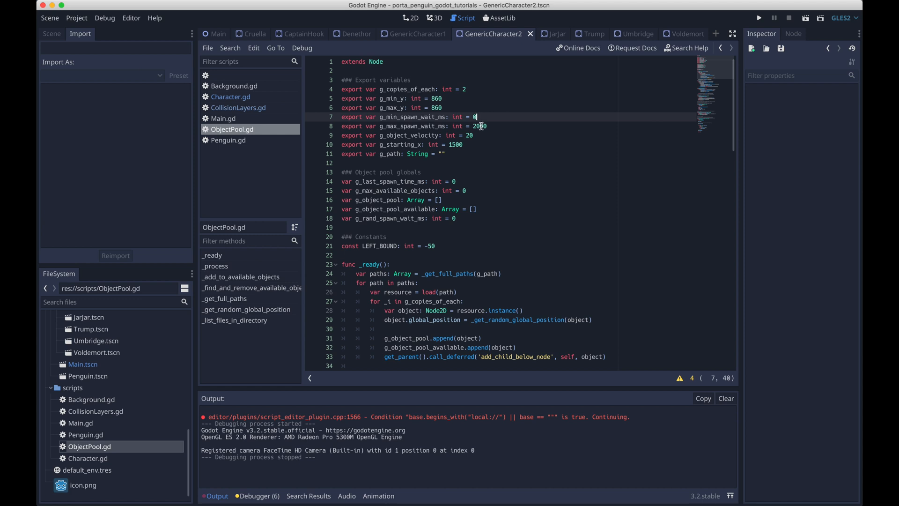
click(758, 17)
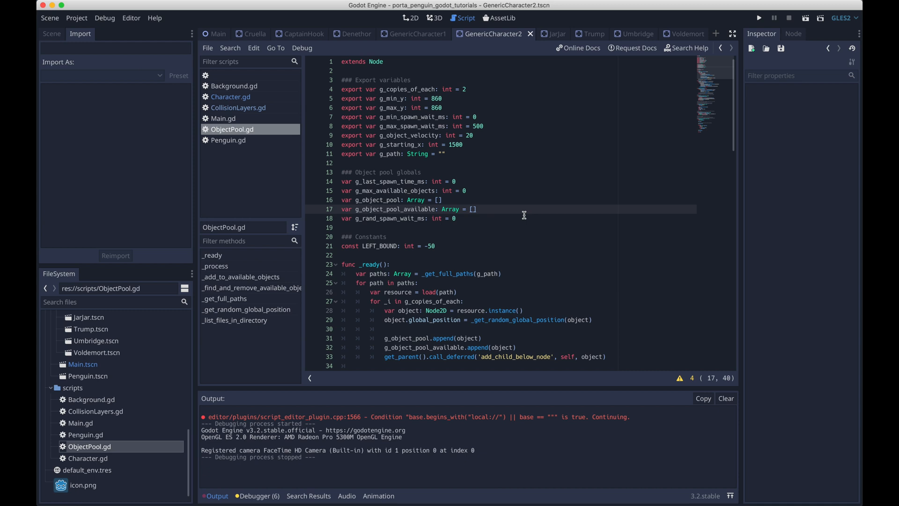
click(363, 181)
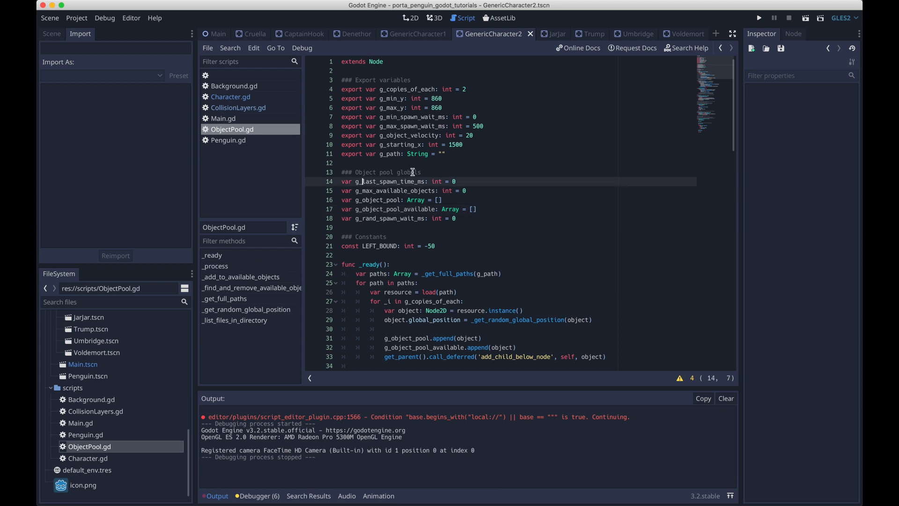
mouse_move(450, 135)
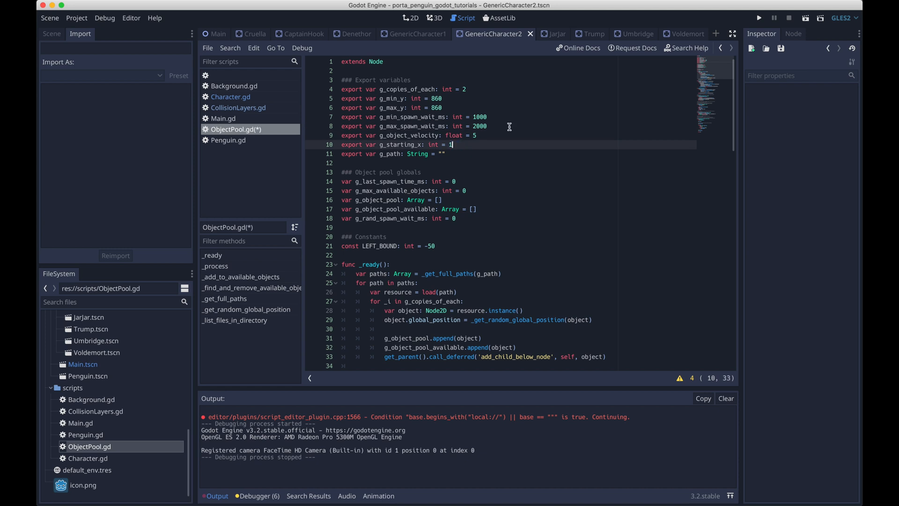
text(700)
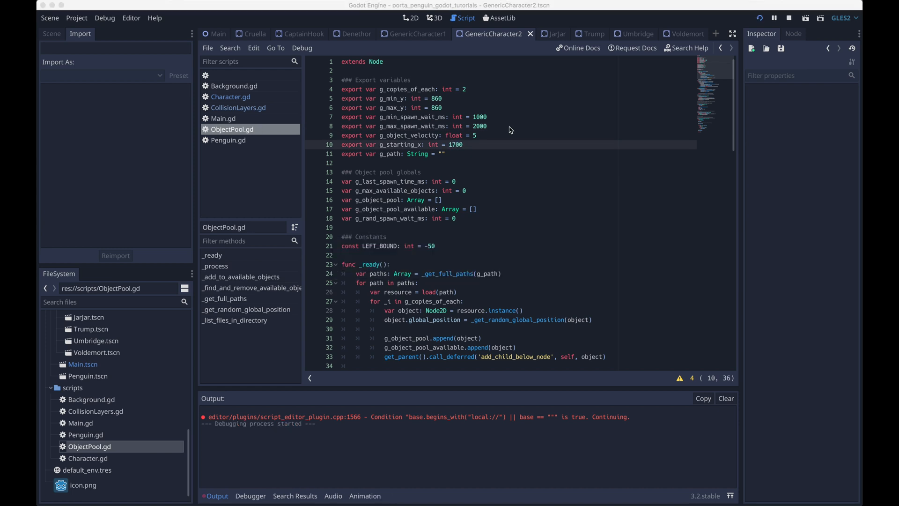
click(789, 18)
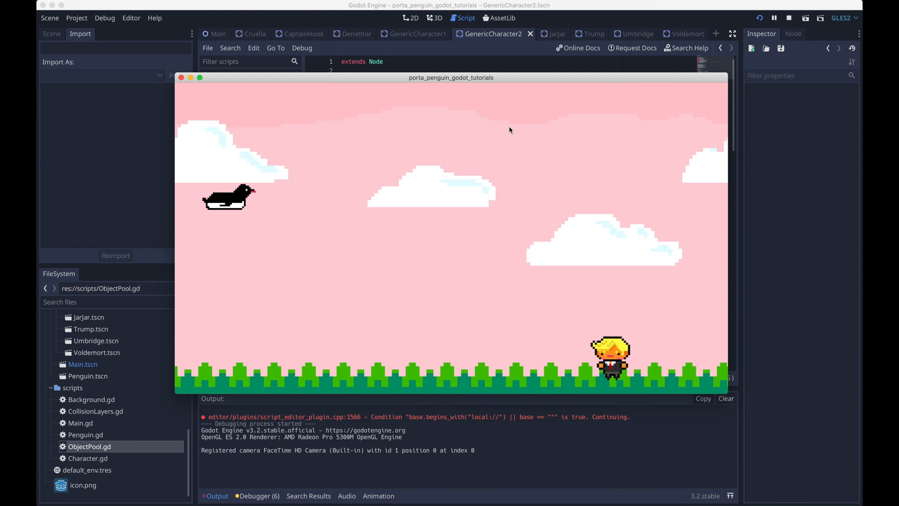